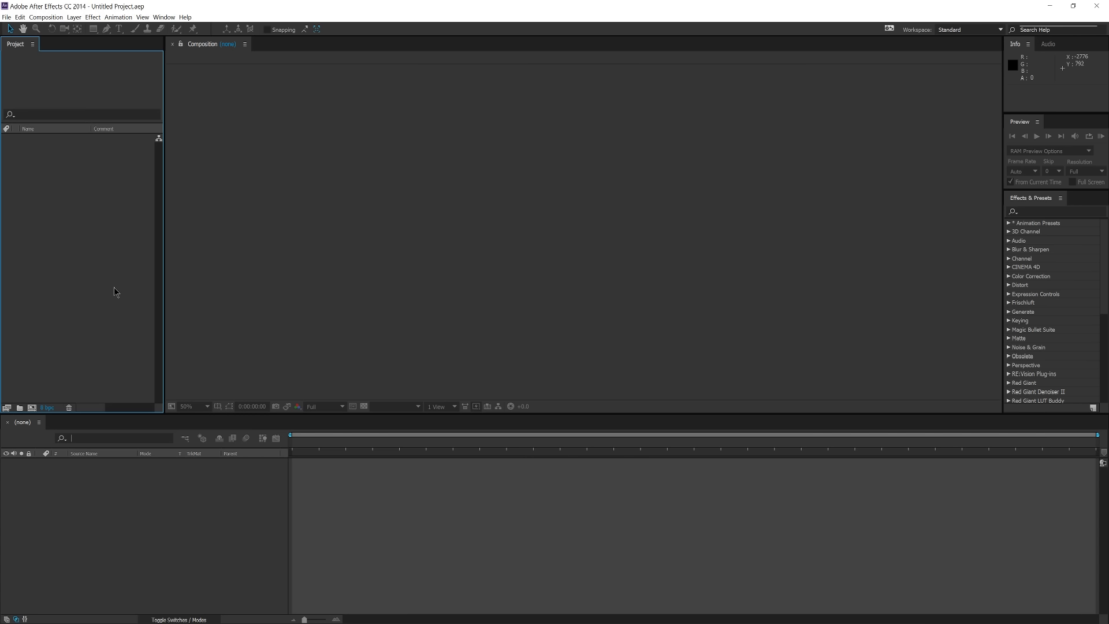
pyautogui.moveTo(384, 381)
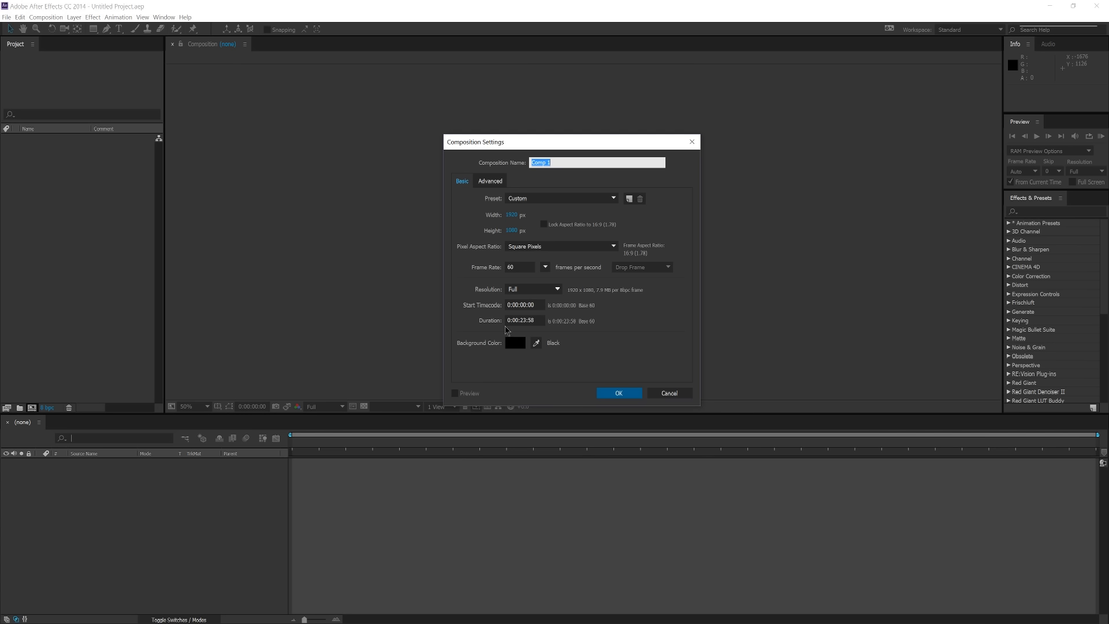
# - Create MainComp at 1920×1080 and 60 fps with a 10-second duration
pyautogui.click(523, 320)
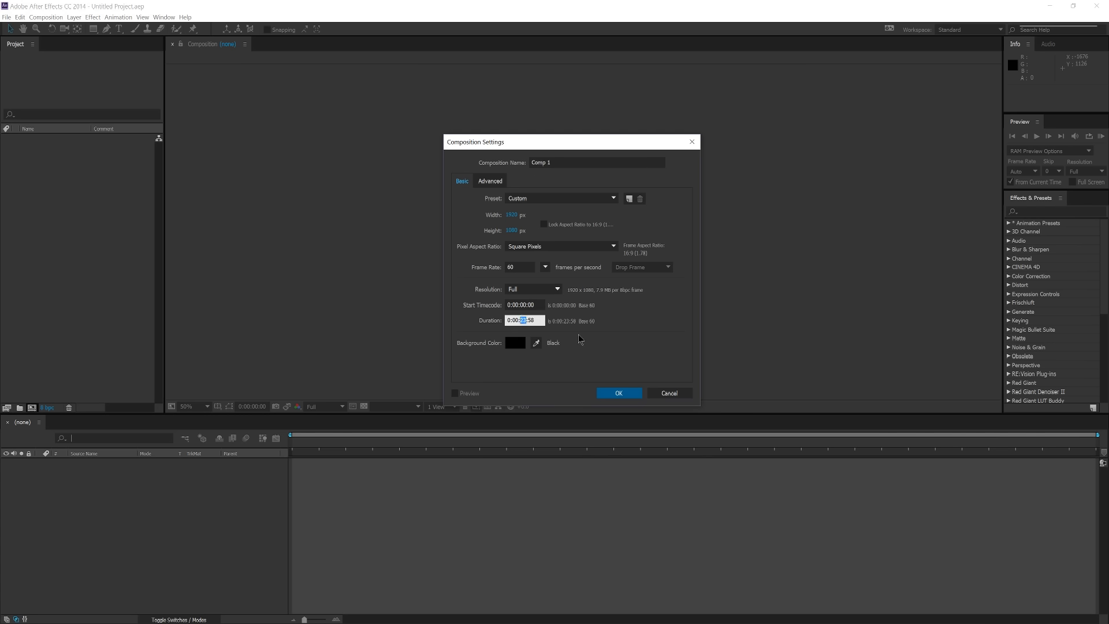
pyautogui.write('0:00:10:58')
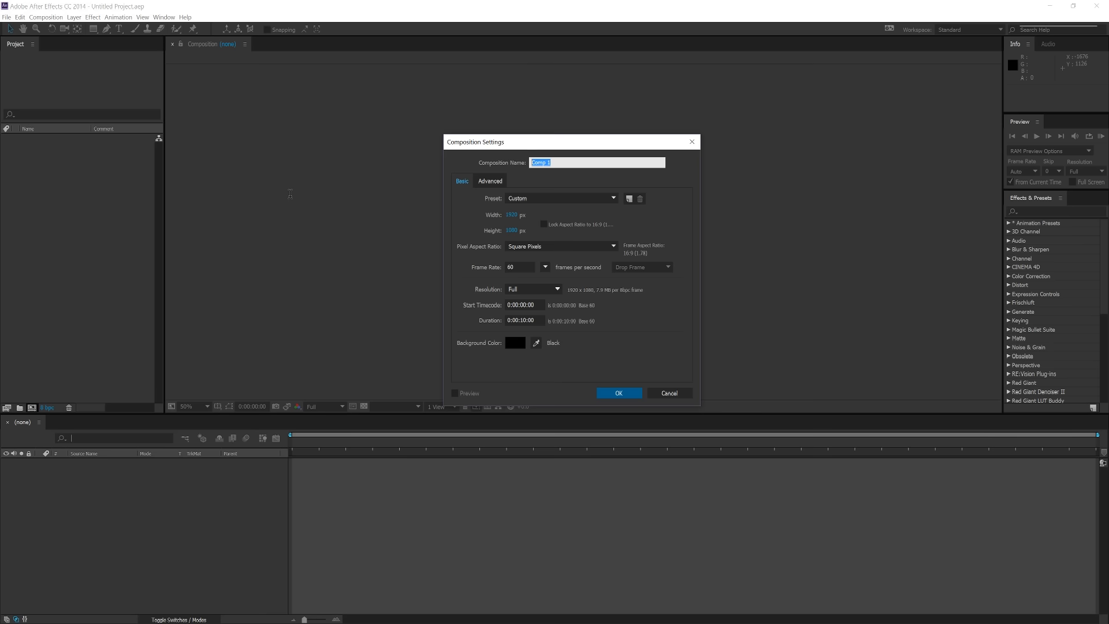
pyautogui.write('MainComp')
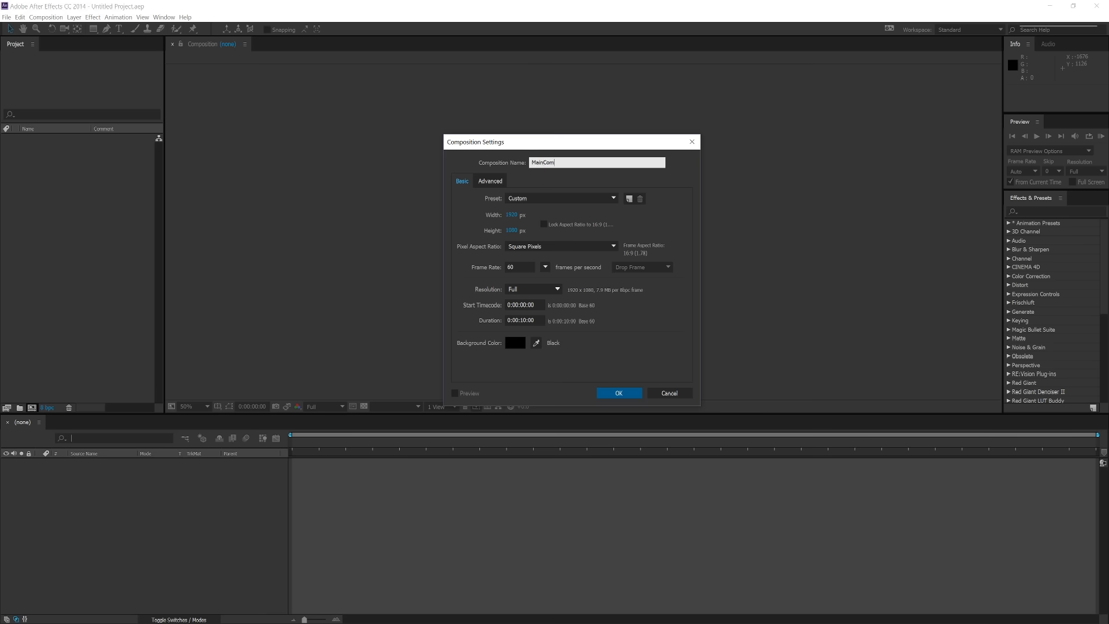
pyautogui.click(619, 393)
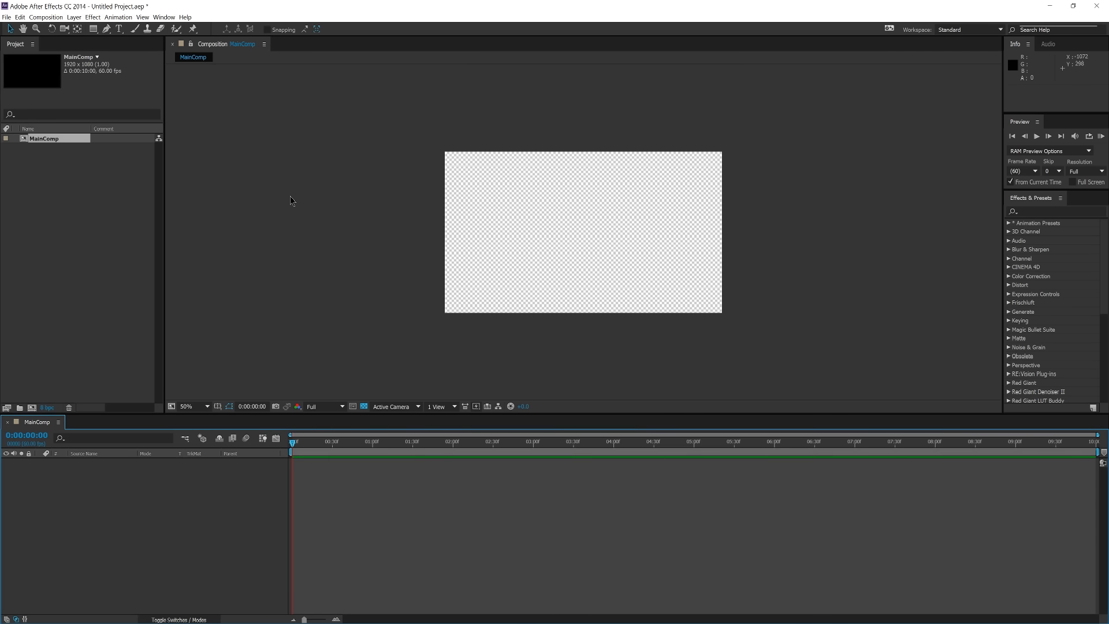
pyautogui.moveTo(512, 270)
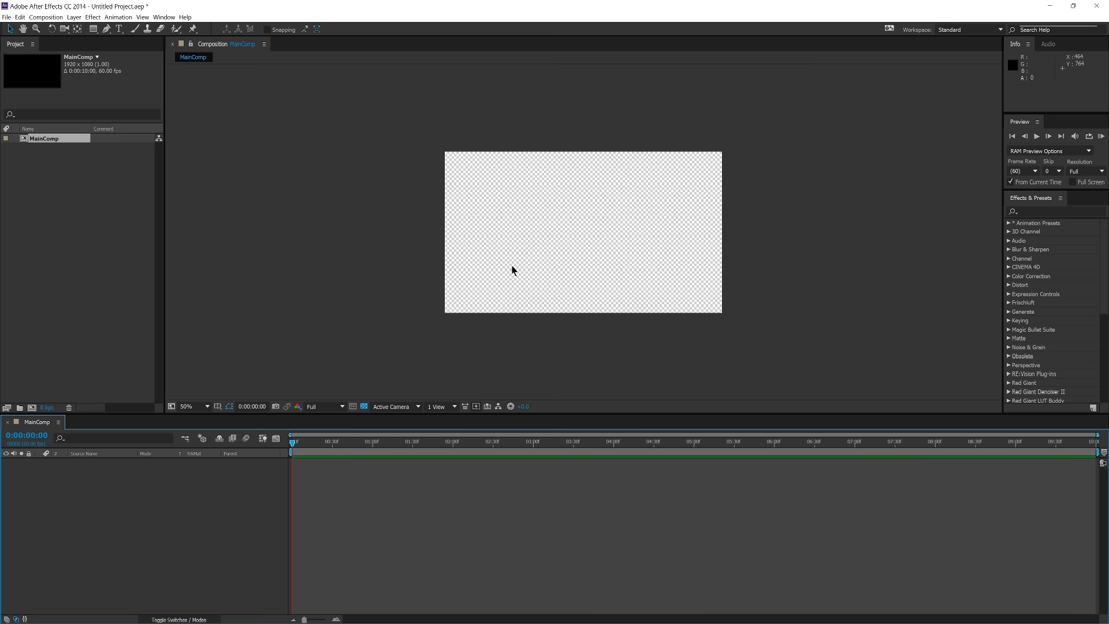
pyautogui.moveTo(569, 258)
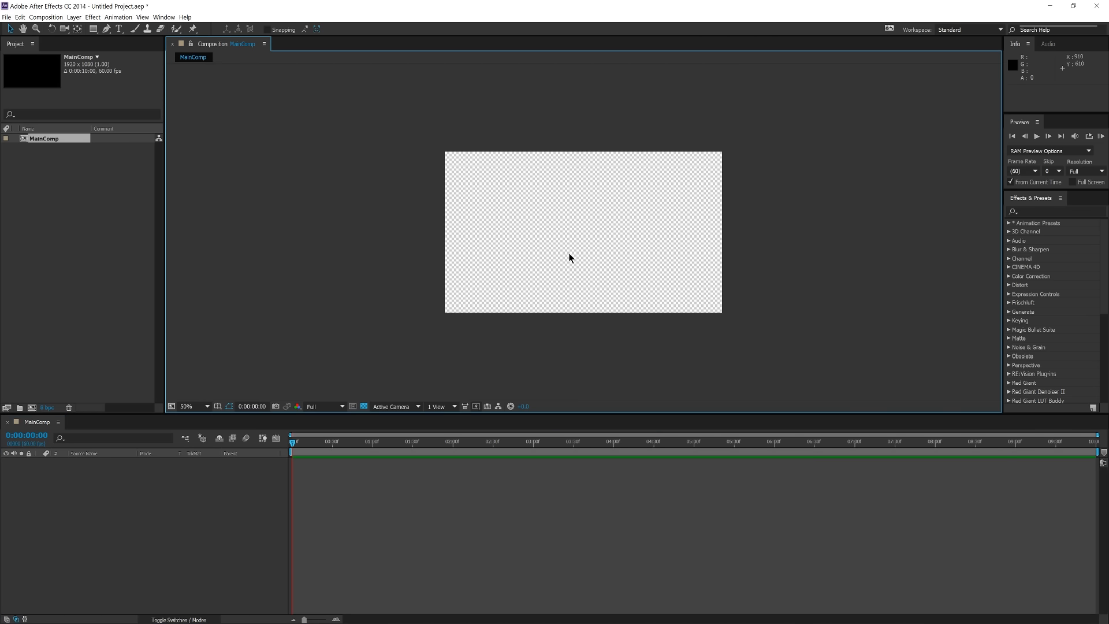
# - Set the Composition panel magnification to 100%
pyautogui.click(186, 406)
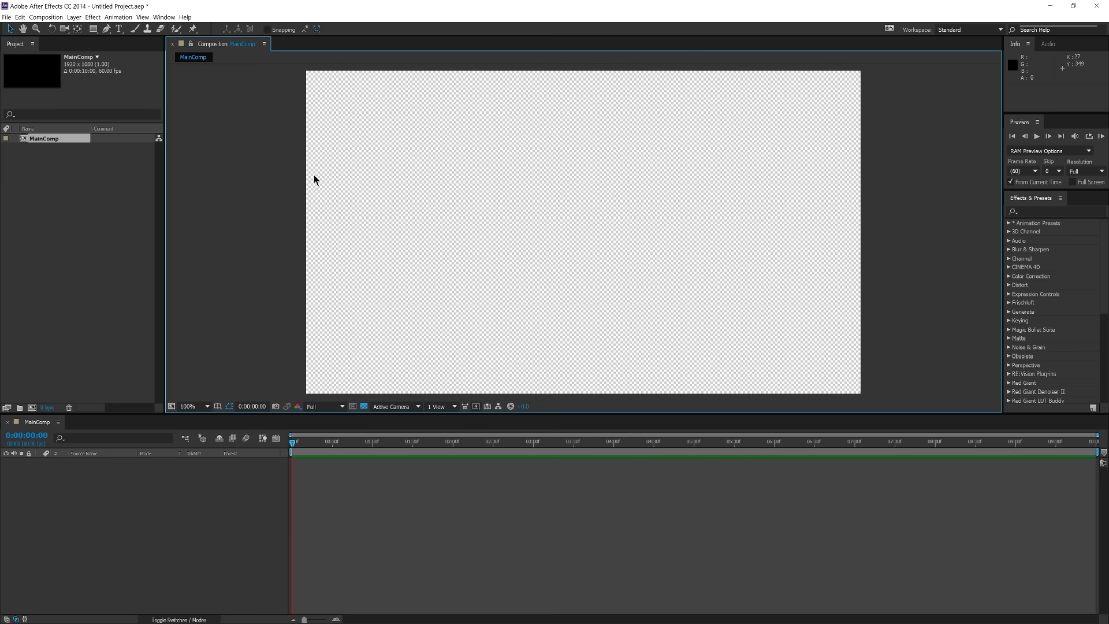
pyautogui.moveTo(354, 140)
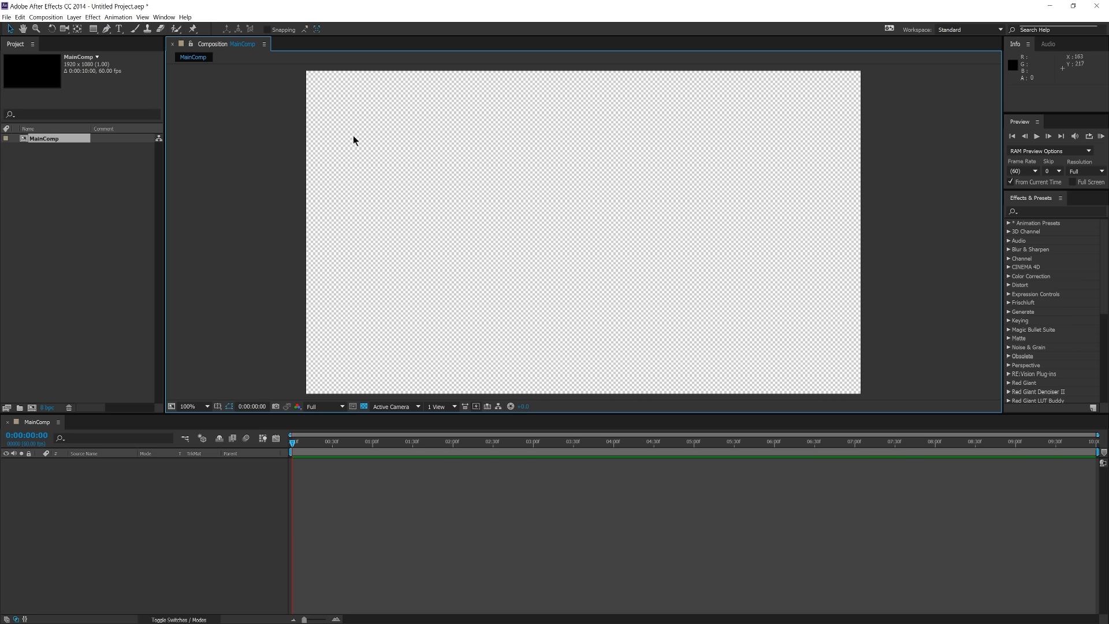
pyautogui.moveTo(137, 23)
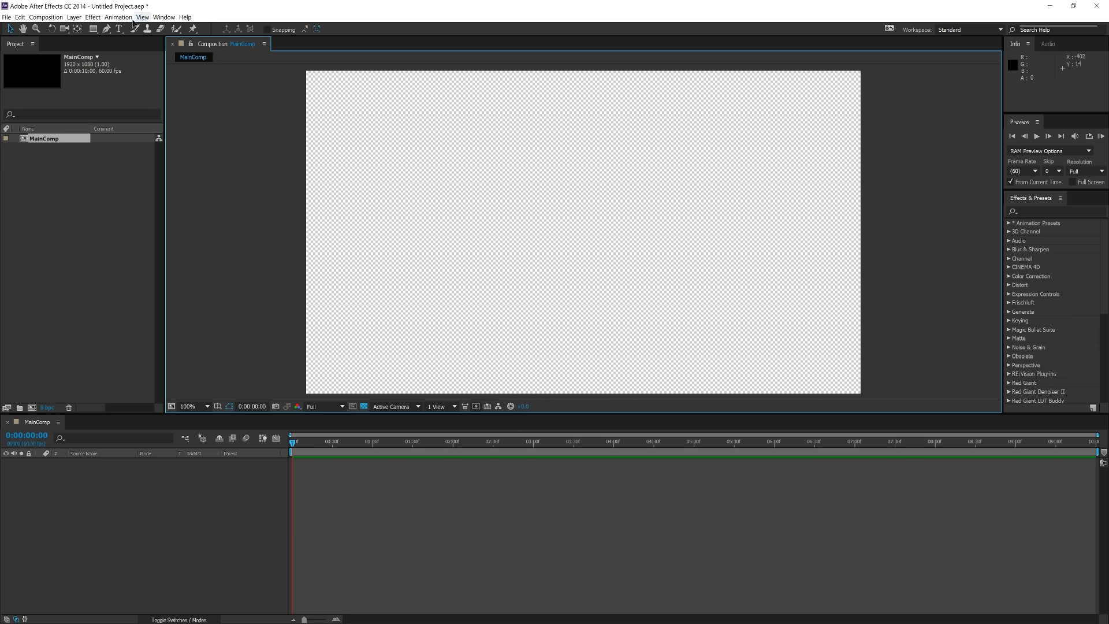
pyautogui.moveTo(328, 137)
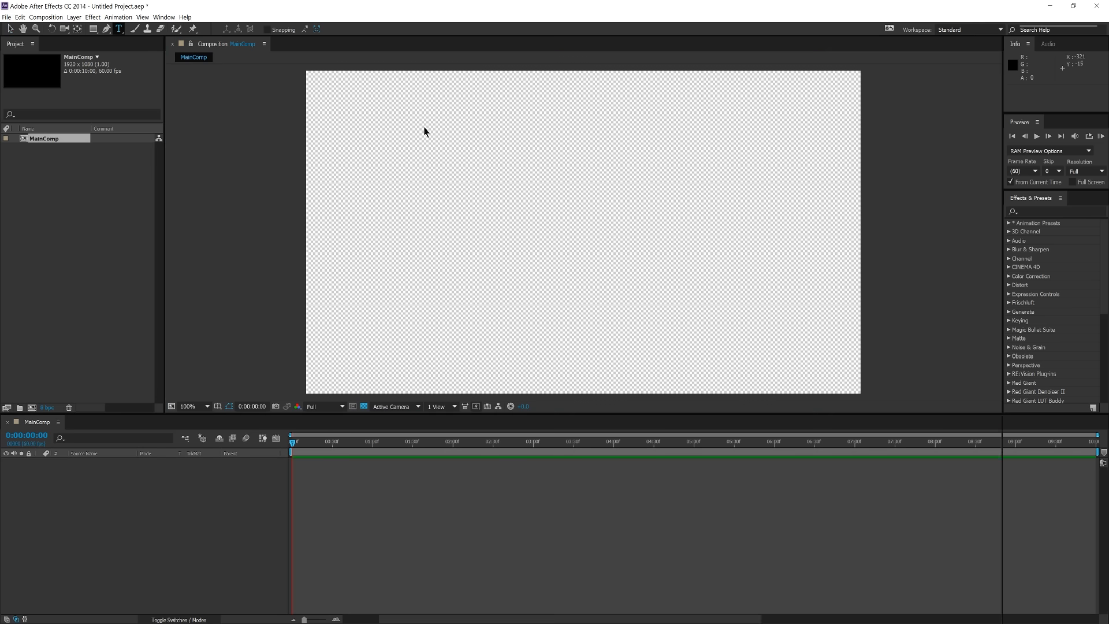
# - Create the Text 1 layer in MainComp and set its font to AXIS Extra Bold
pyautogui.click(121, 30)
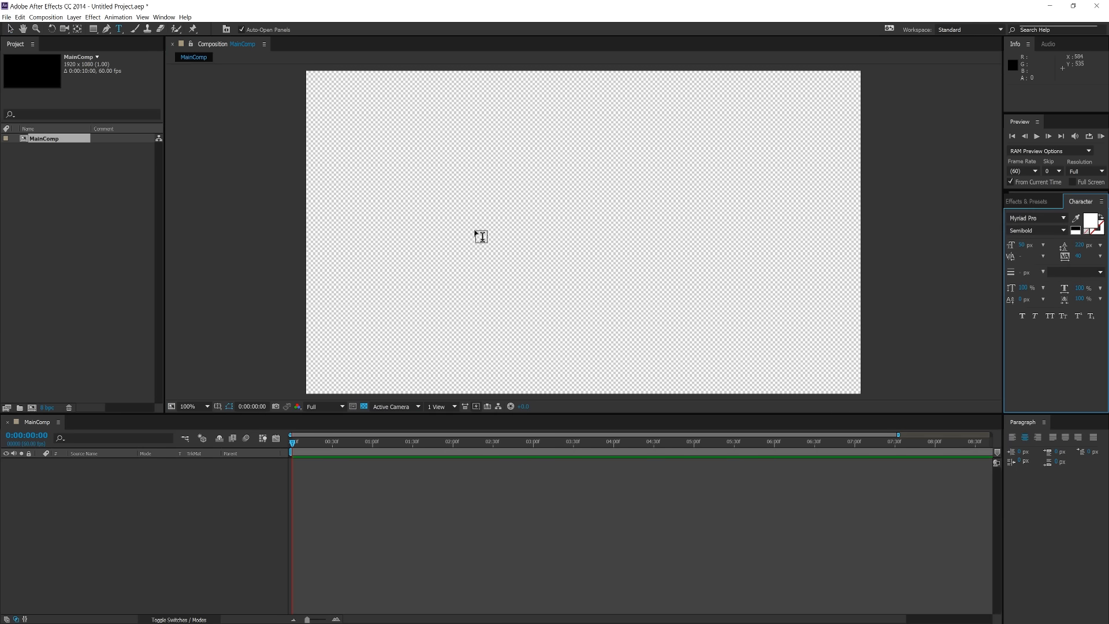
pyautogui.click(480, 237)
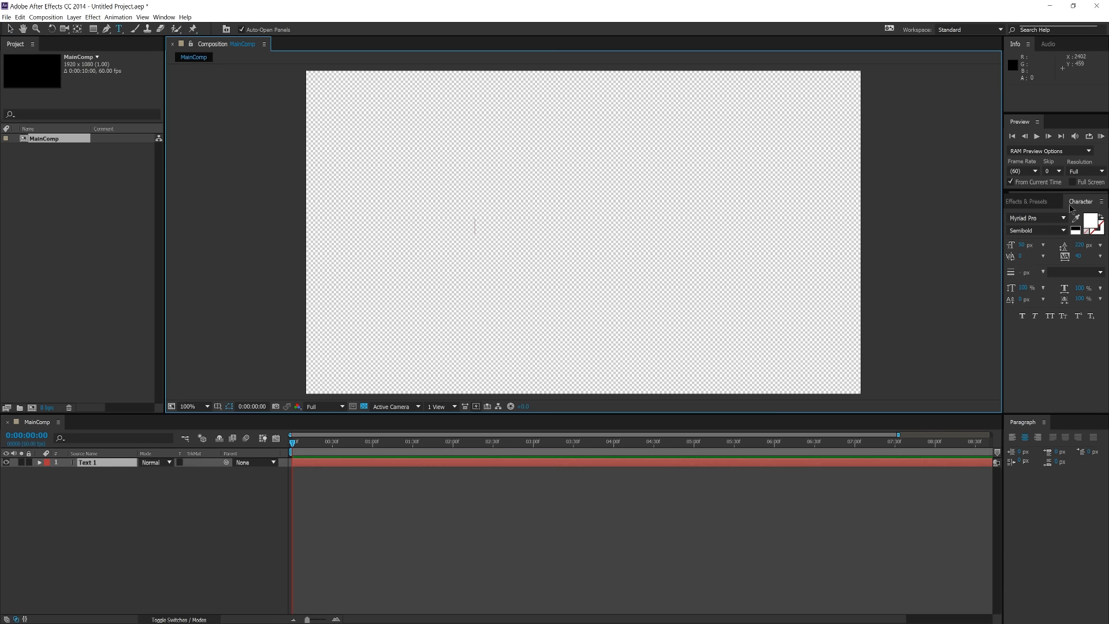
pyautogui.moveTo(917, 223)
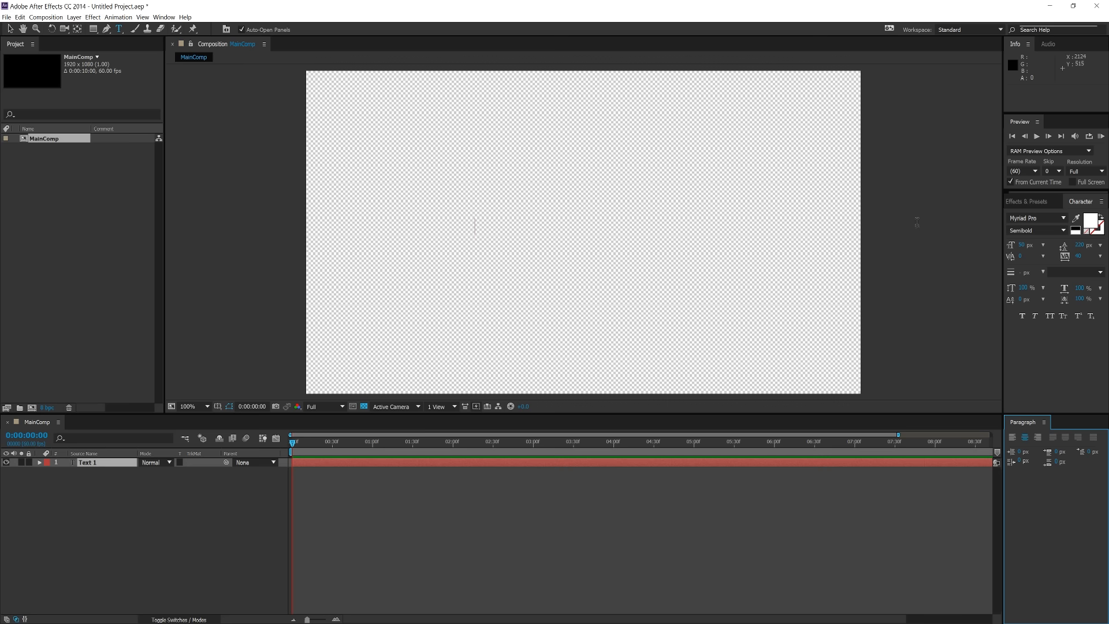
pyautogui.click(1035, 218)
pyautogui.write('AXIS')
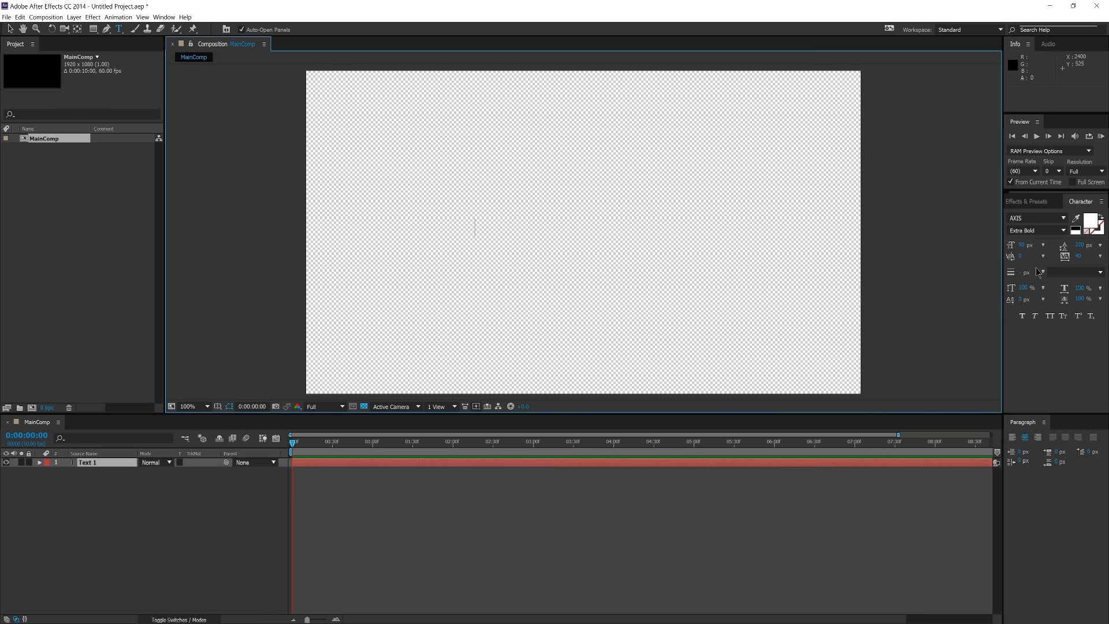
pyautogui.moveTo(652, 250)
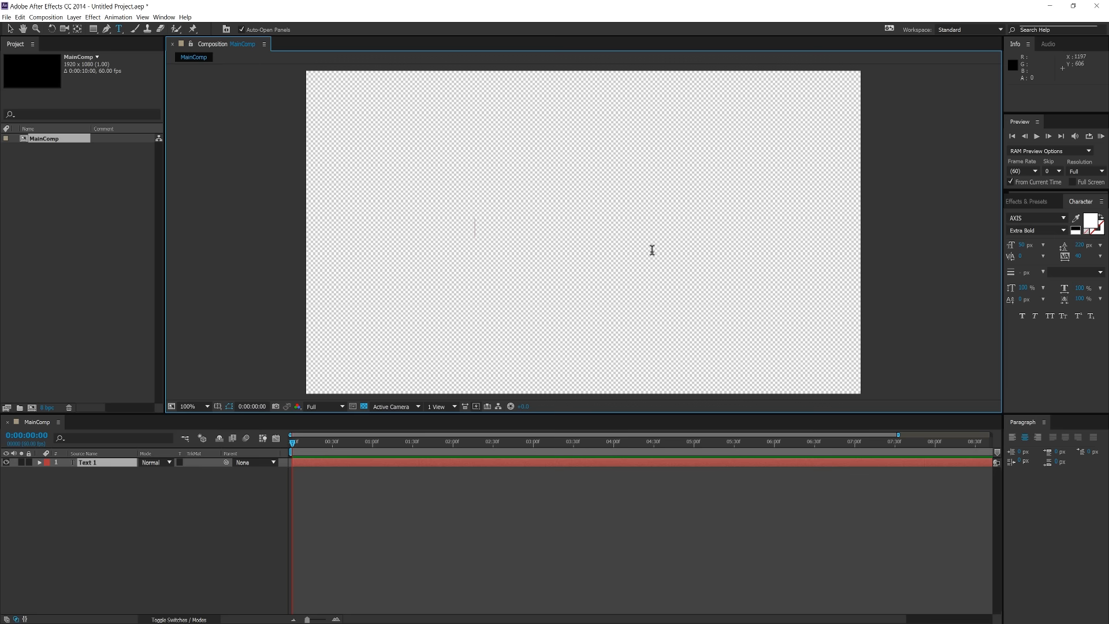
pyautogui.moveTo(532, 242)
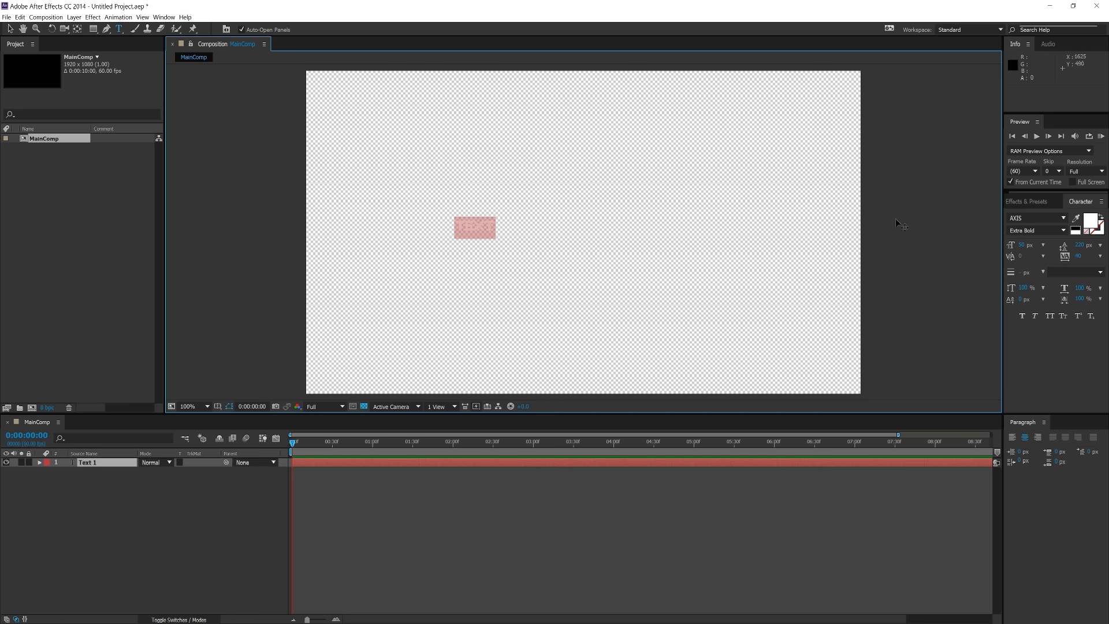
# - Set the Text 1 fill colour to black (000000)
pyautogui.click(1086, 219)
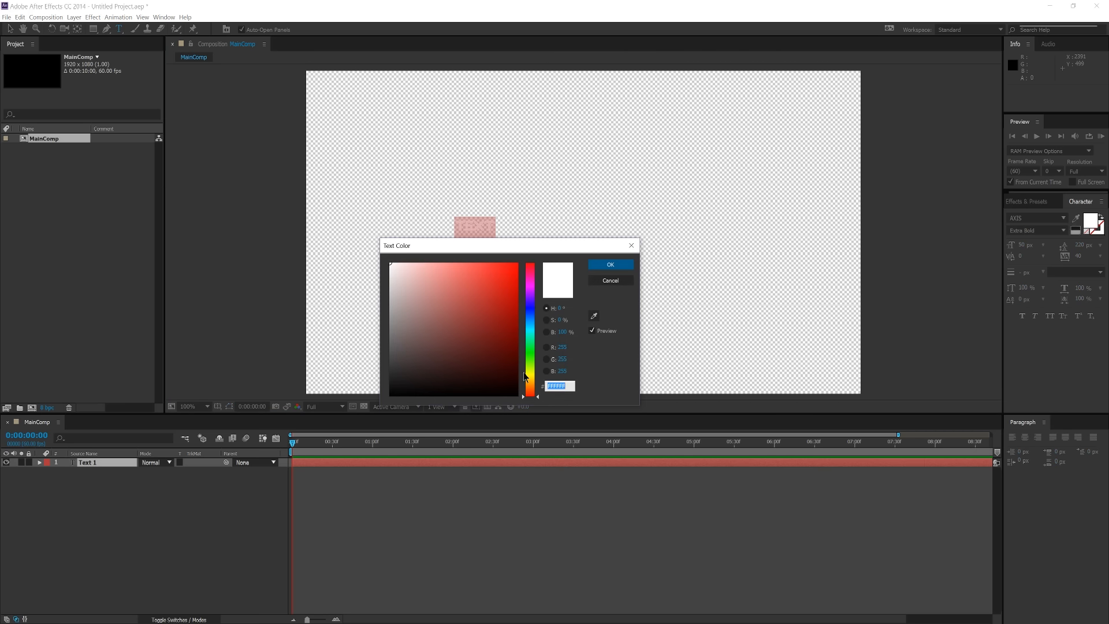
pyautogui.click(391, 394)
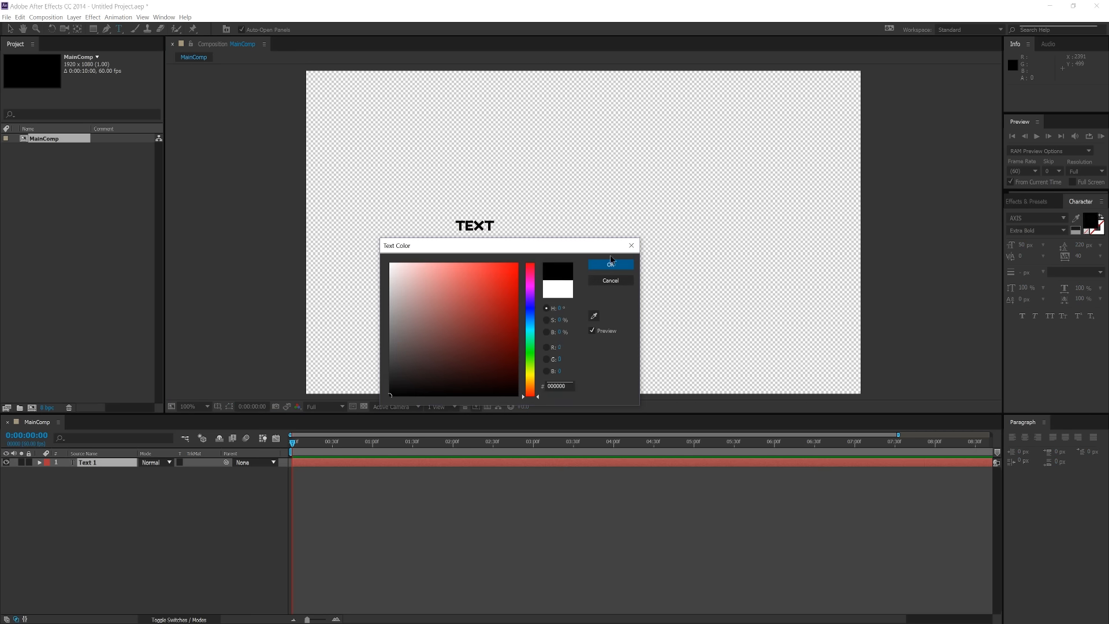
pyautogui.click(611, 264)
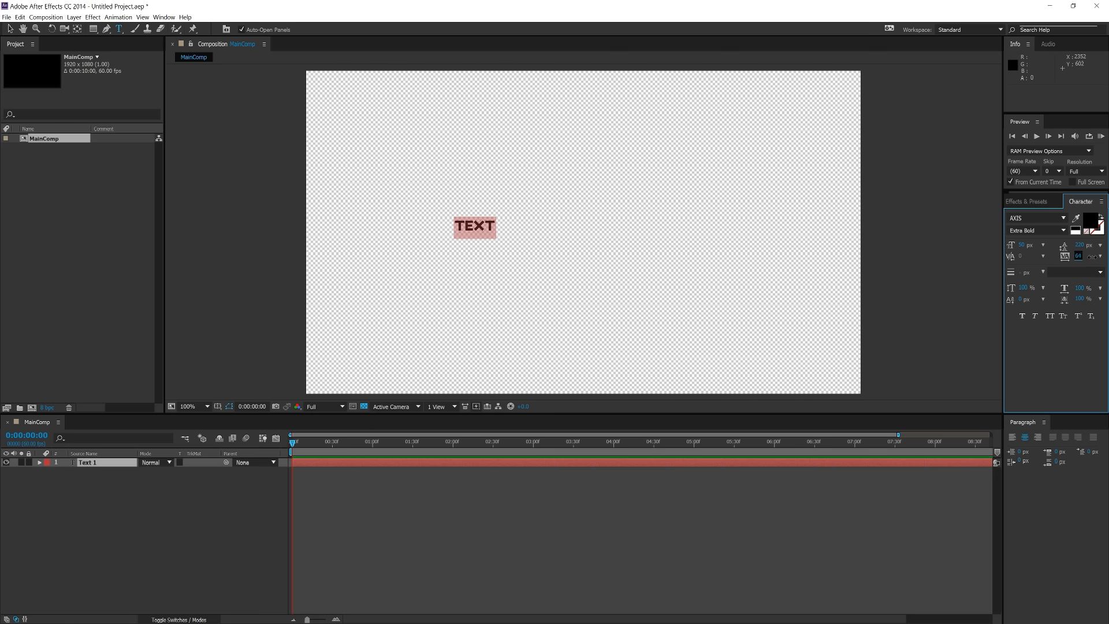
# - Enlarge TEXT to 402 px and move it to the frame centre using Align
pyautogui.click(542, 236)
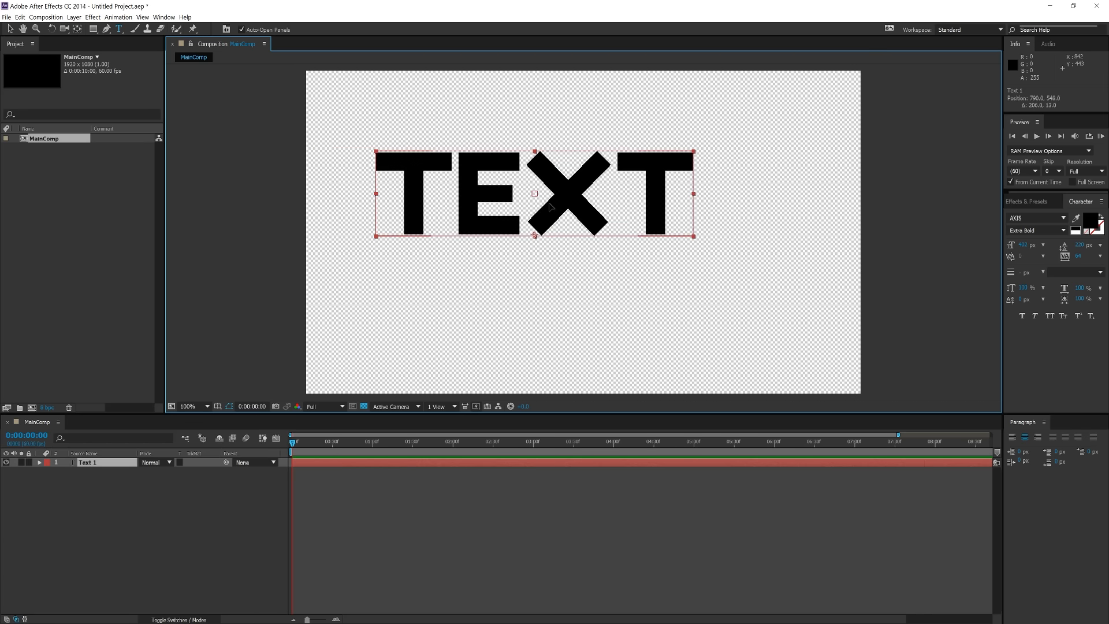
pyautogui.moveTo(533, 193); pyautogui.dragTo(591, 236)
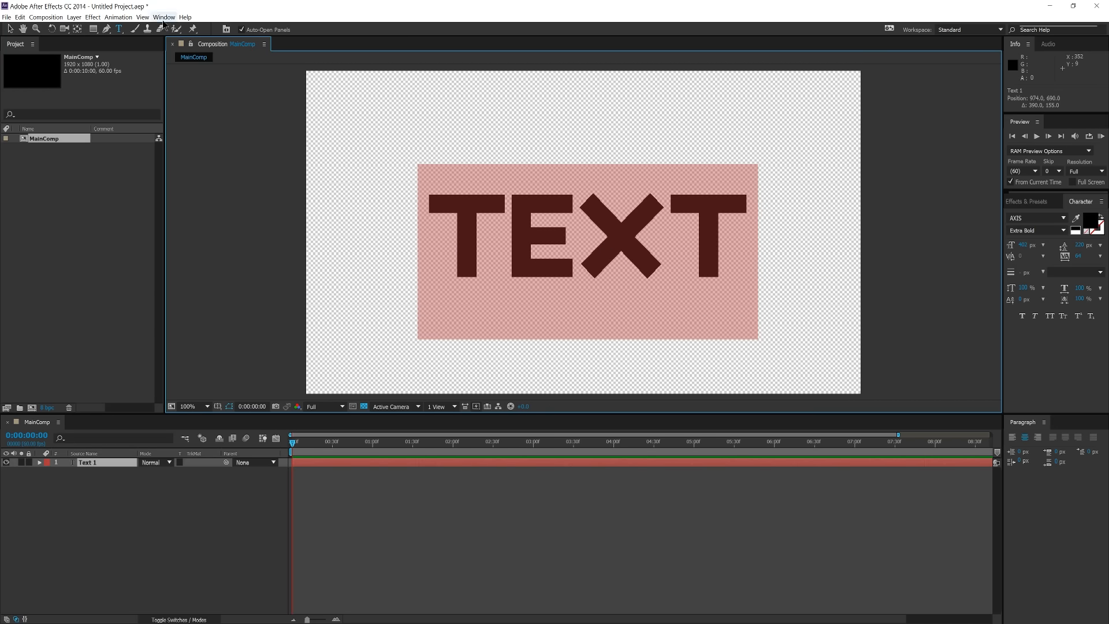
pyautogui.click(1062, 422)
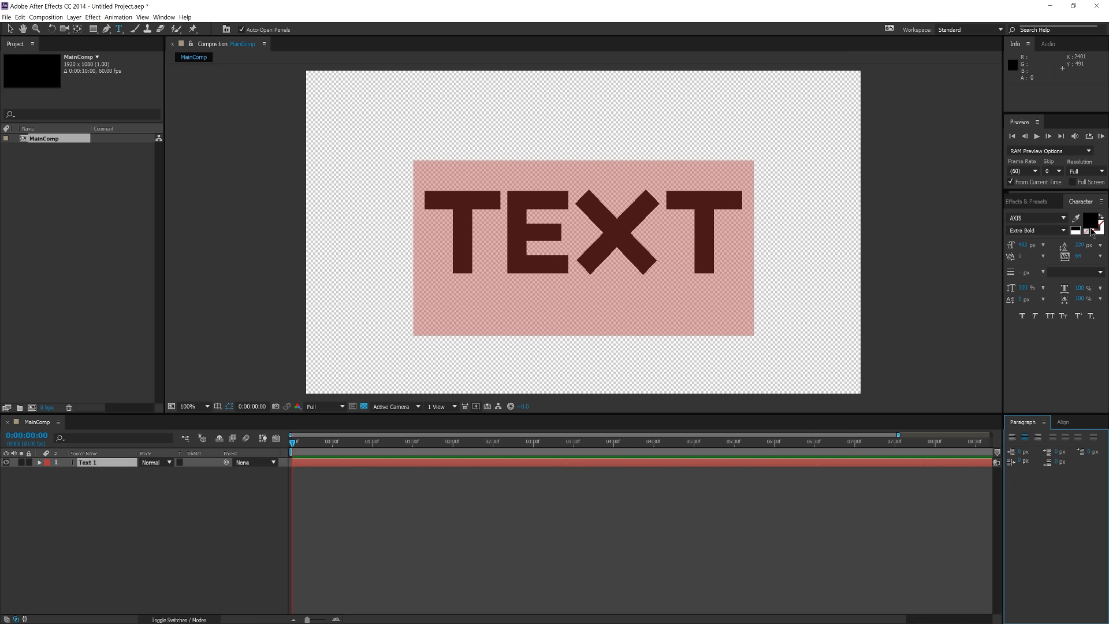
pyautogui.moveTo(1091, 223)
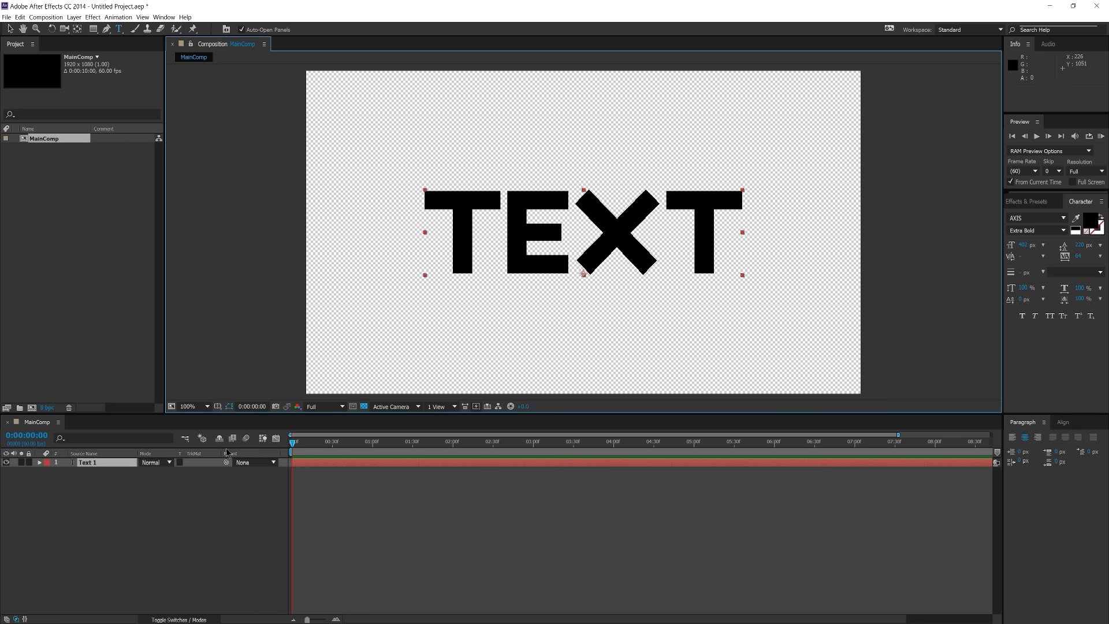
pyautogui.moveTo(655, 243)
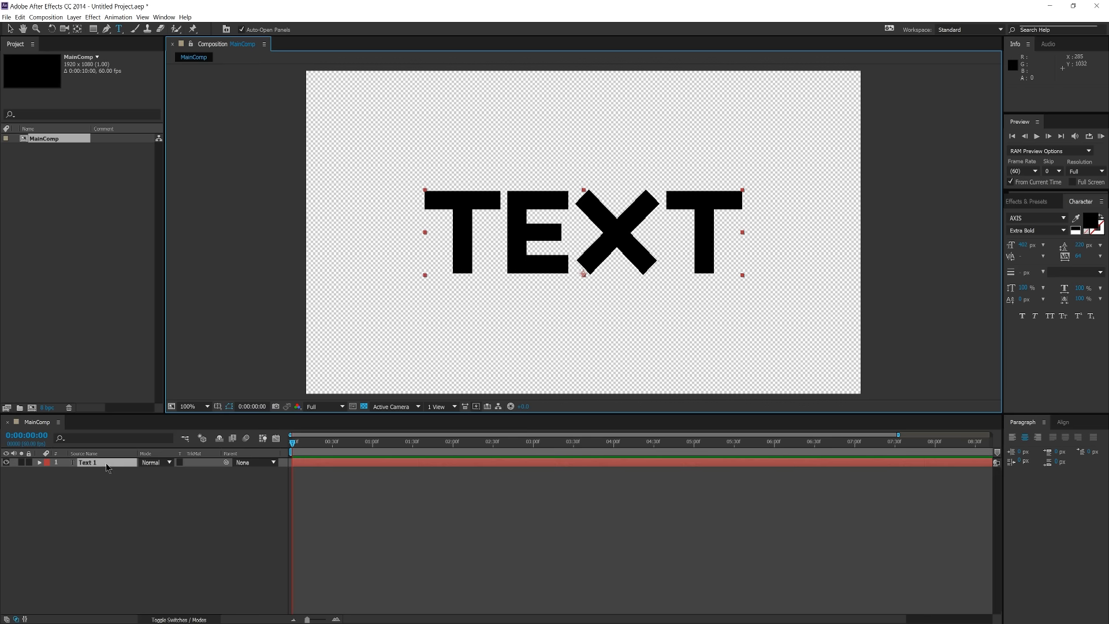
# - Create a Text 1 Outlines shape layer from Text 1 with Create Shapes from Text
pyautogui.rightClick(92, 463)
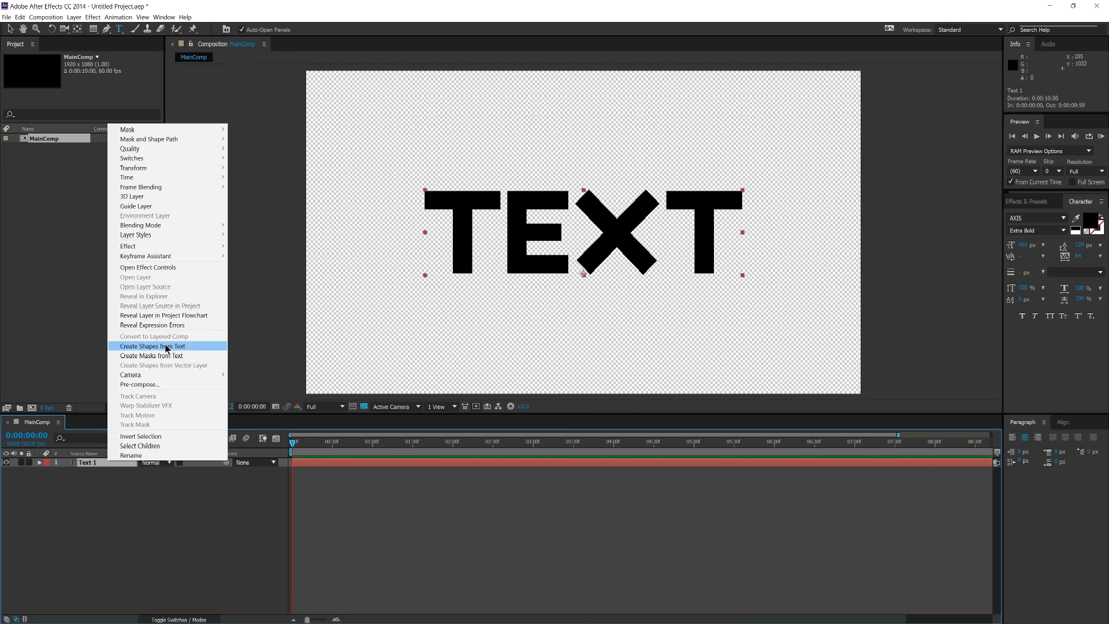
pyautogui.moveTo(175, 351)
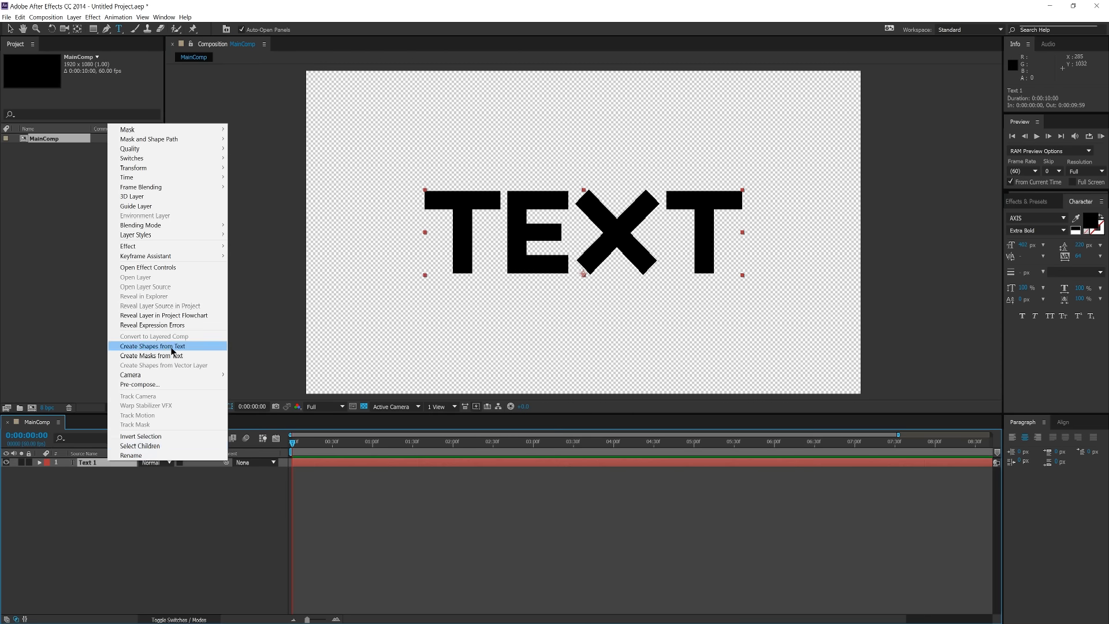
pyautogui.click(153, 346)
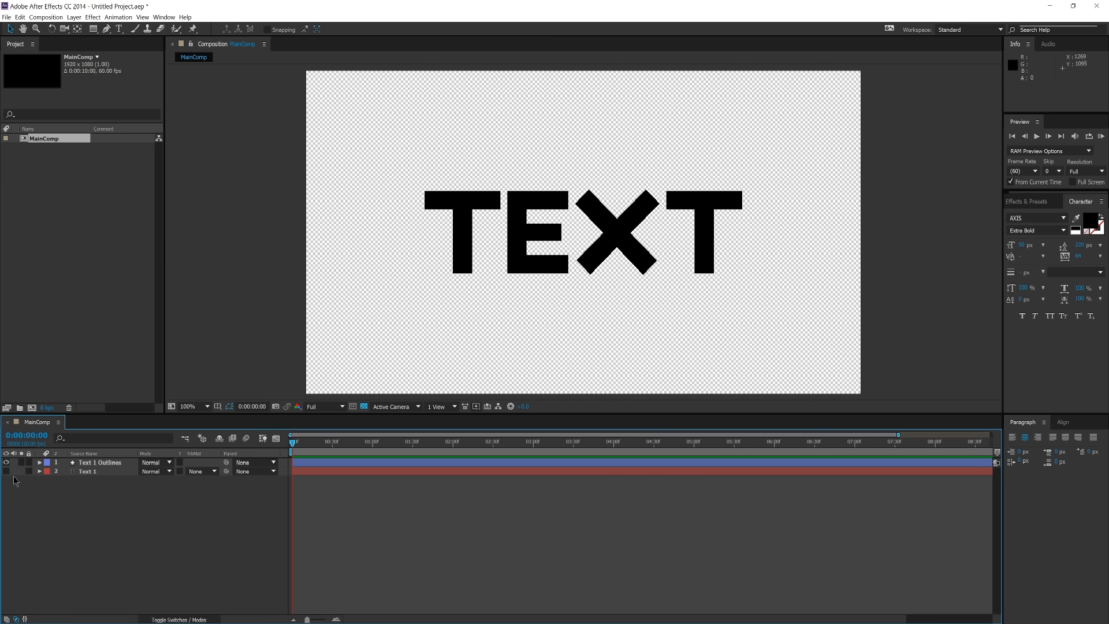
# - Expand Text 1 Outlines > Contents and select the T, e, x and t groups
pyautogui.click(101, 462)
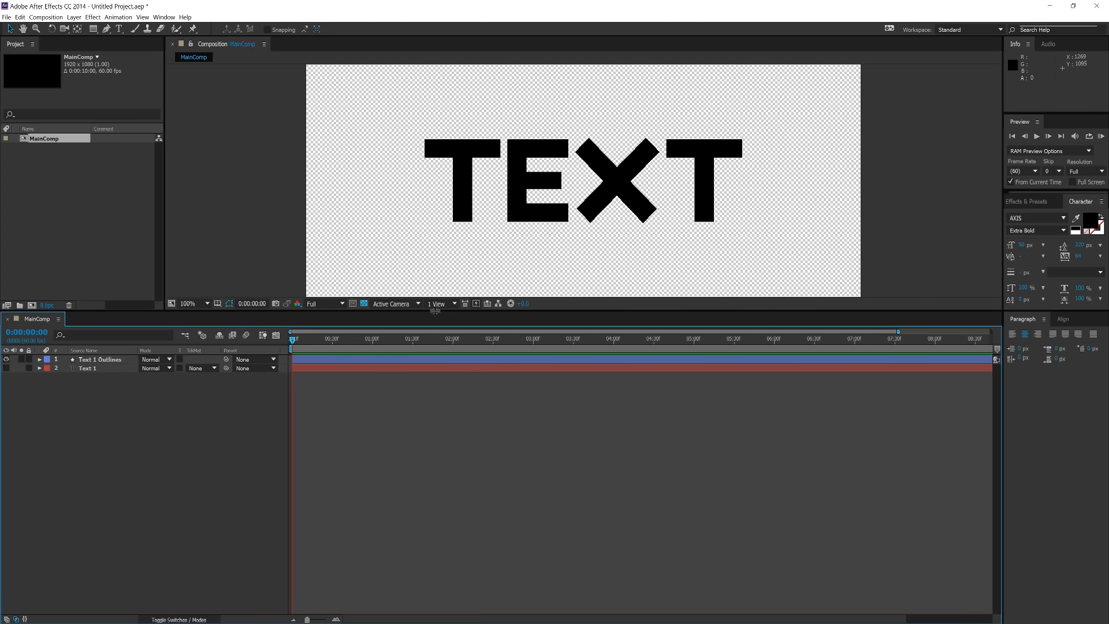
pyautogui.click(99, 360)
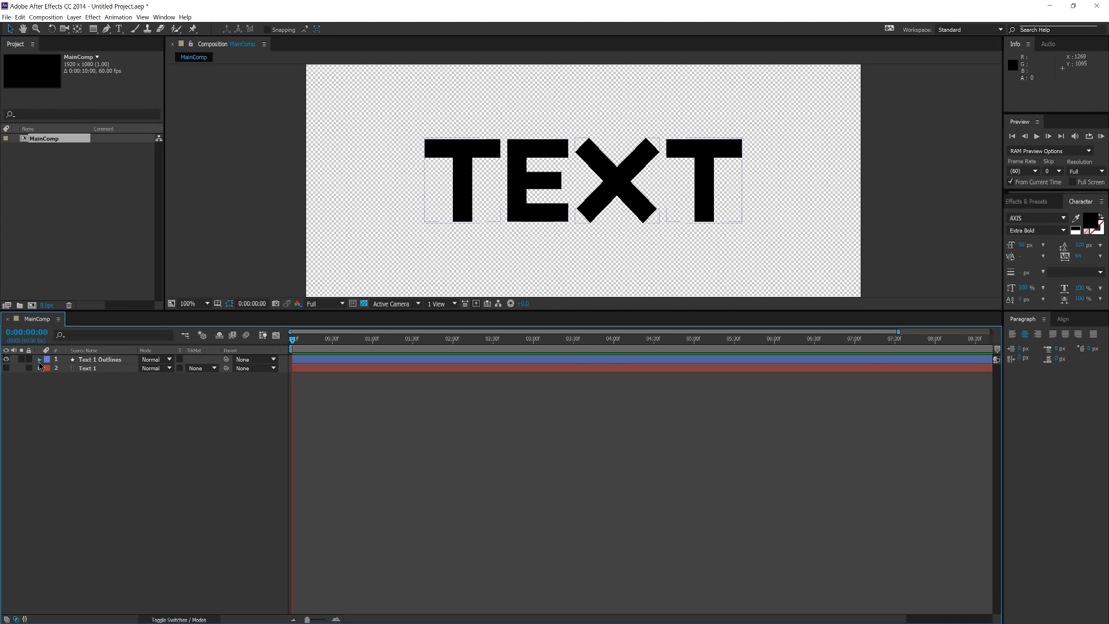
pyautogui.click(39, 359)
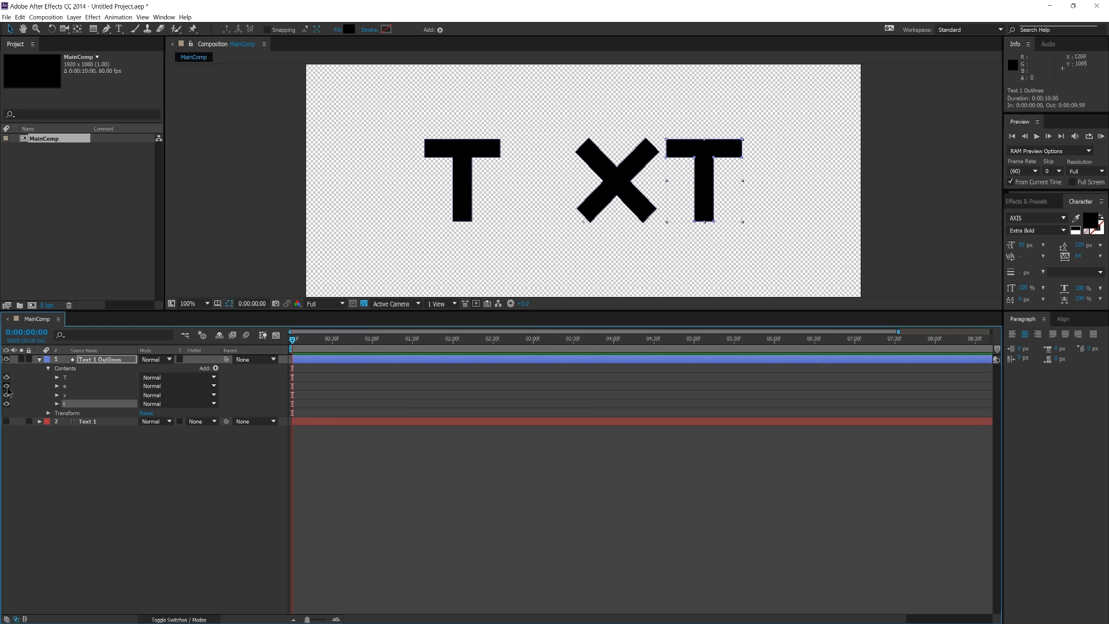
pyautogui.click(6, 404)
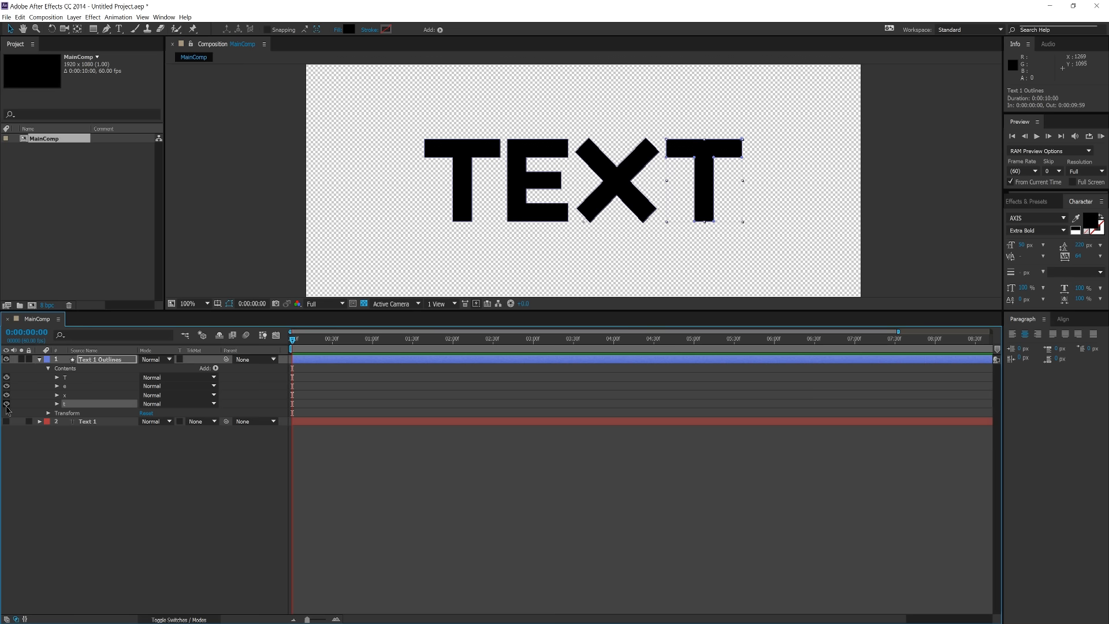
pyautogui.moveTo(730, 195)
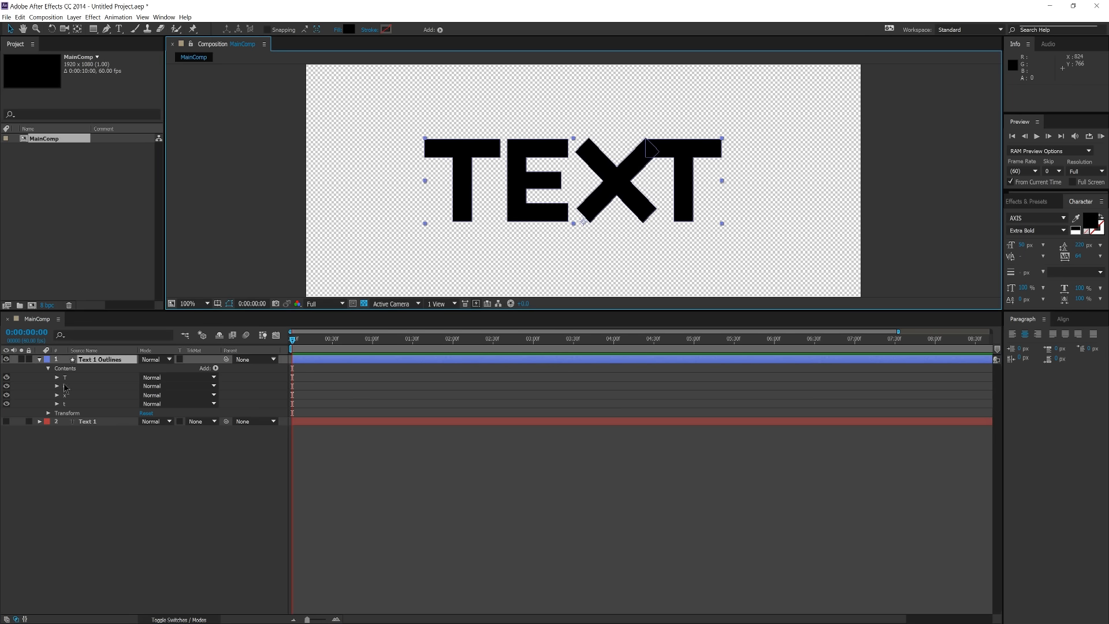
# - Deselect all letter groups before shifting the X and final T left
pyautogui.click(65, 403)
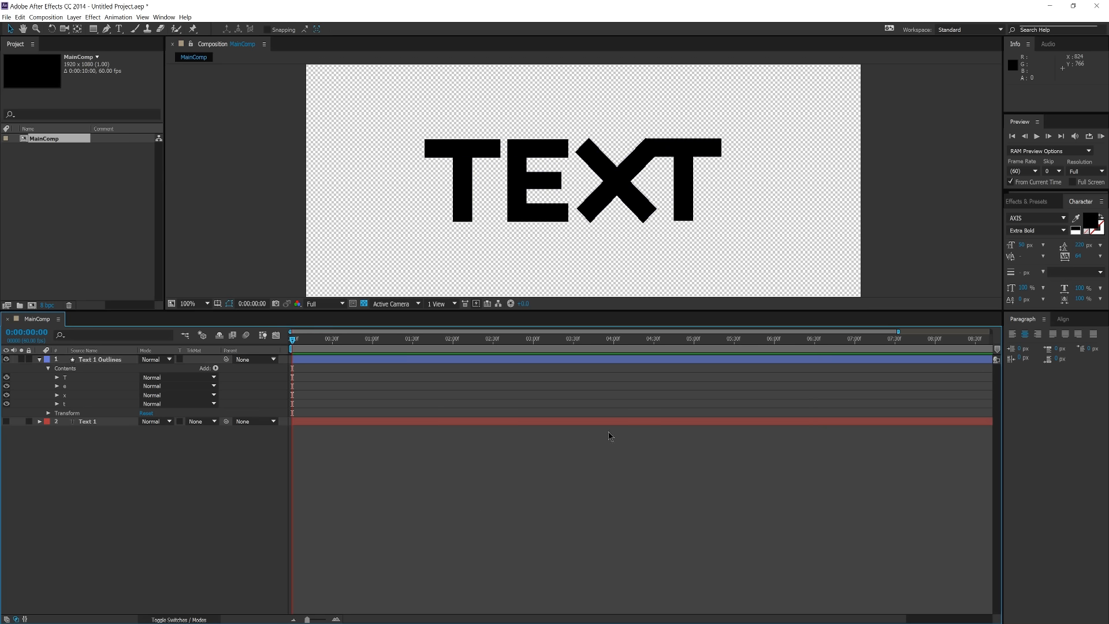
pyautogui.moveTo(652, 283)
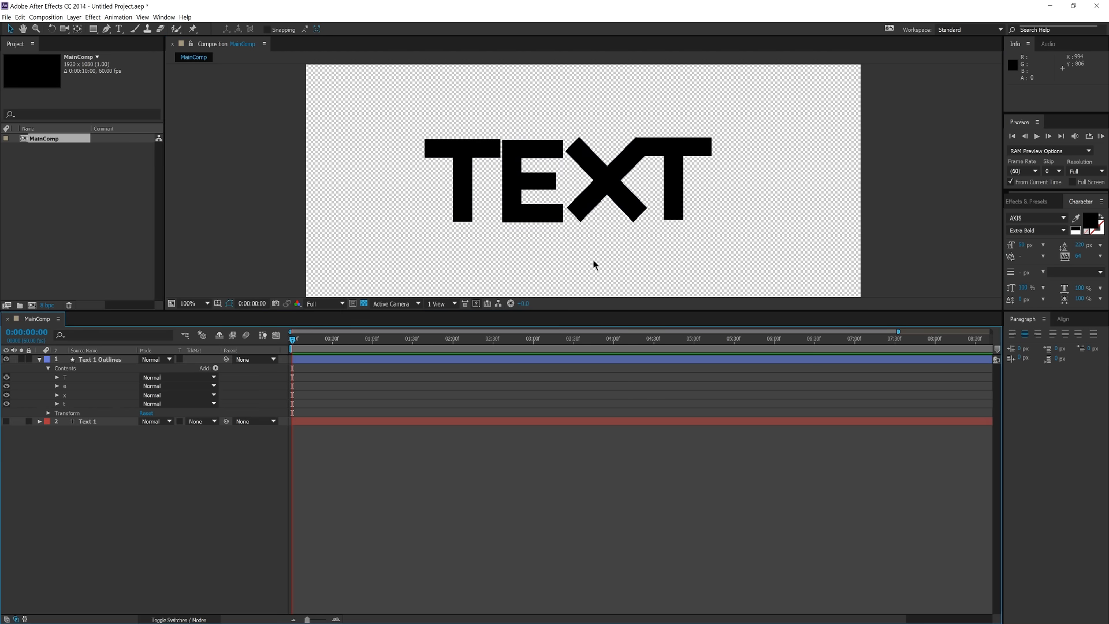
pyautogui.moveTo(272, 553)
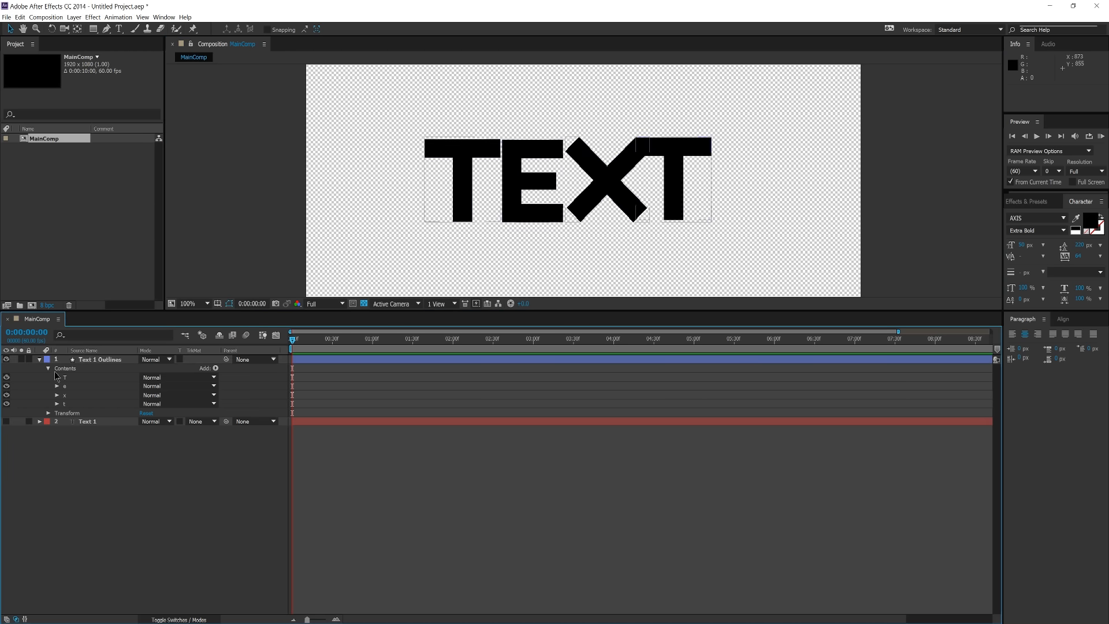
# - Add an empty Text Word group and nest the T, e, x, t groups inside
pyautogui.click(99, 359)
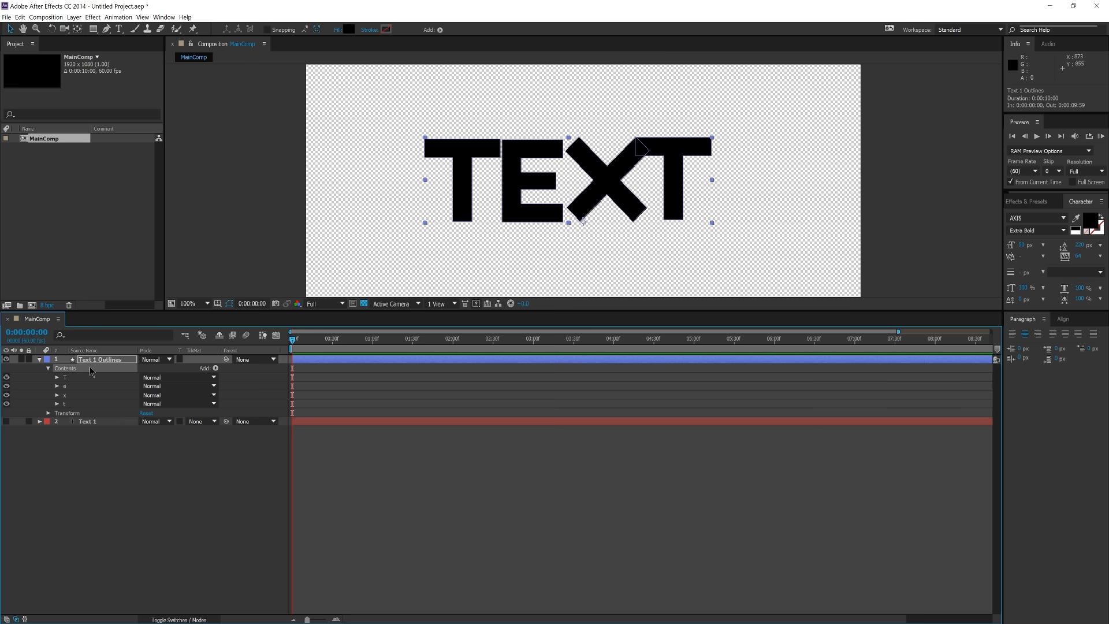
pyautogui.click(216, 368)
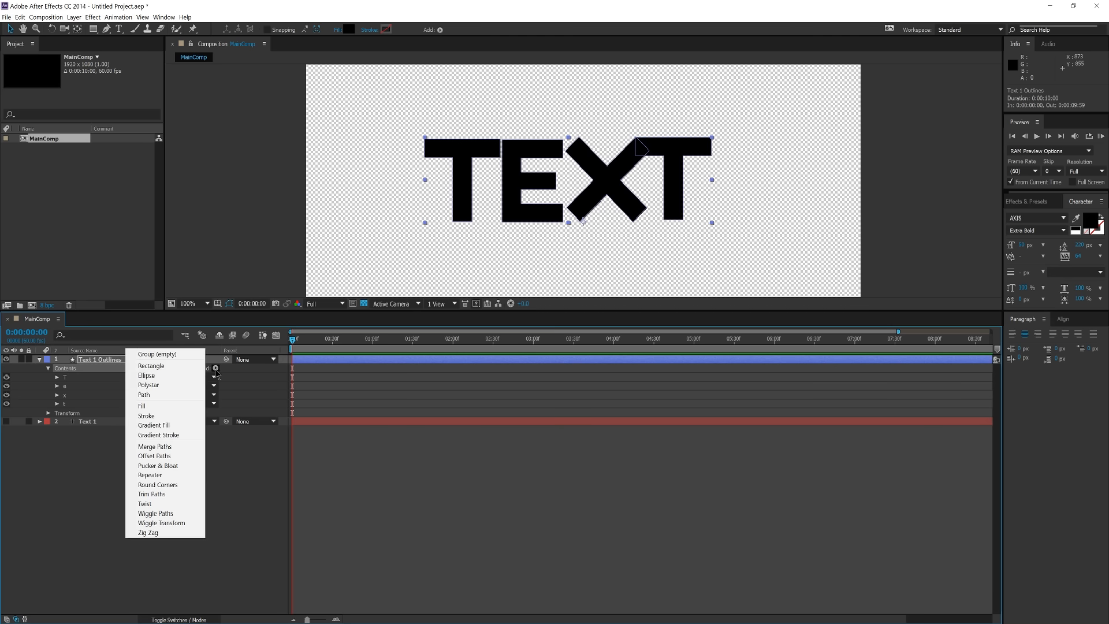
pyautogui.click(156, 354)
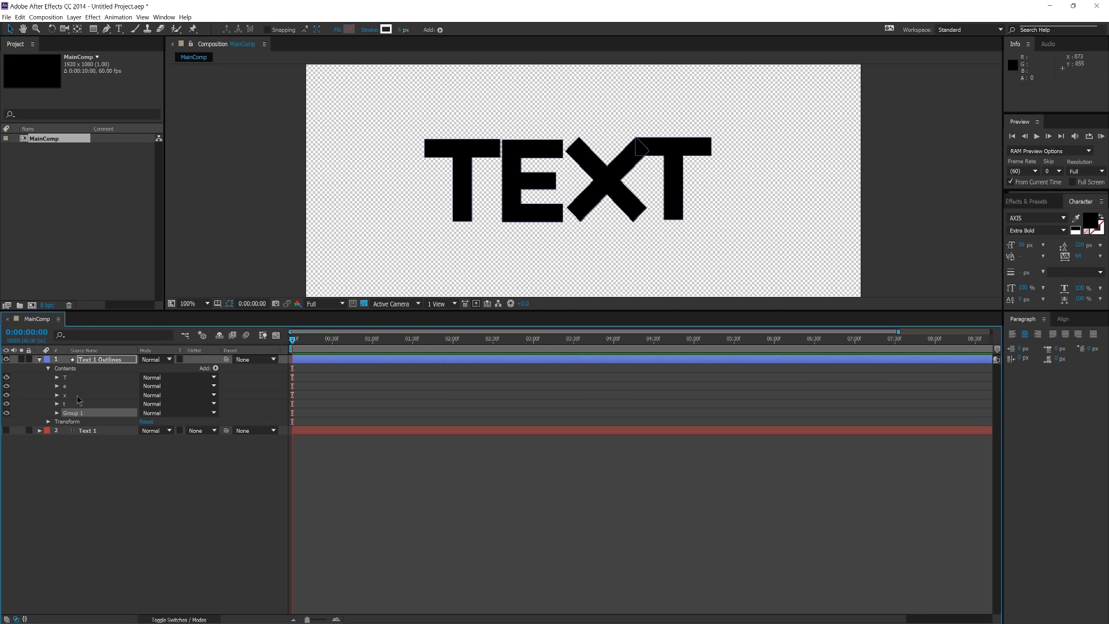
pyautogui.click(64, 404)
pyautogui.write('Text Word')
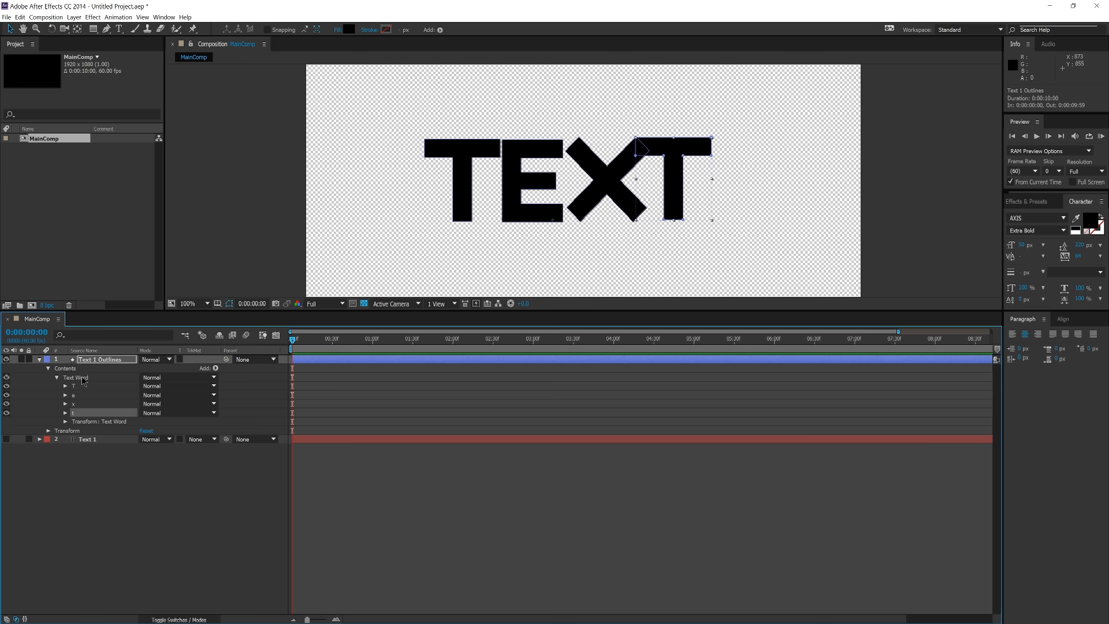
pyautogui.moveTo(99, 370)
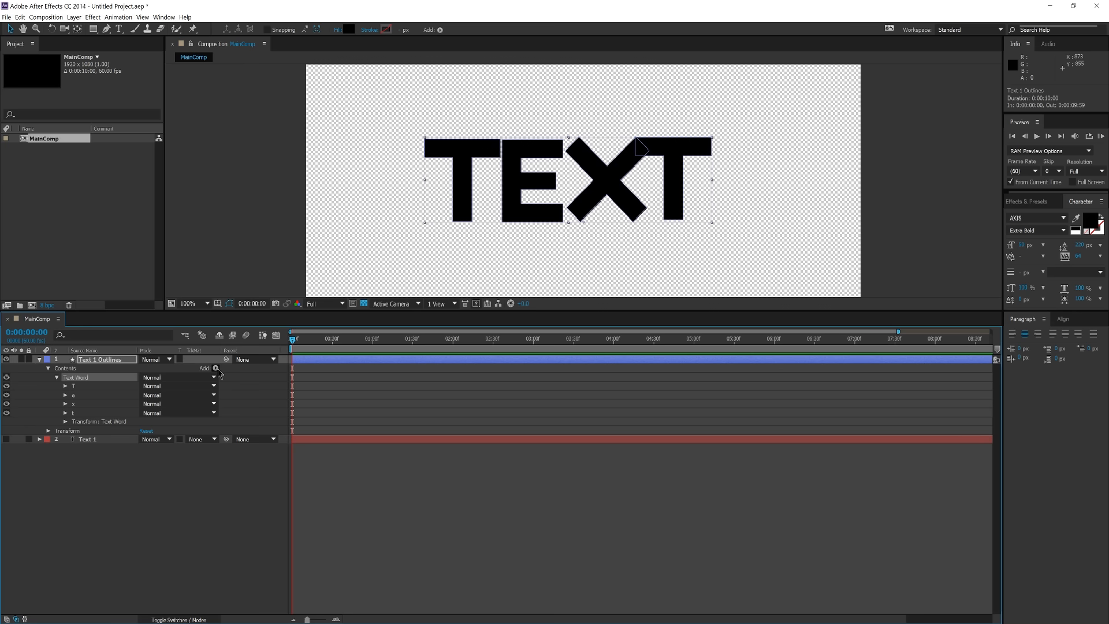
# - Give Text Word Merge Paths 1, Stroke 1 and Fill 1, check merge mode, then collapse it
pyautogui.click(216, 368)
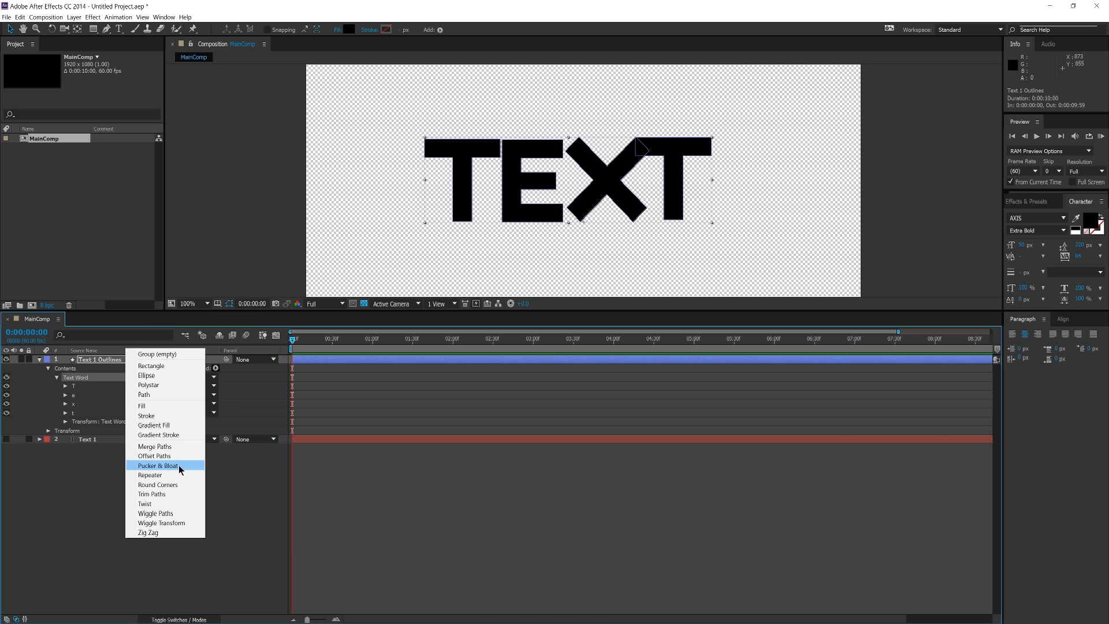
pyautogui.moveTo(171, 469)
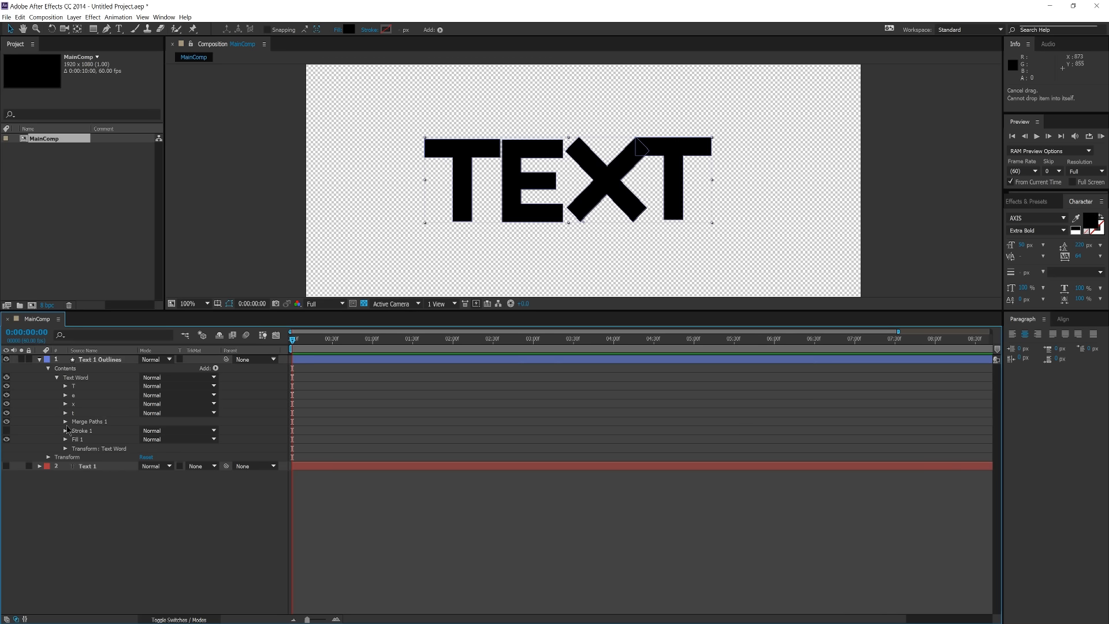
pyautogui.click(177, 430)
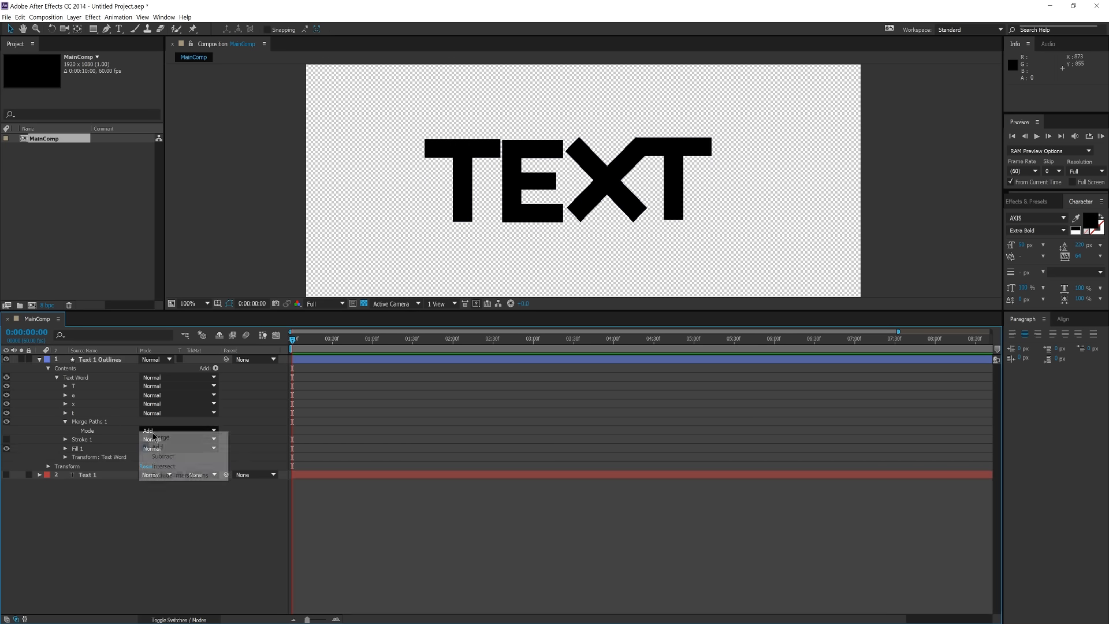
pyautogui.click(147, 430)
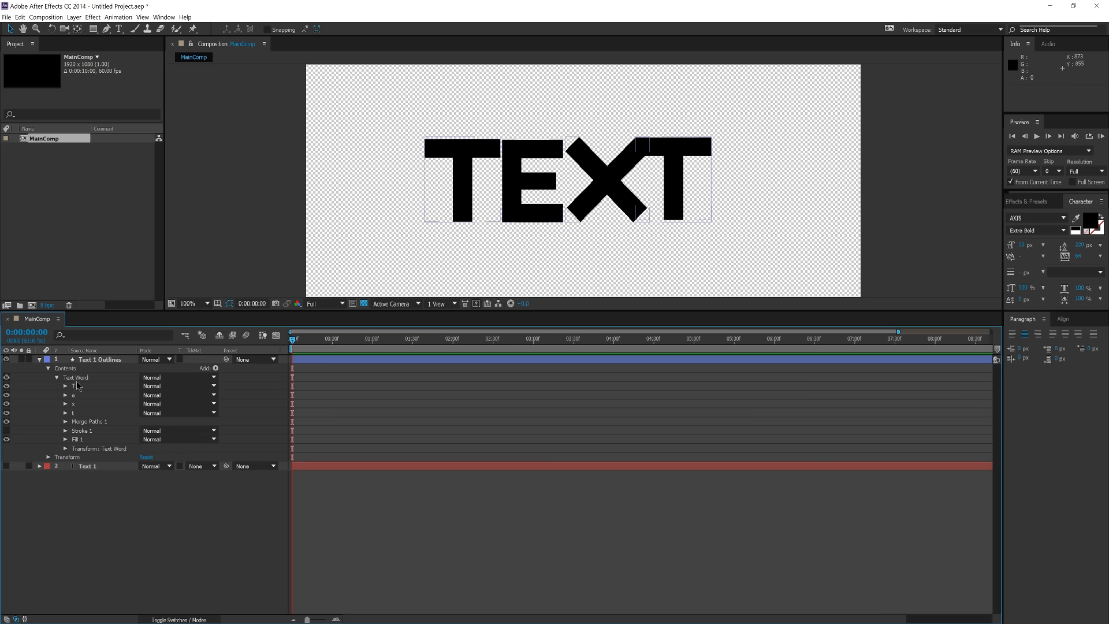
pyautogui.moveTo(78, 430)
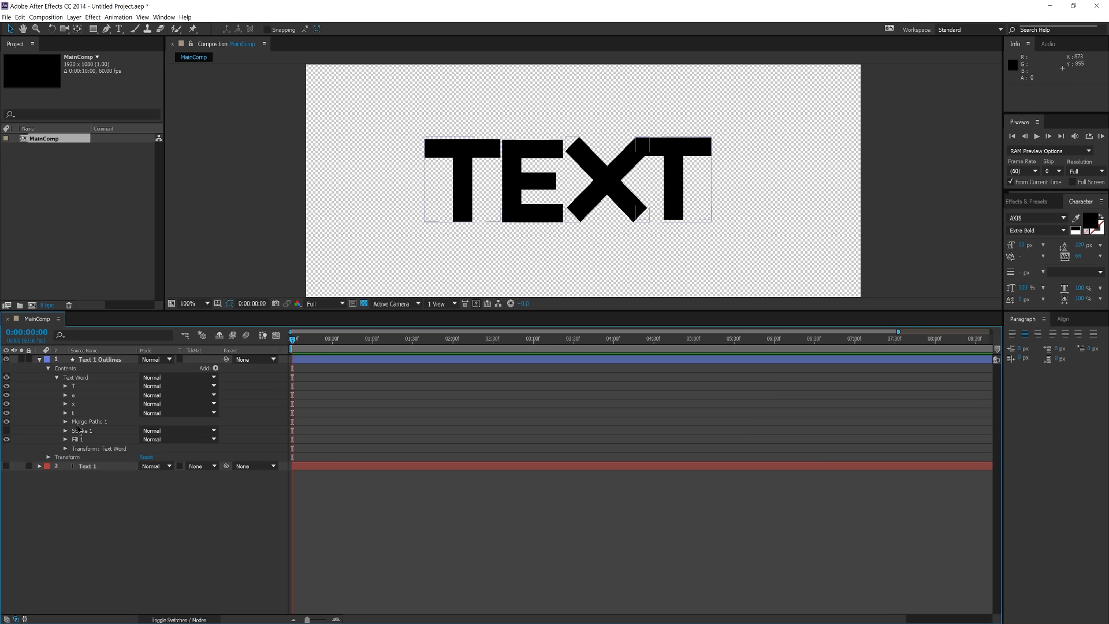
pyautogui.click(100, 359)
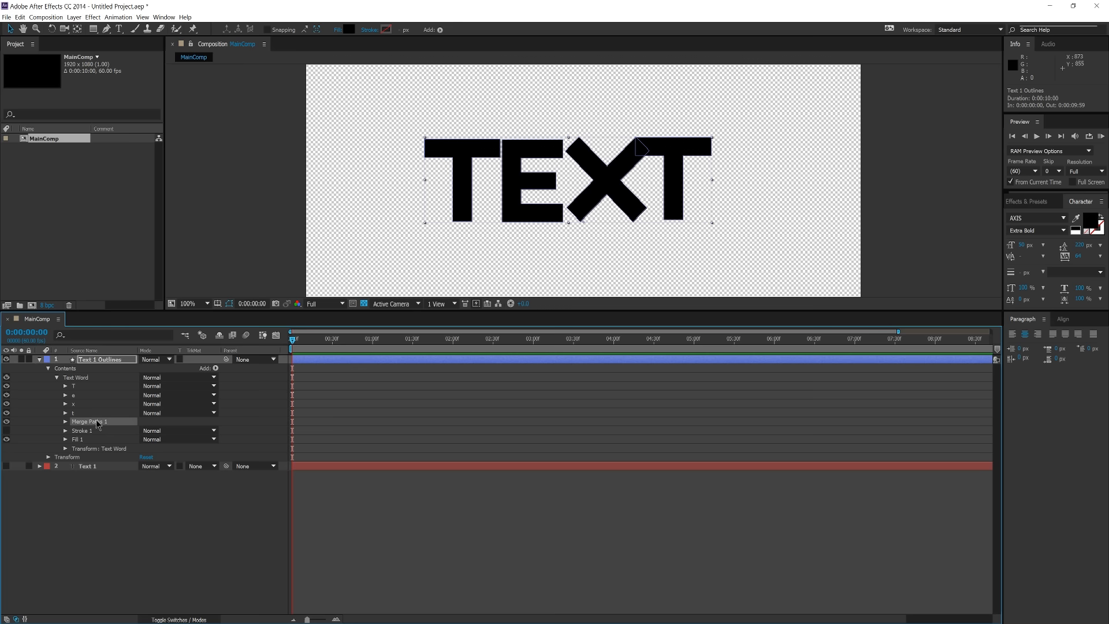
pyautogui.moveTo(82, 440)
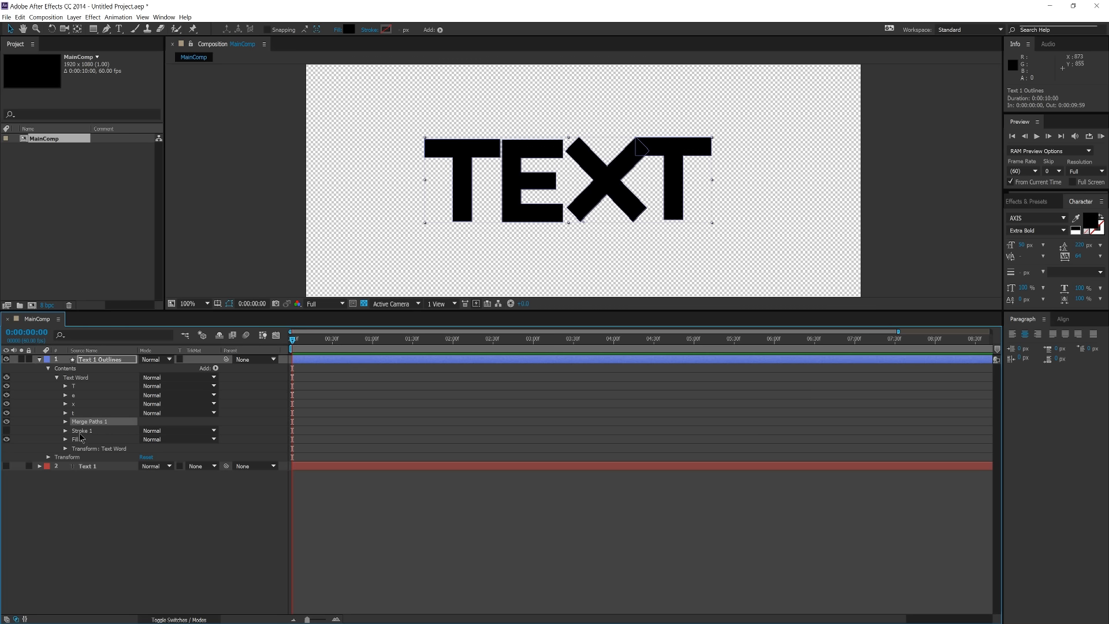
pyautogui.moveTo(78, 434)
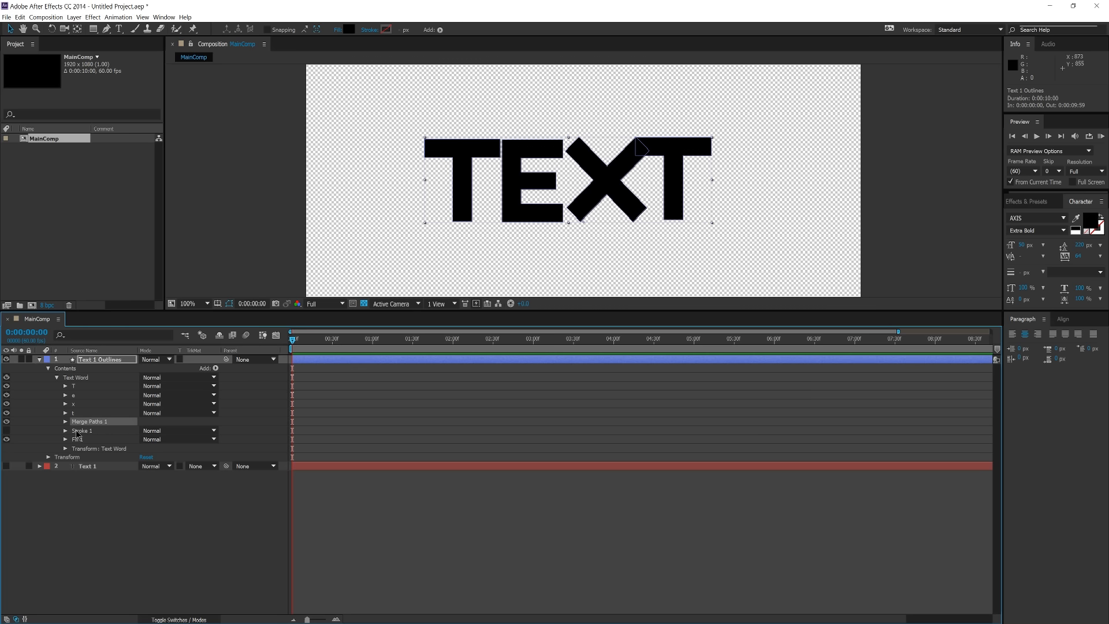
pyautogui.click(56, 377)
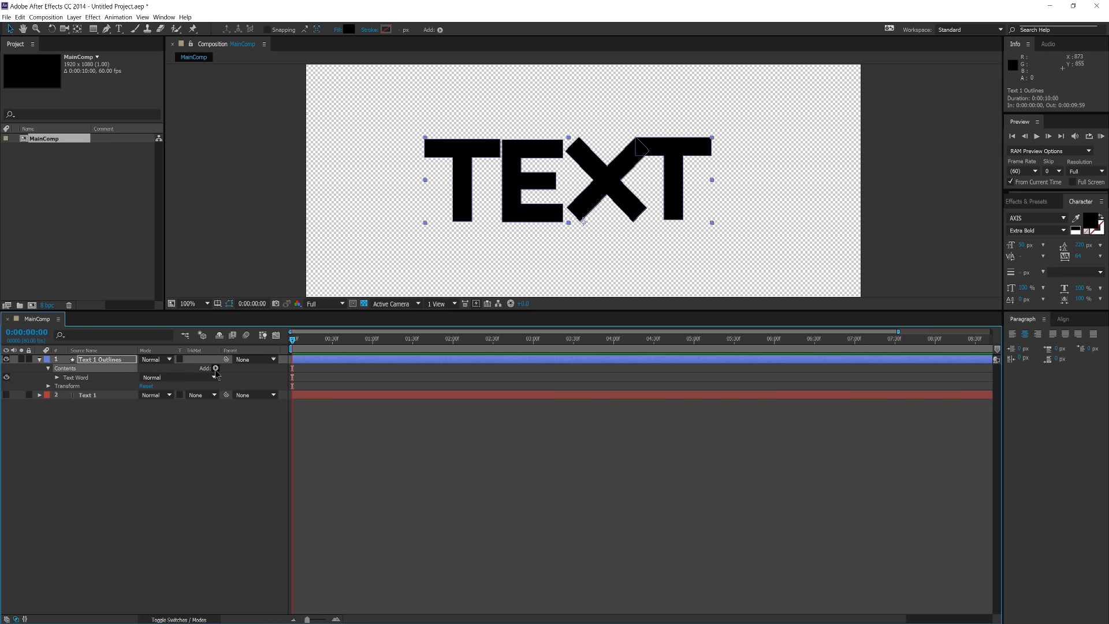
# - Add Repeater 1 to the outlined text and expand its Transform properties
pyautogui.click(216, 368)
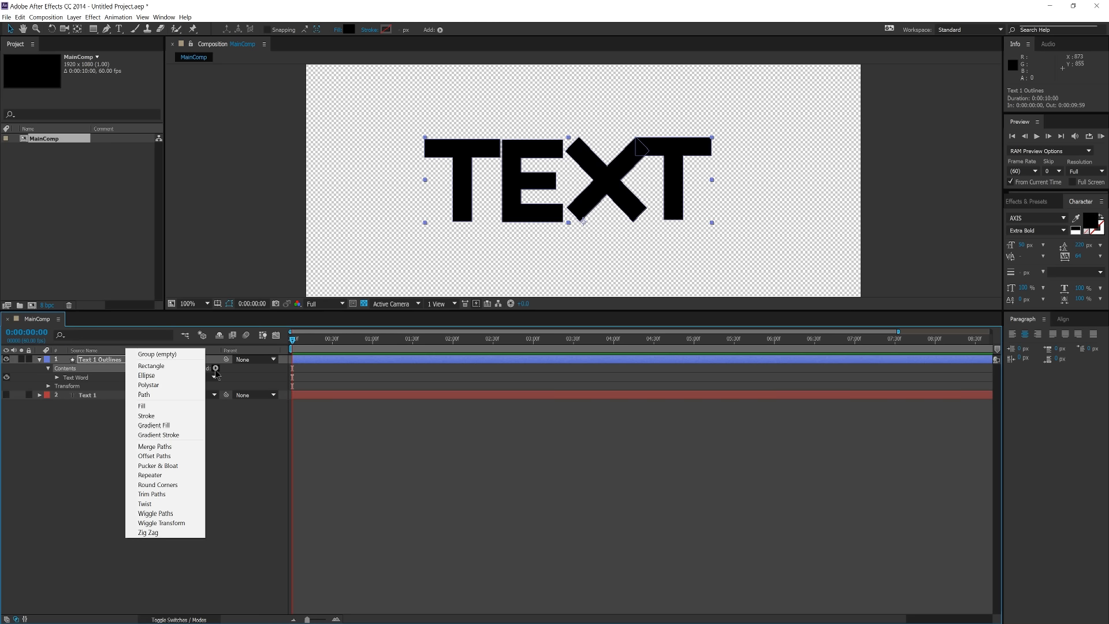
pyautogui.moveTo(155, 446)
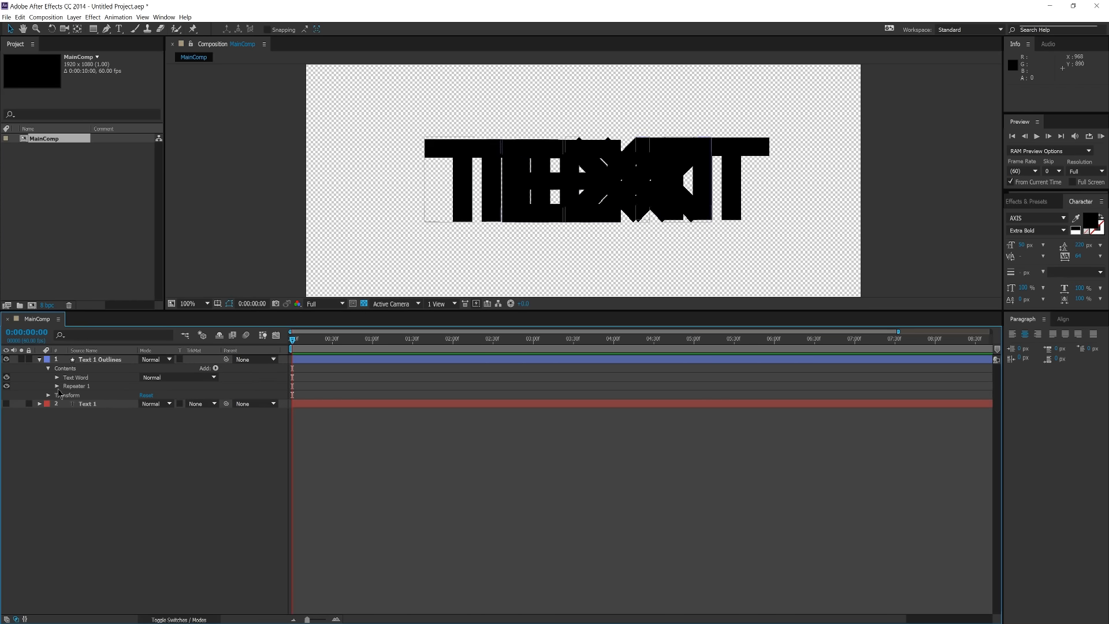
pyautogui.click(54, 386)
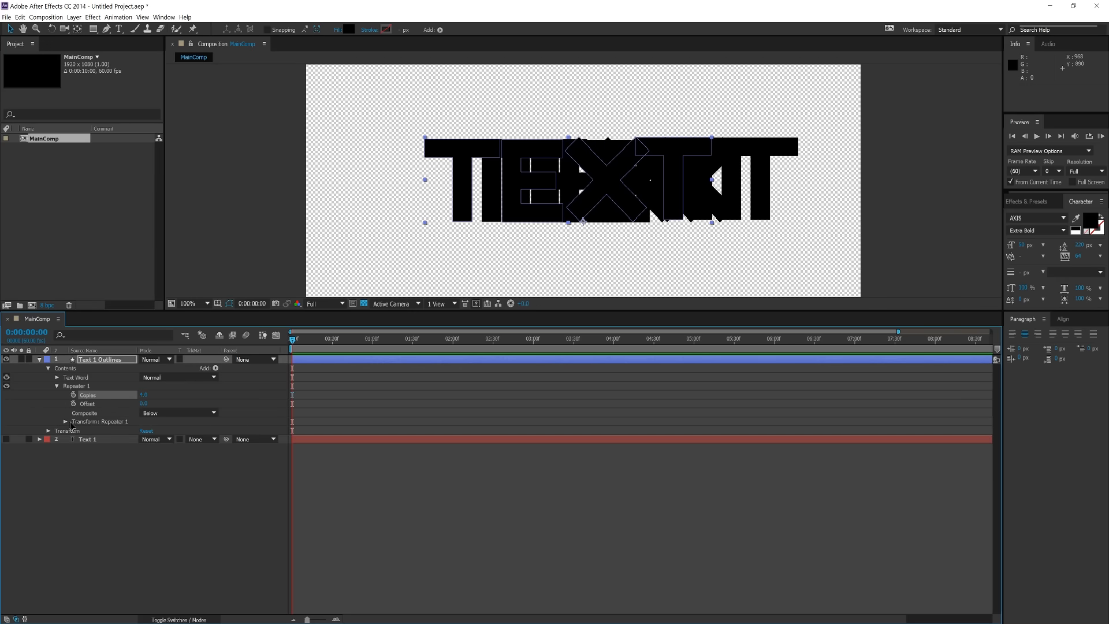
pyautogui.click(64, 421)
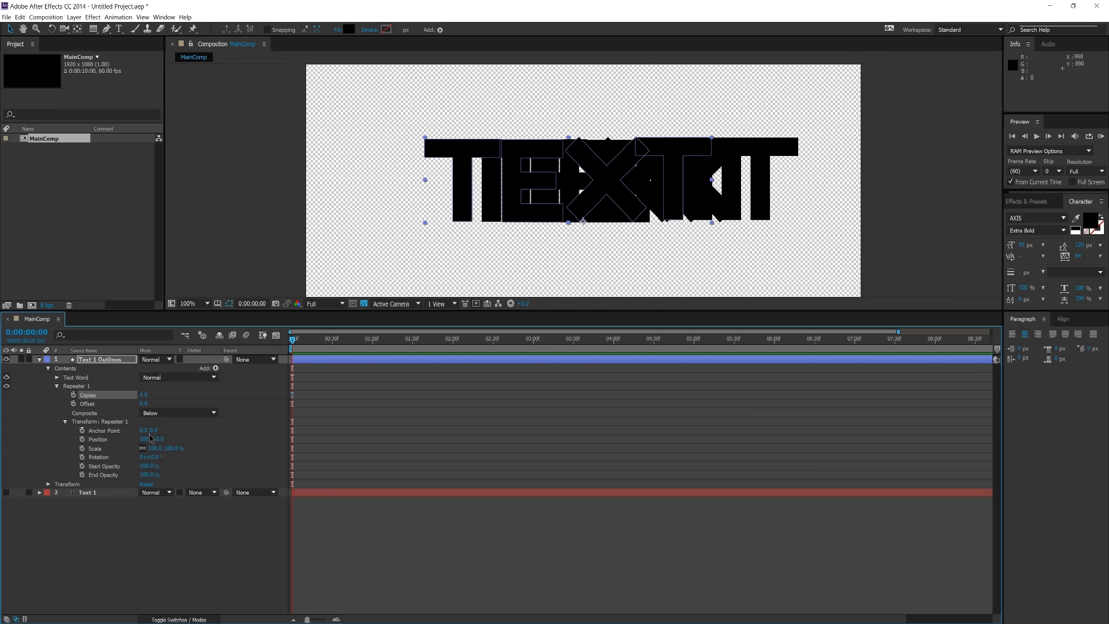
# - Set the repeater Position offset to 0, 1 and scrub Copies up to about 40
pyautogui.click(146, 439)
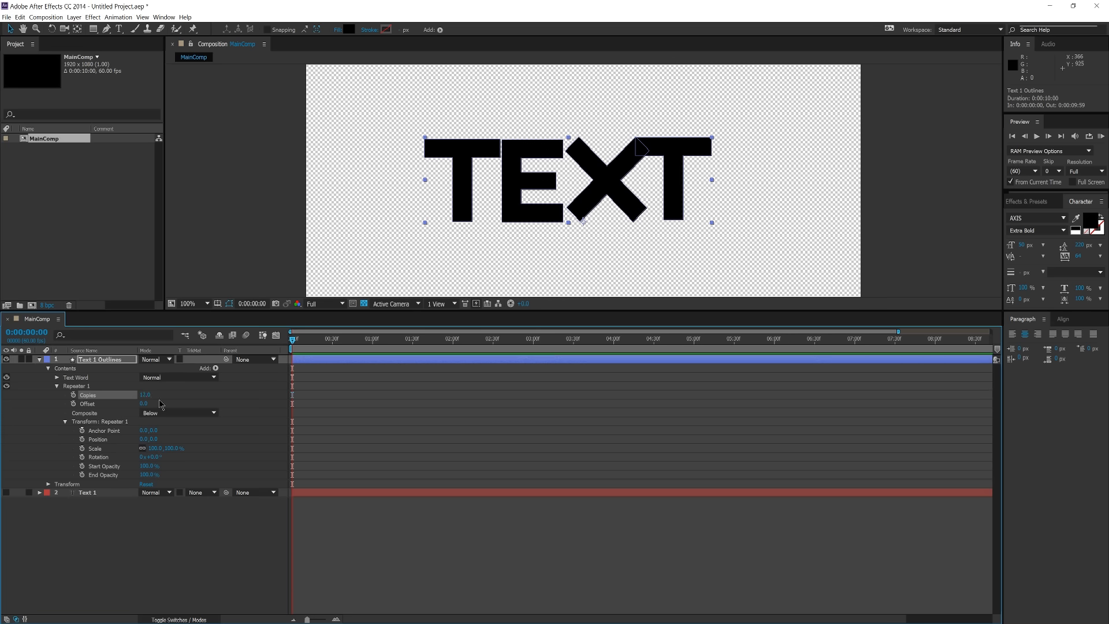
pyautogui.moveTo(574, 115)
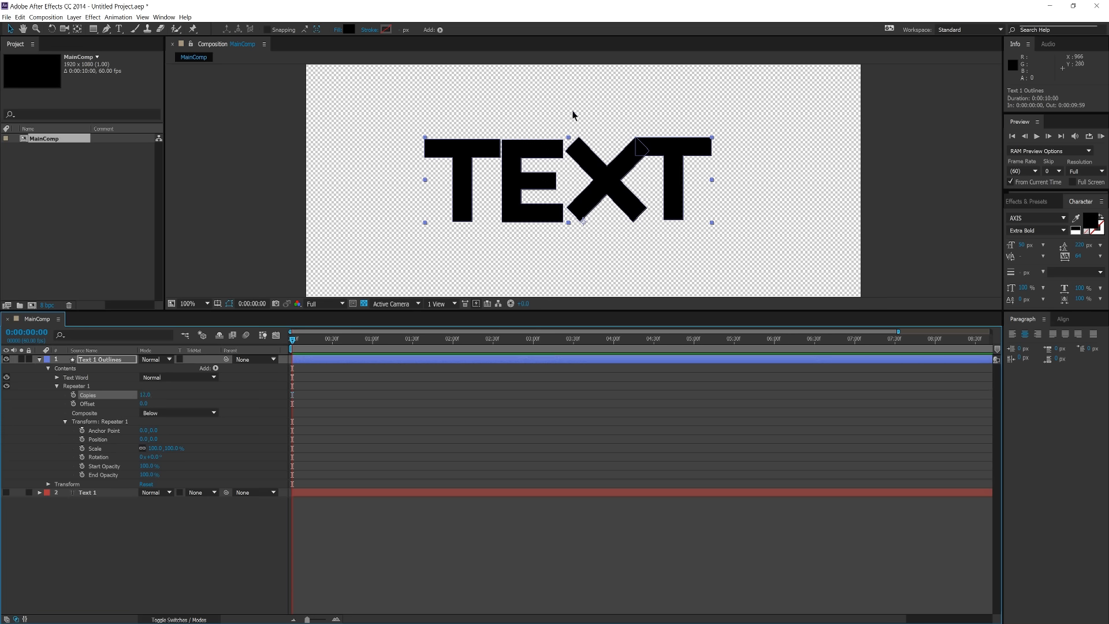
pyautogui.moveTo(161, 472)
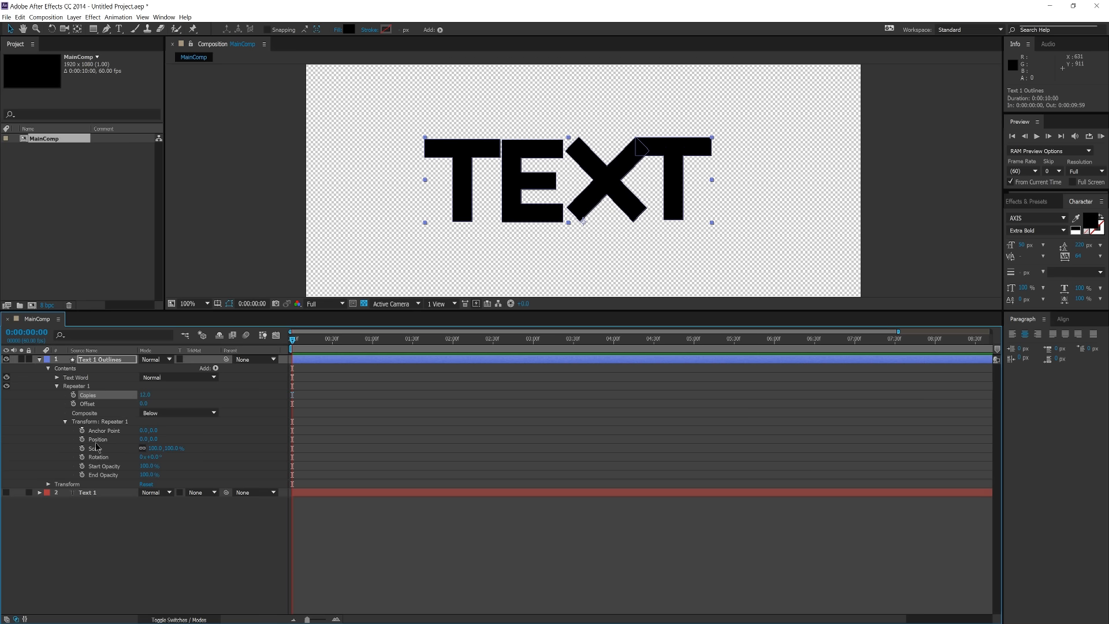
pyautogui.moveTo(145, 446)
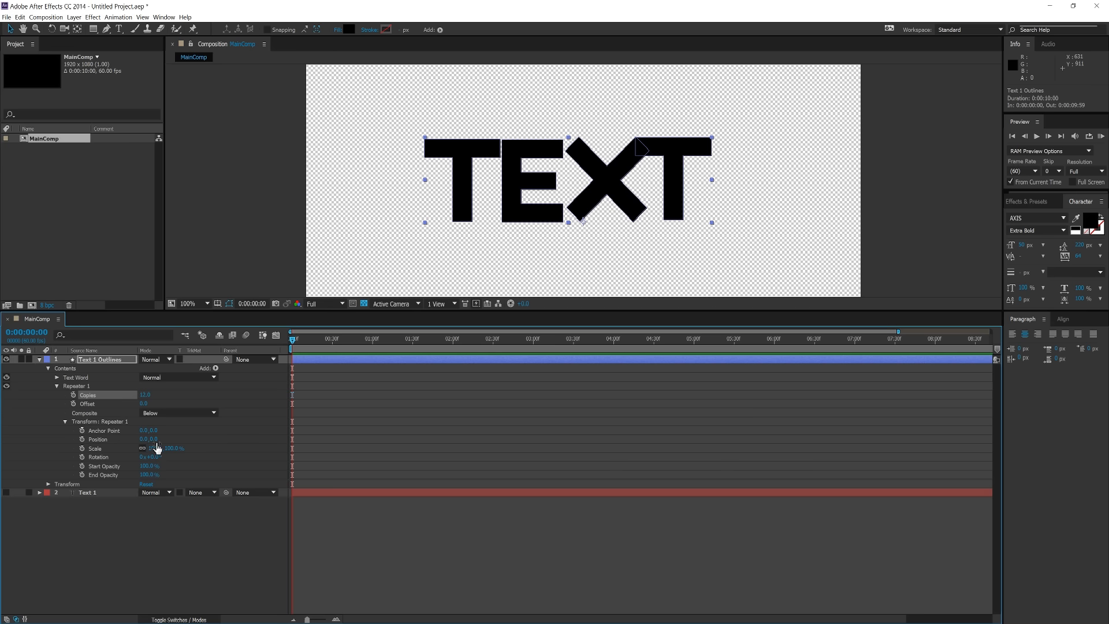
pyautogui.click(153, 439)
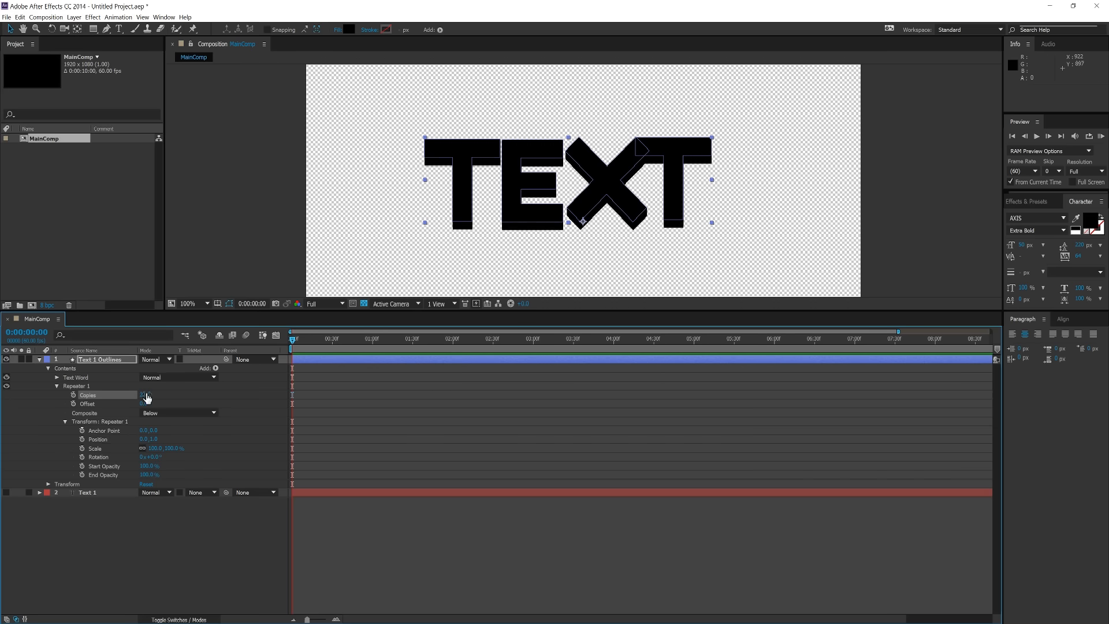
pyautogui.click(146, 395)
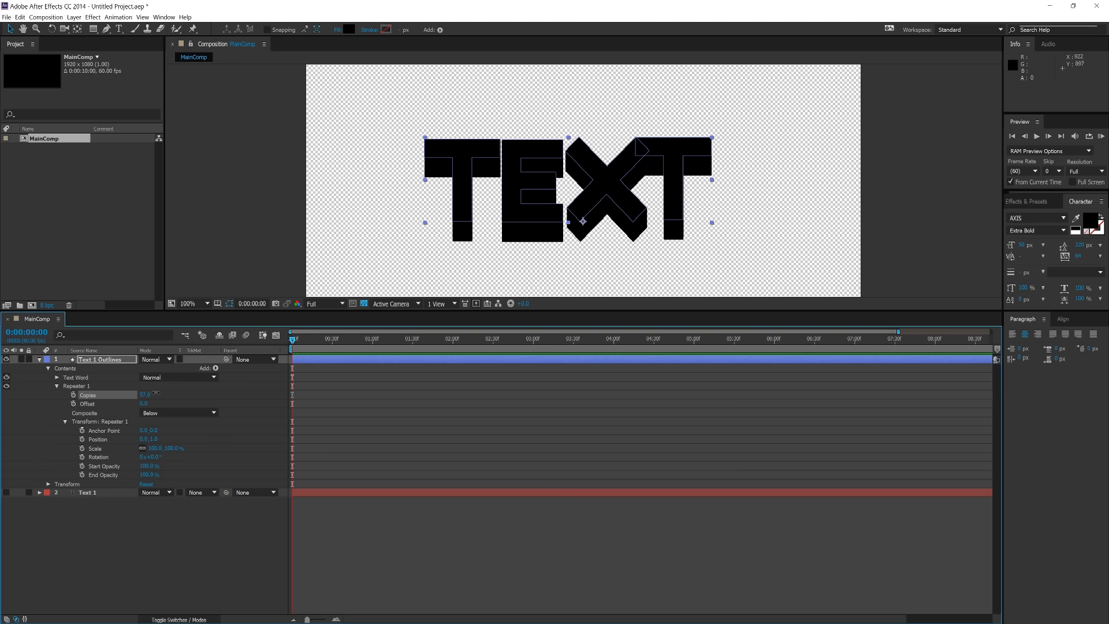
pyautogui.moveTo(148, 394); pyautogui.dragTo(144, 396)
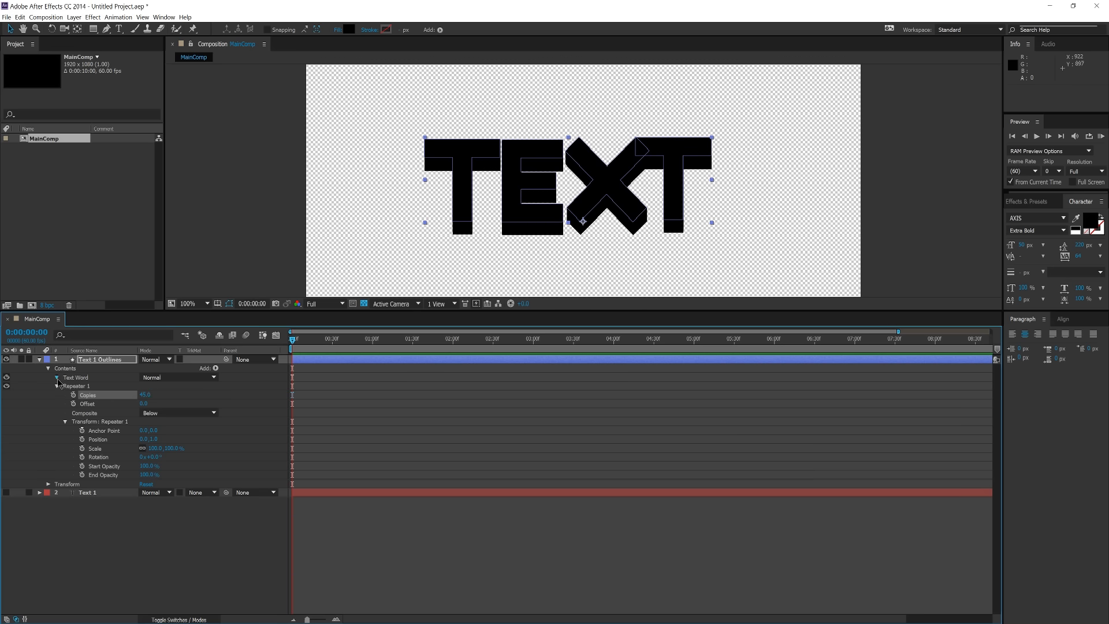
# - Change the Text Word group's Fill 1 color from black to a lighter salmon pink
pyautogui.click(56, 378)
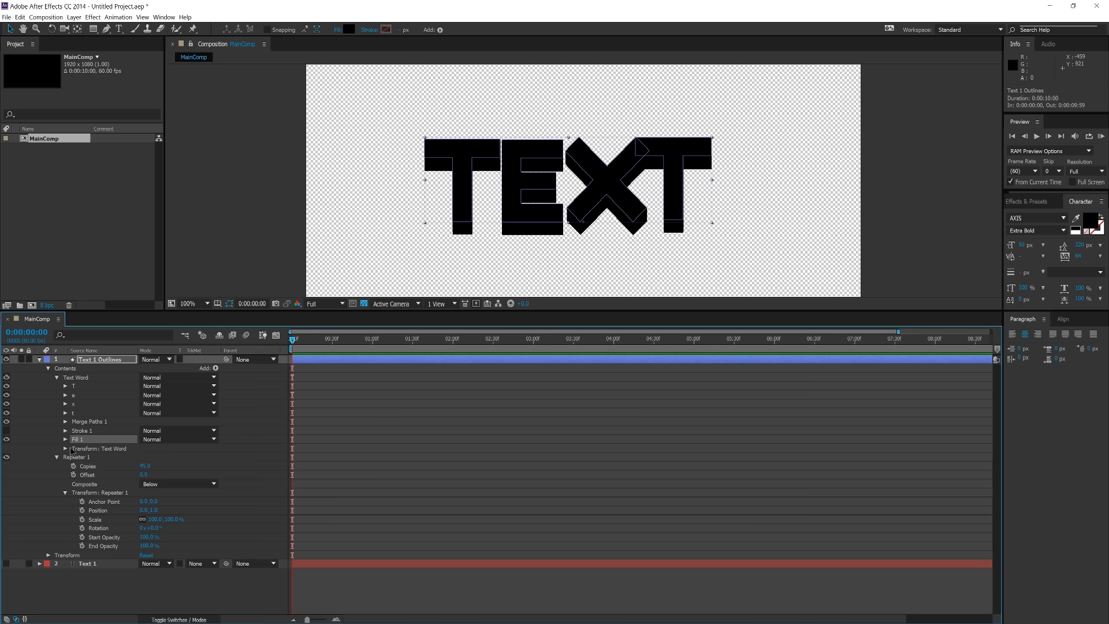
pyautogui.click(64, 439)
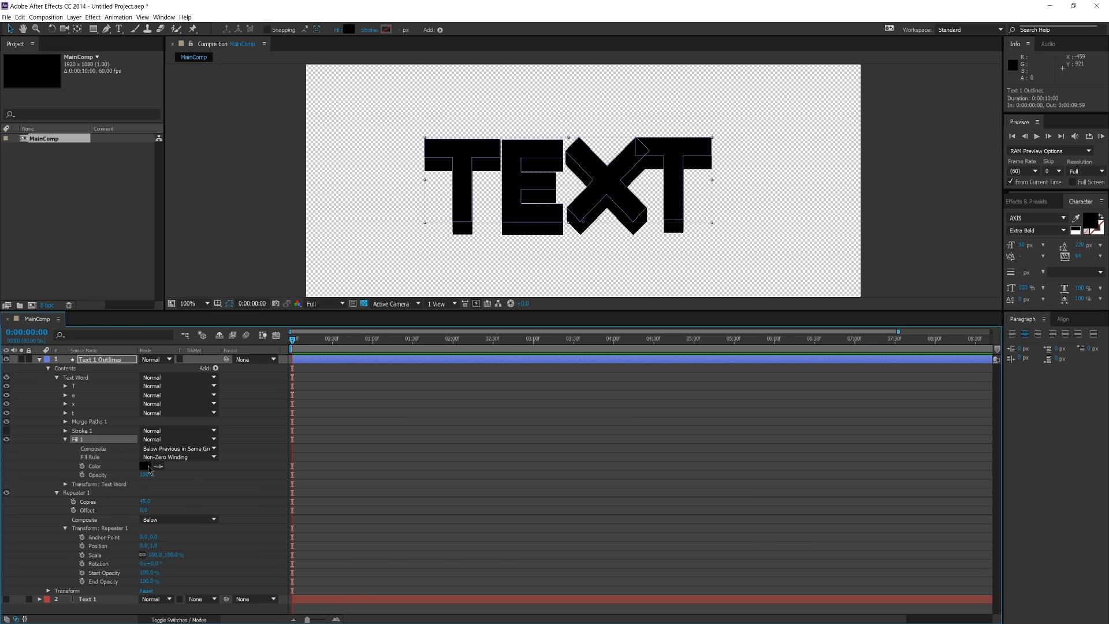
pyautogui.click(141, 466)
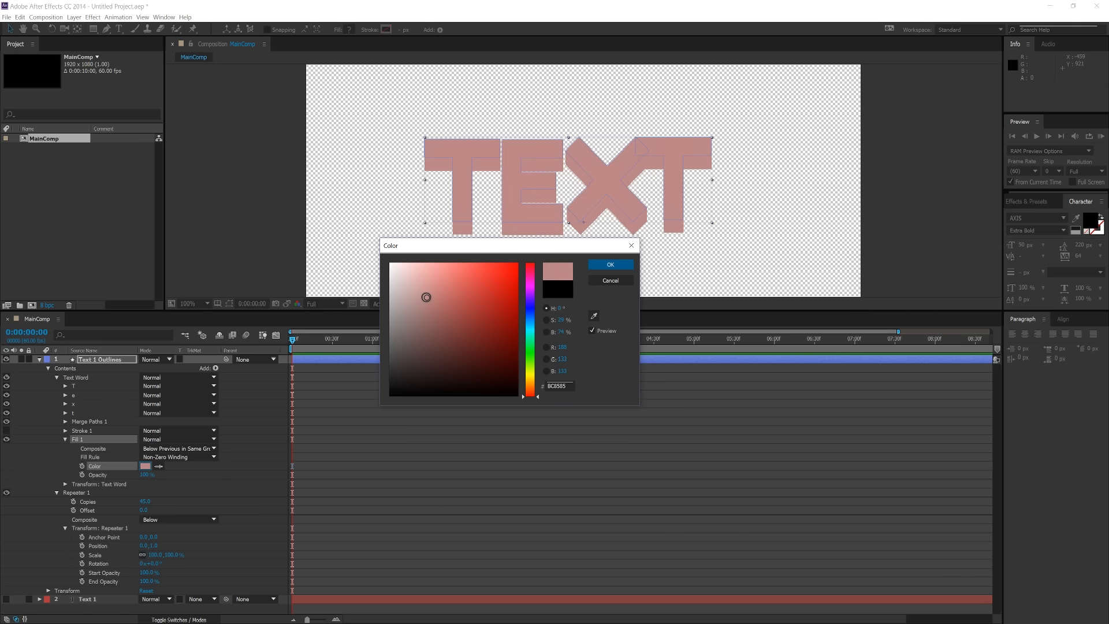
pyautogui.click(420, 293)
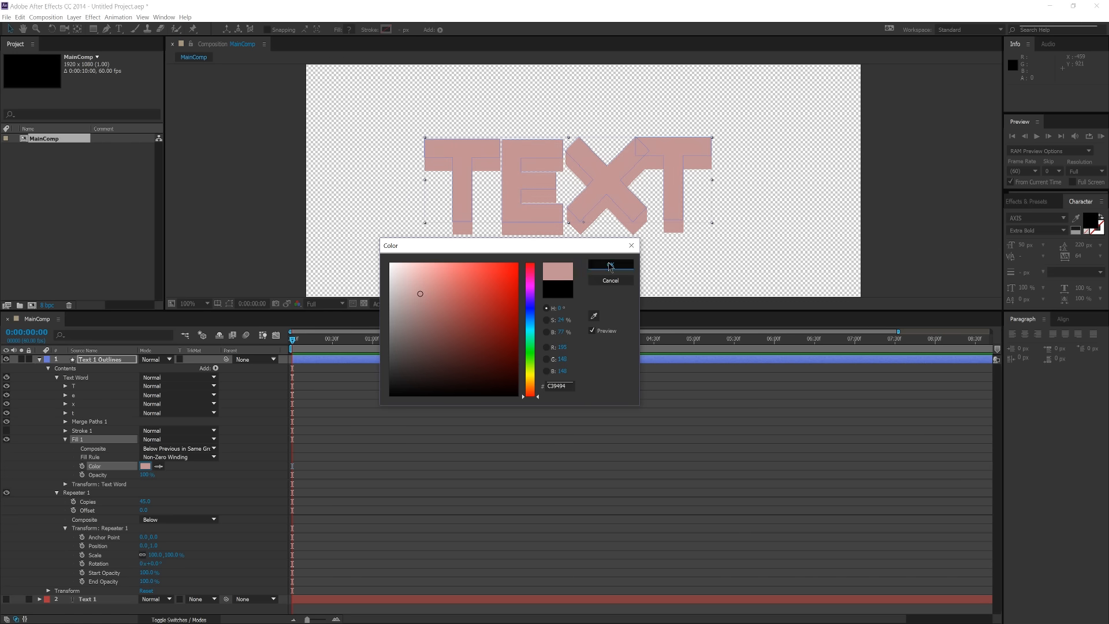
pyautogui.click(611, 266)
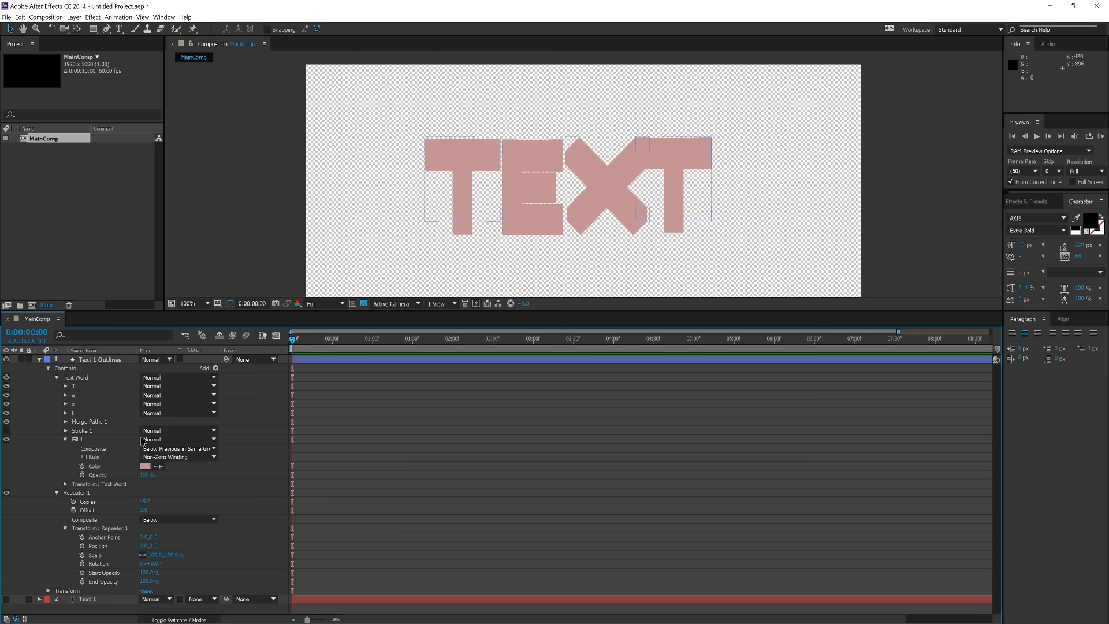
pyautogui.moveTo(81, 441)
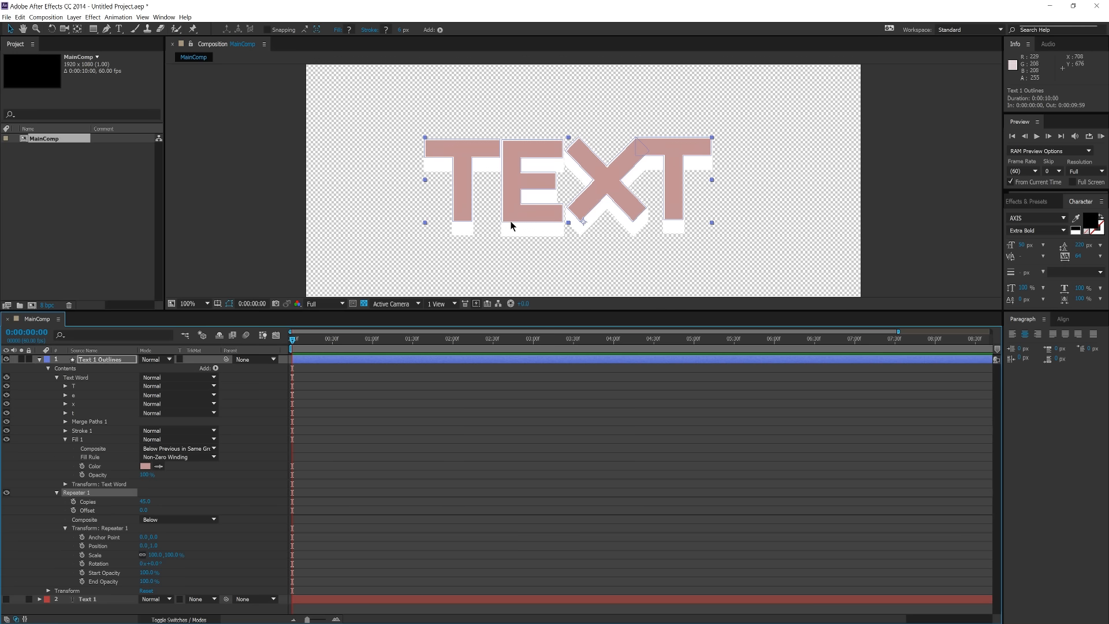
pyautogui.moveTo(482, 375)
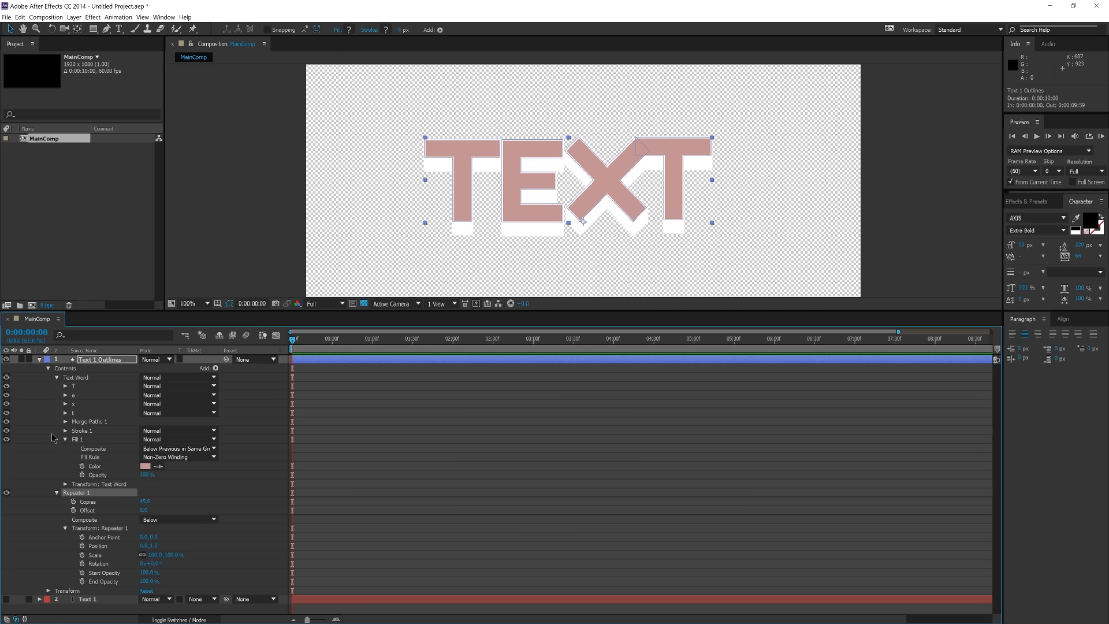
# - Set the Stroke 1 width on the letters to 1 px
pyautogui.click(65, 430)
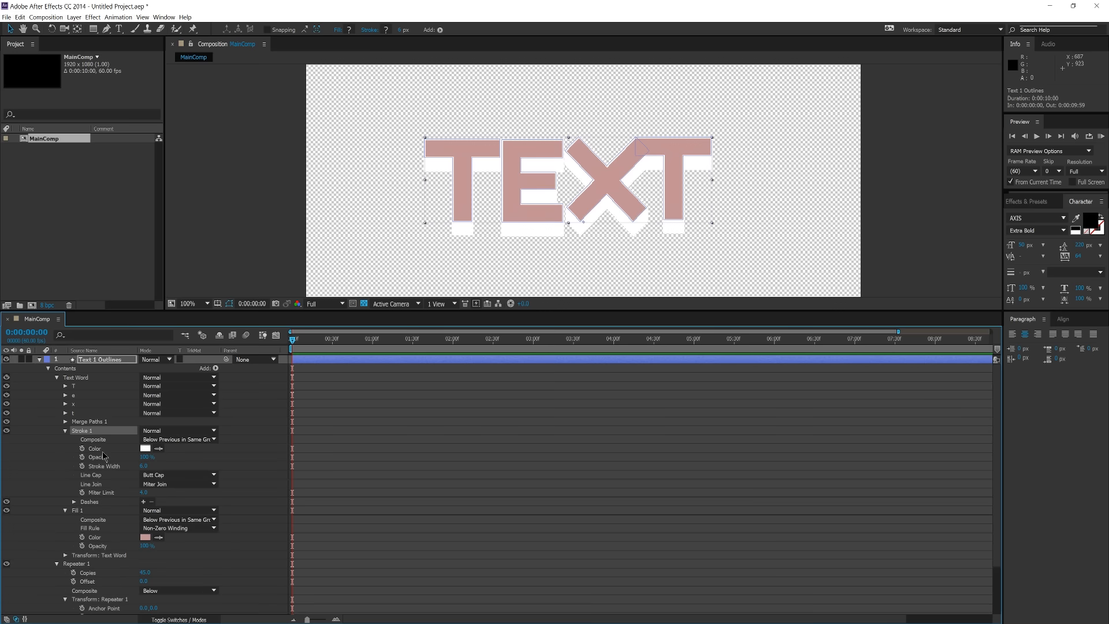
pyautogui.click(144, 465)
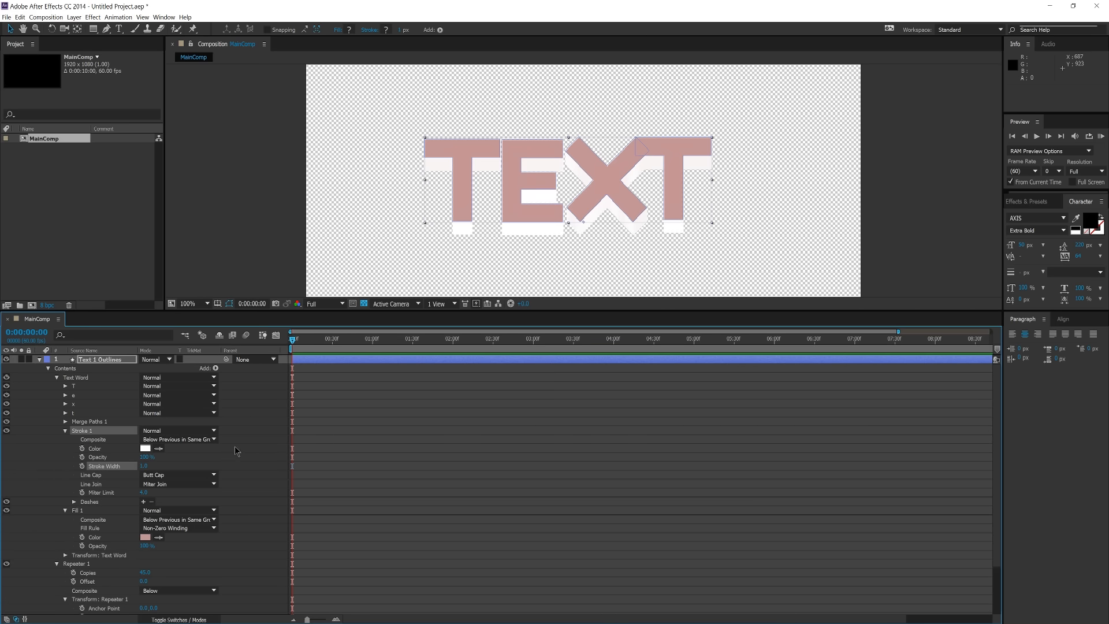
pyautogui.moveTo(580, 219)
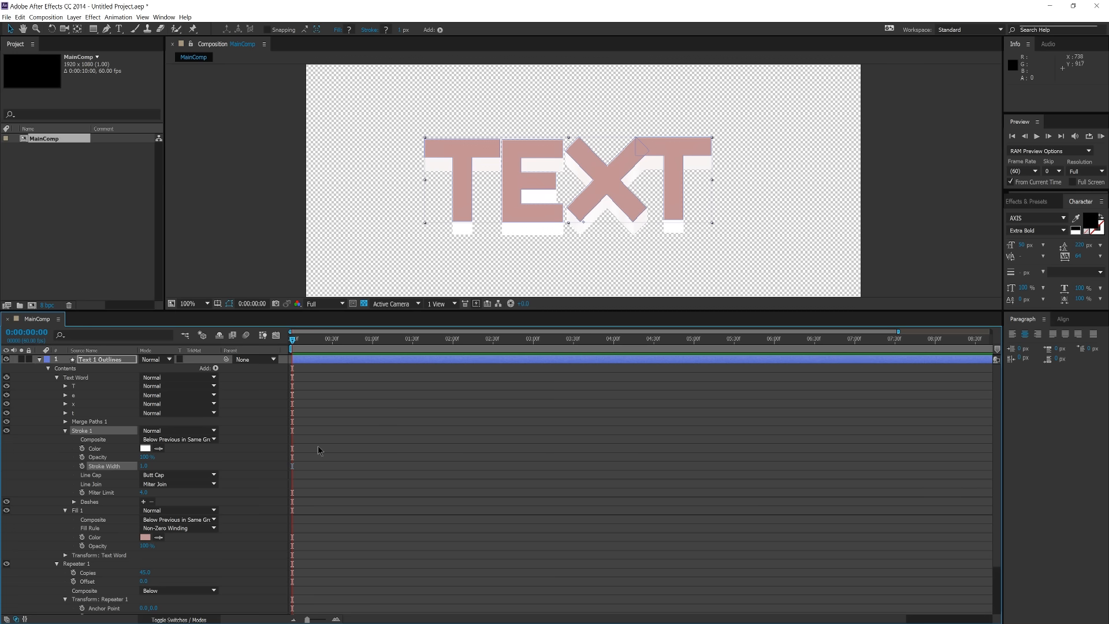
pyautogui.click(145, 465)
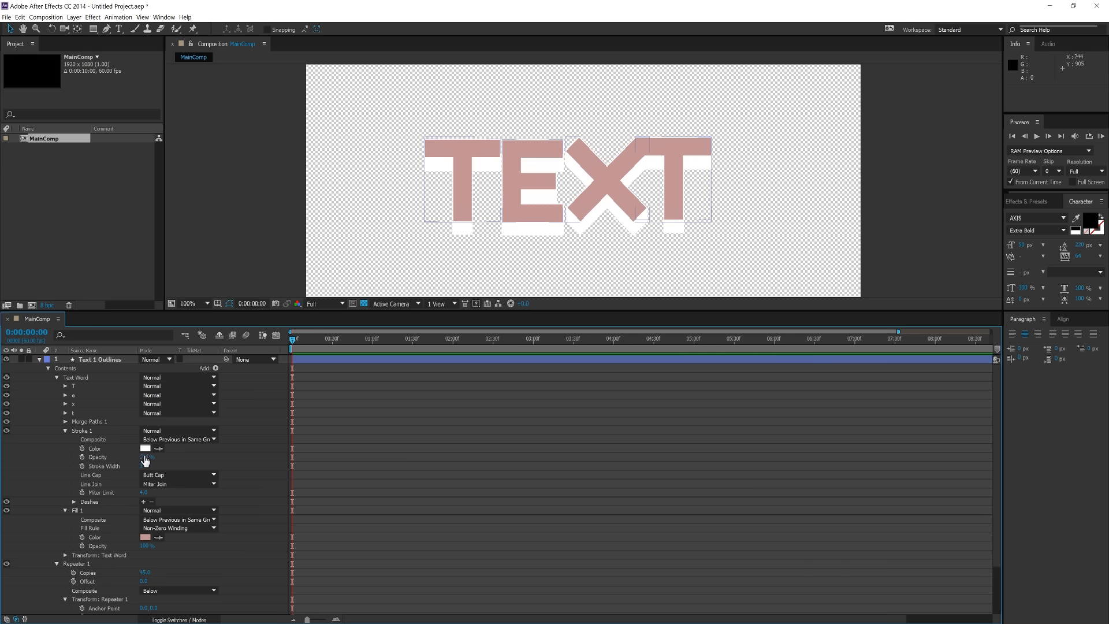
# - Change the Stroke 1 color to a muted dusky red, around A26666
pyautogui.click(145, 448)
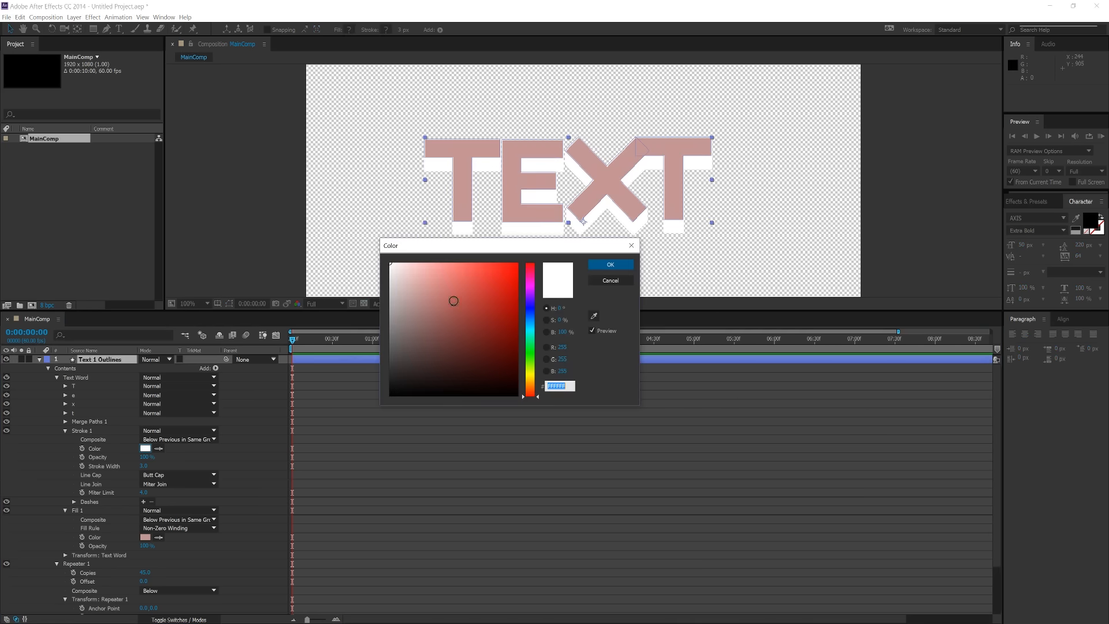
pyautogui.click(509, 271)
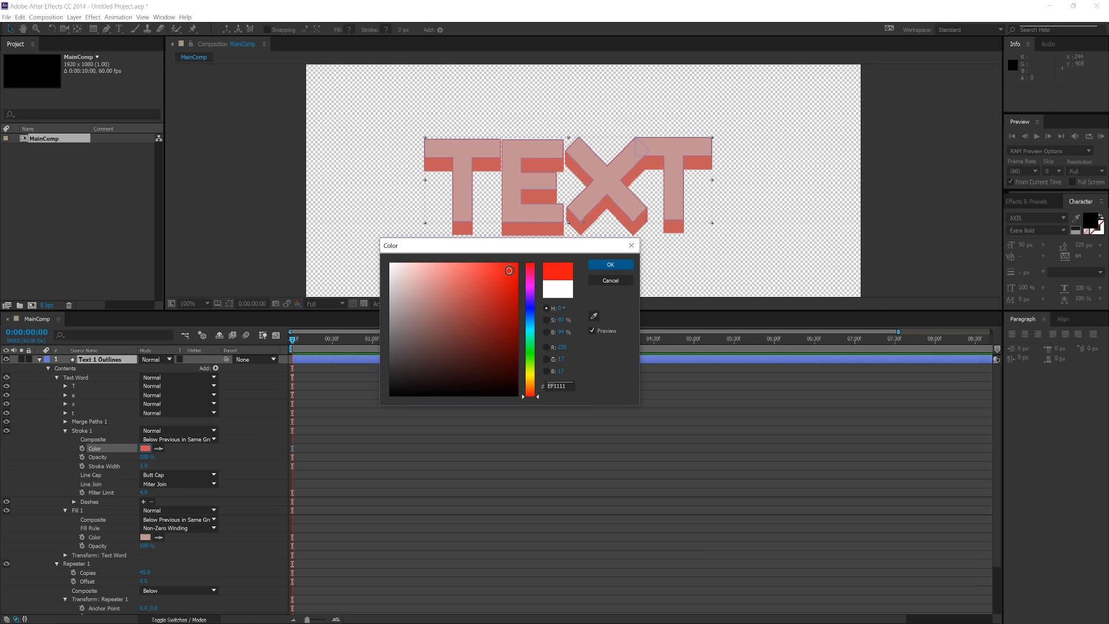
pyautogui.click(459, 342)
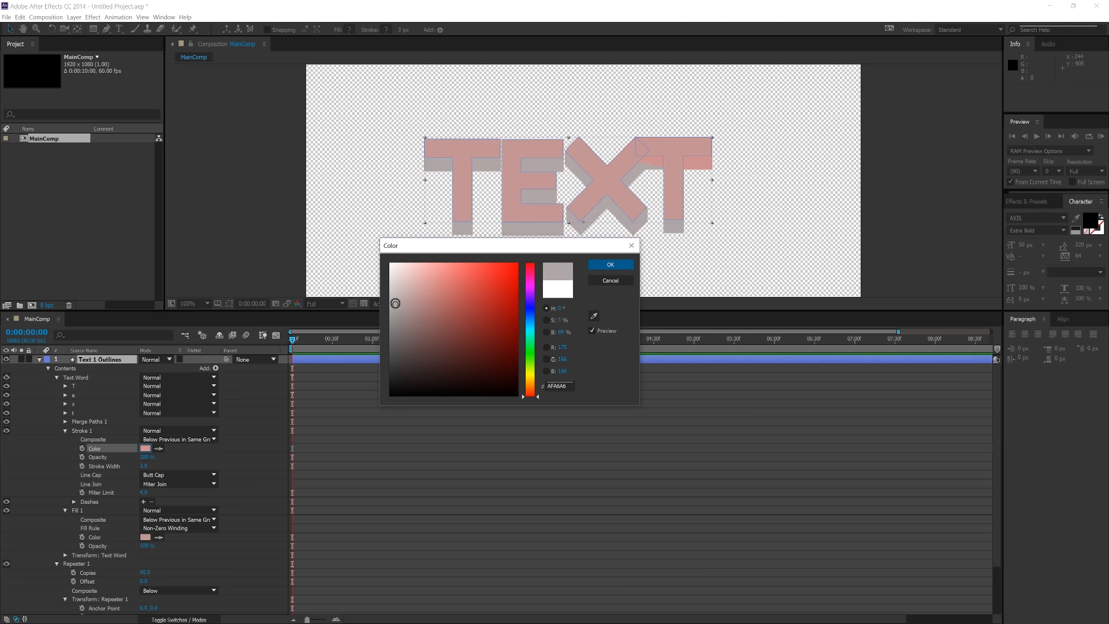
pyautogui.click(459, 315)
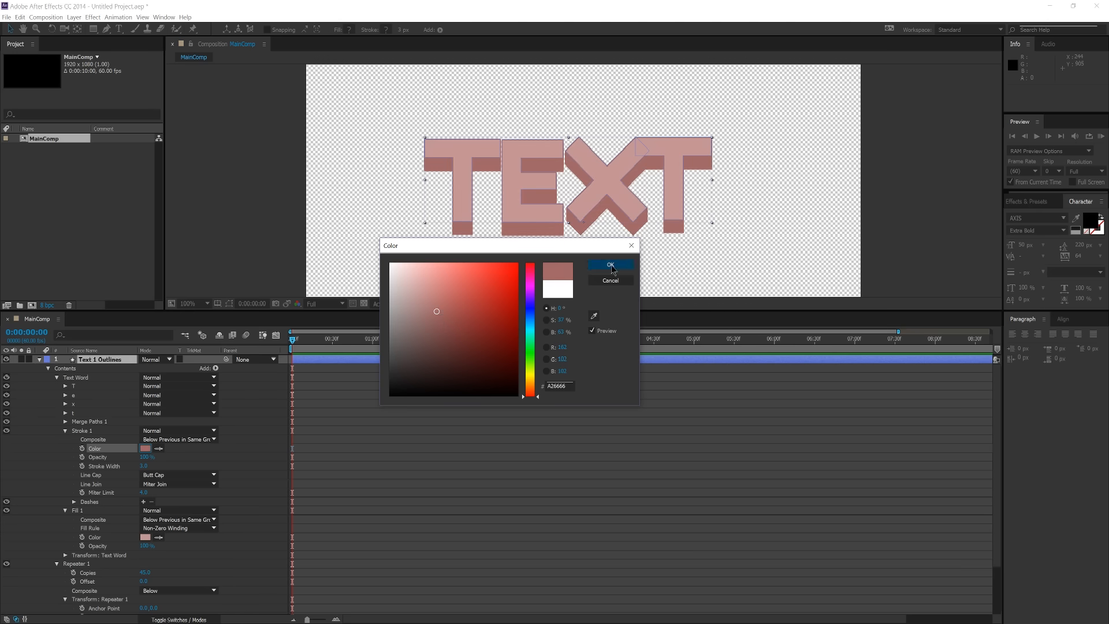
pyautogui.click(611, 265)
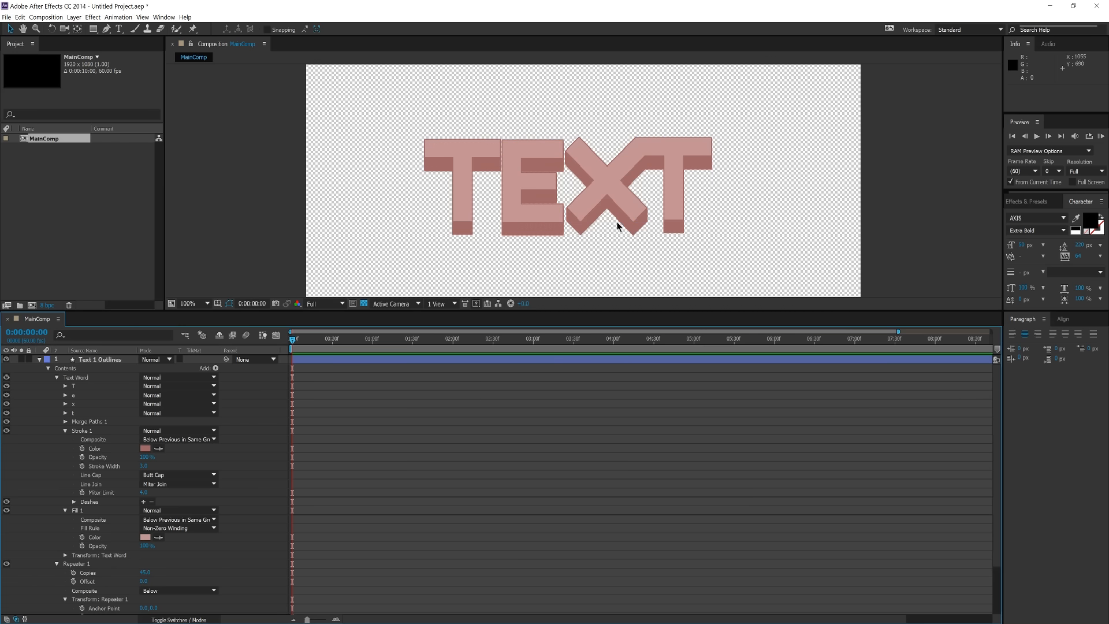
pyautogui.moveTo(506, 233)
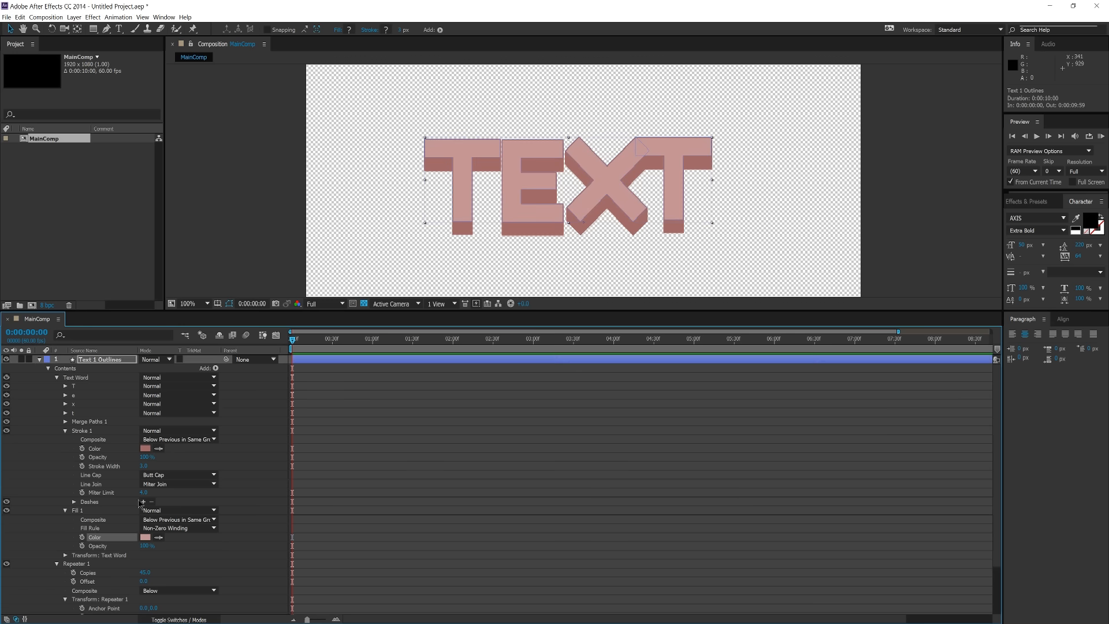
# - Scroll to Repeater 1's transform and start editing its 100% Scale value
pyautogui.scroll(-3)
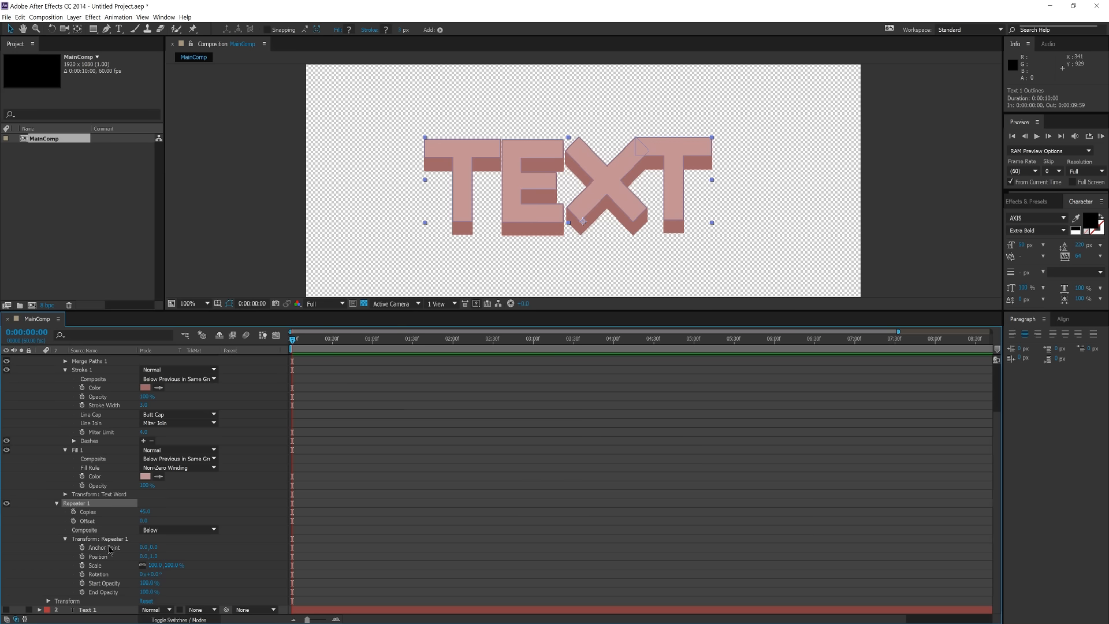
pyautogui.moveTo(152, 576)
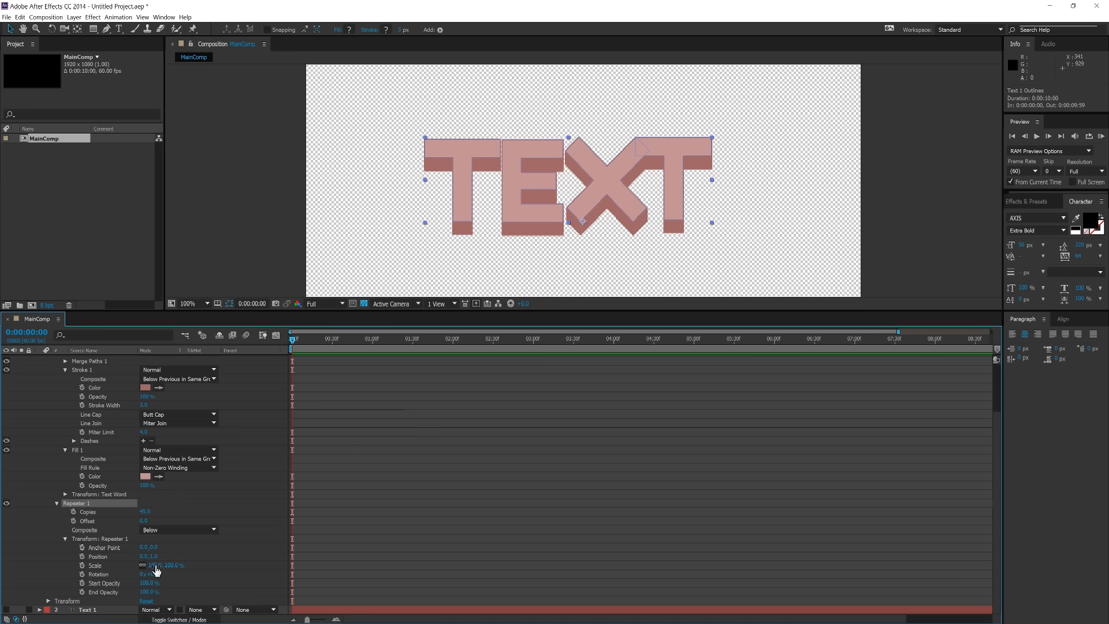
pyautogui.click(152, 565)
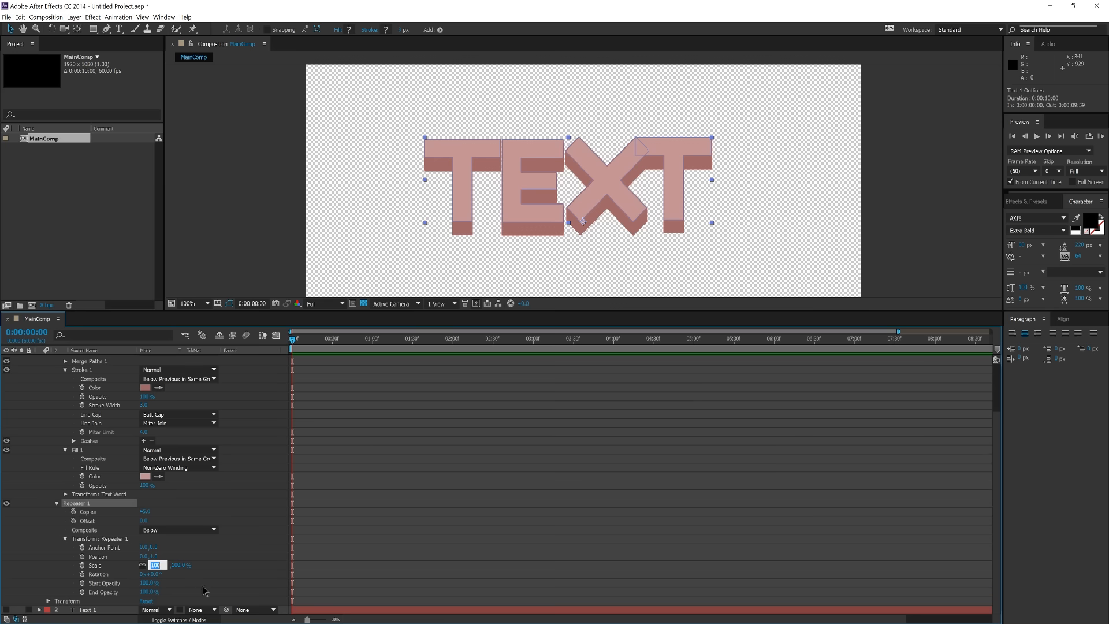
pyautogui.moveTo(243, 590)
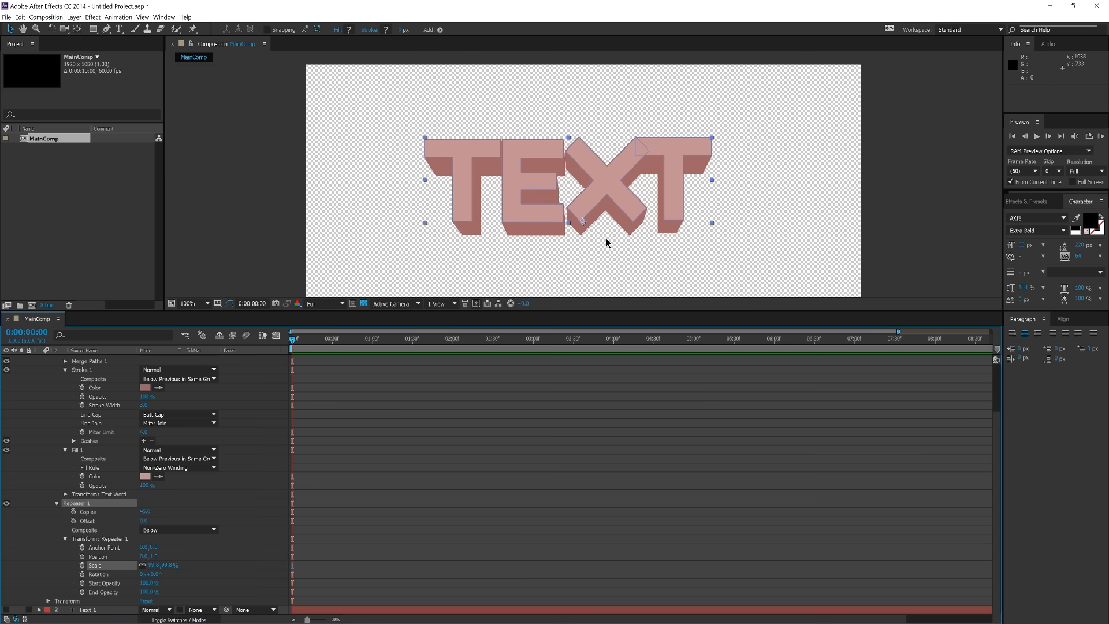
pyautogui.moveTo(673, 228)
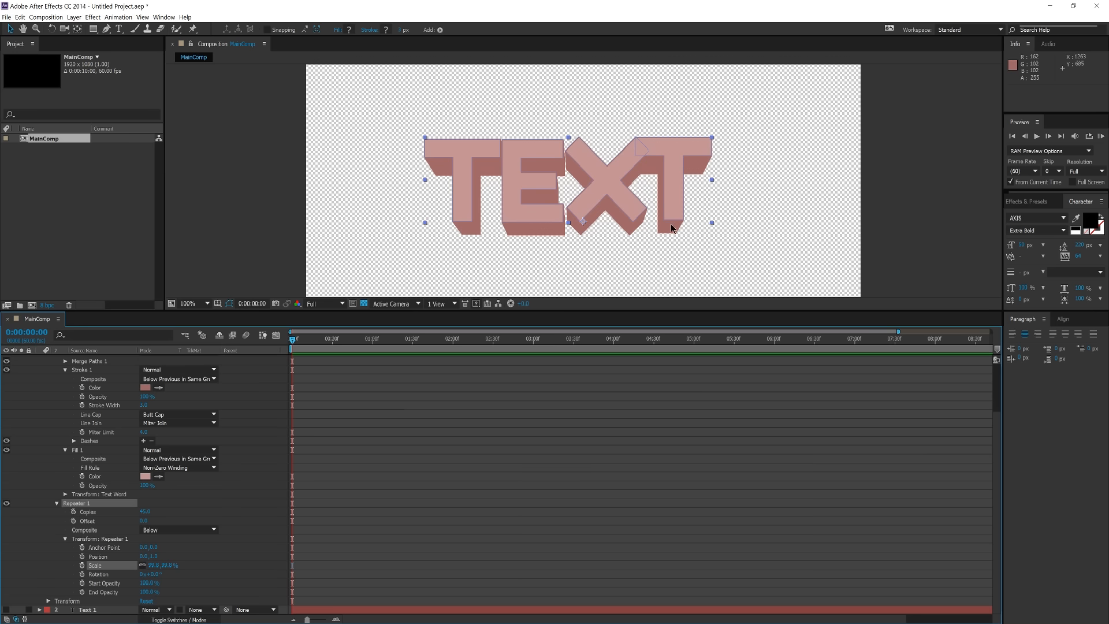
pyautogui.moveTo(667, 232)
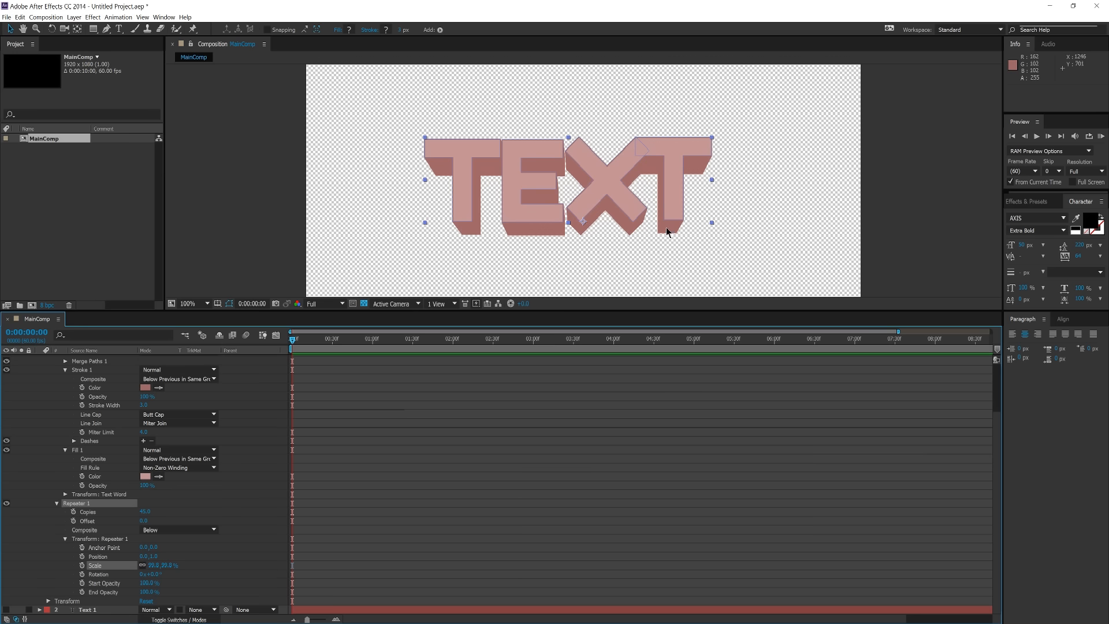
pyautogui.moveTo(128, 548)
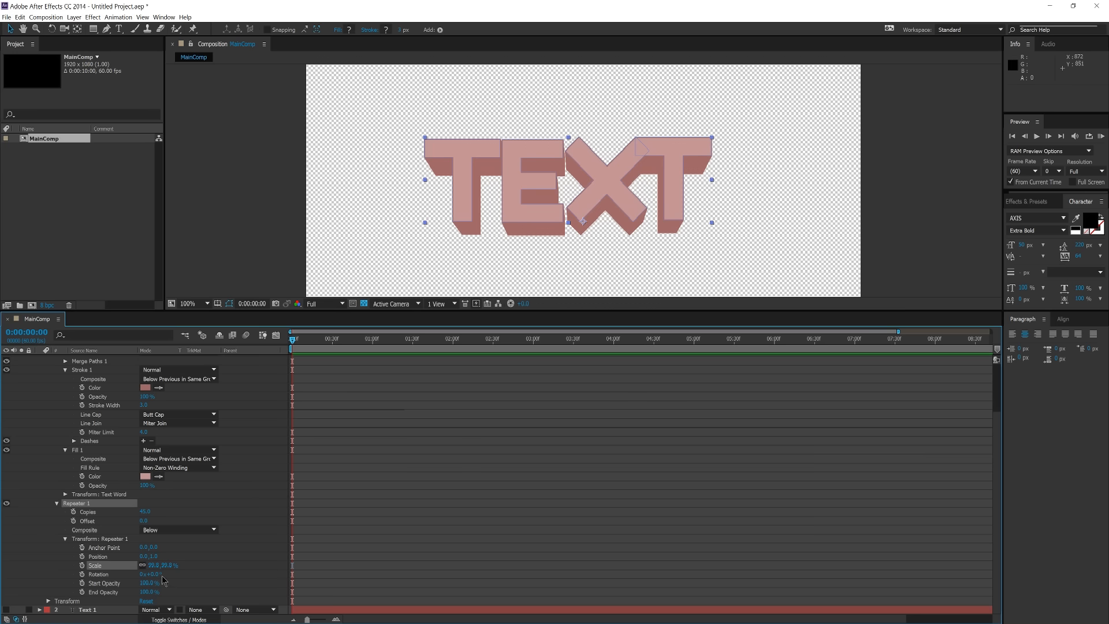
pyautogui.moveTo(674, 228)
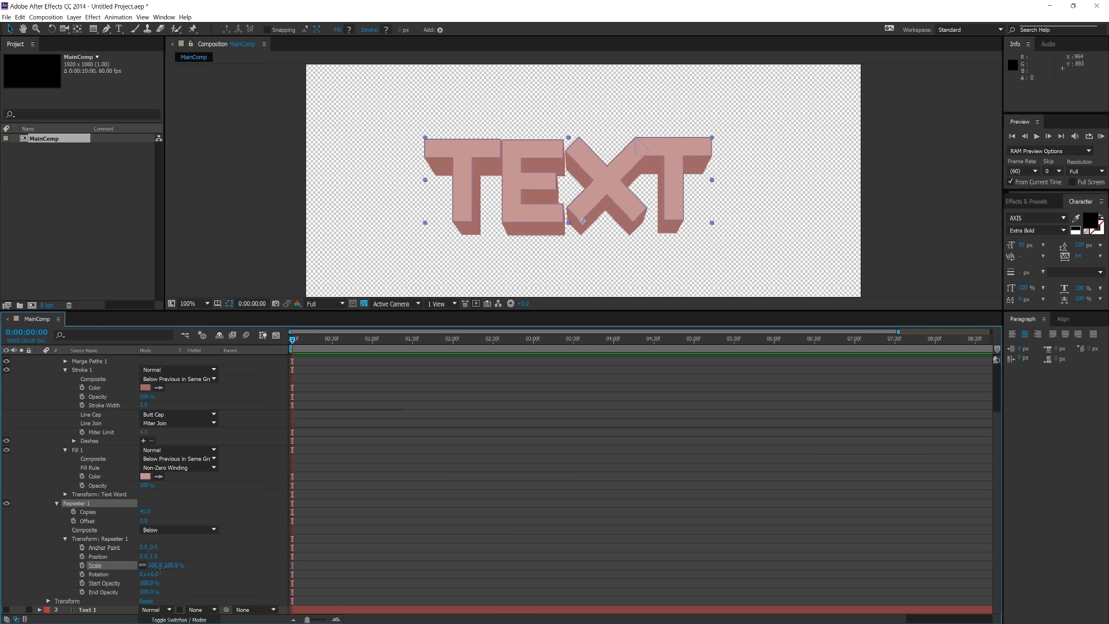
# - Scrub the repeater Scale below 100% so the extrusion fans into perspective
pyautogui.moveTo(166, 565); pyautogui.dragTo(154, 564)
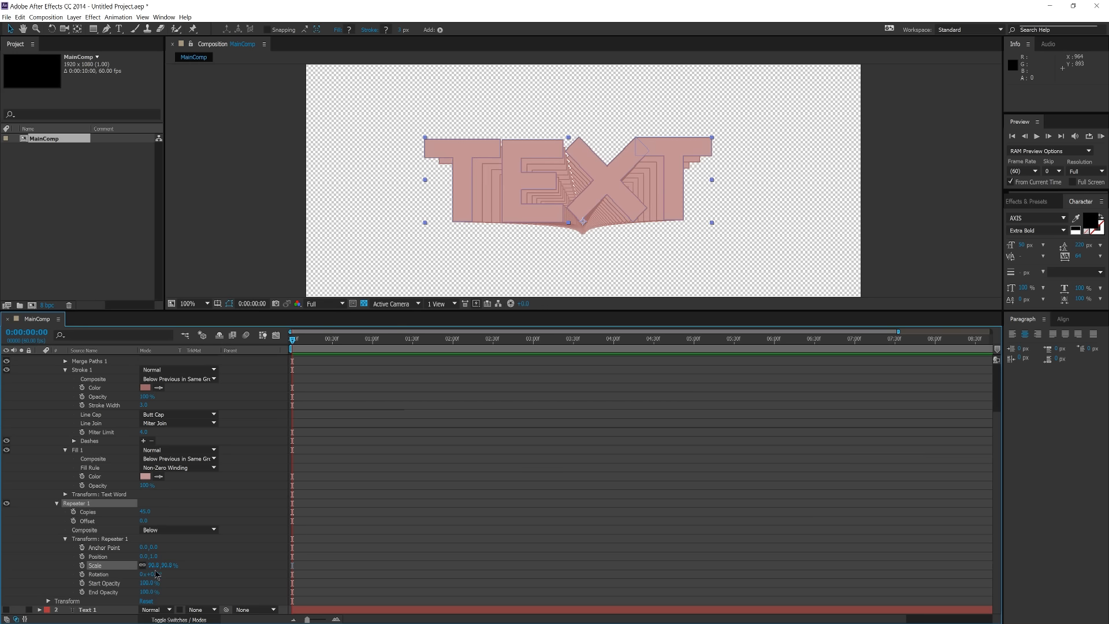
pyautogui.moveTo(656, 161)
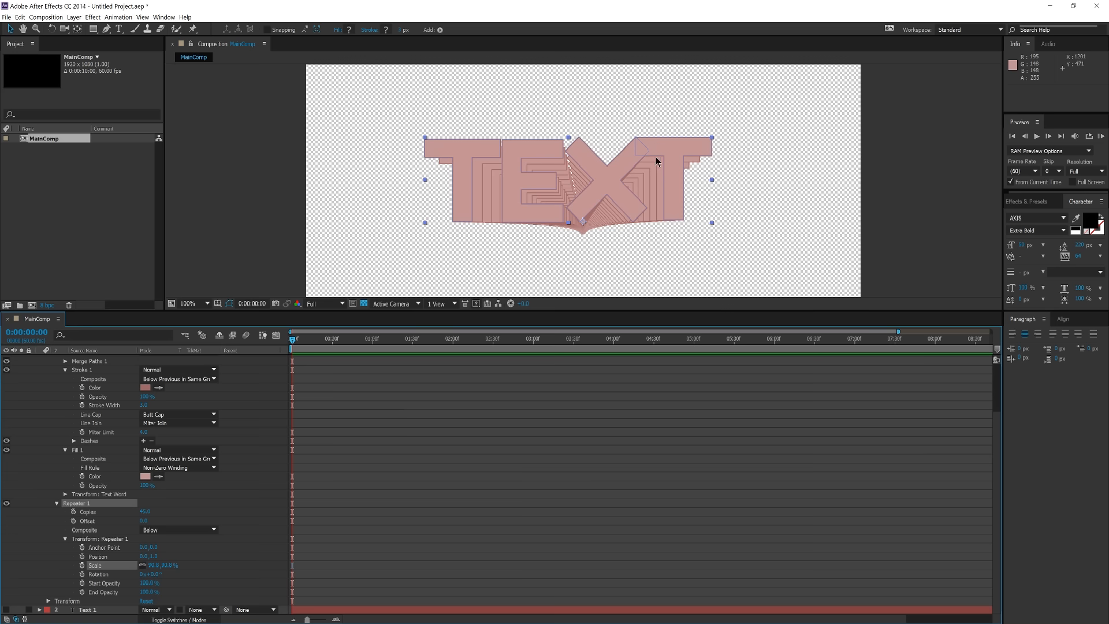
pyautogui.moveTo(654, 168)
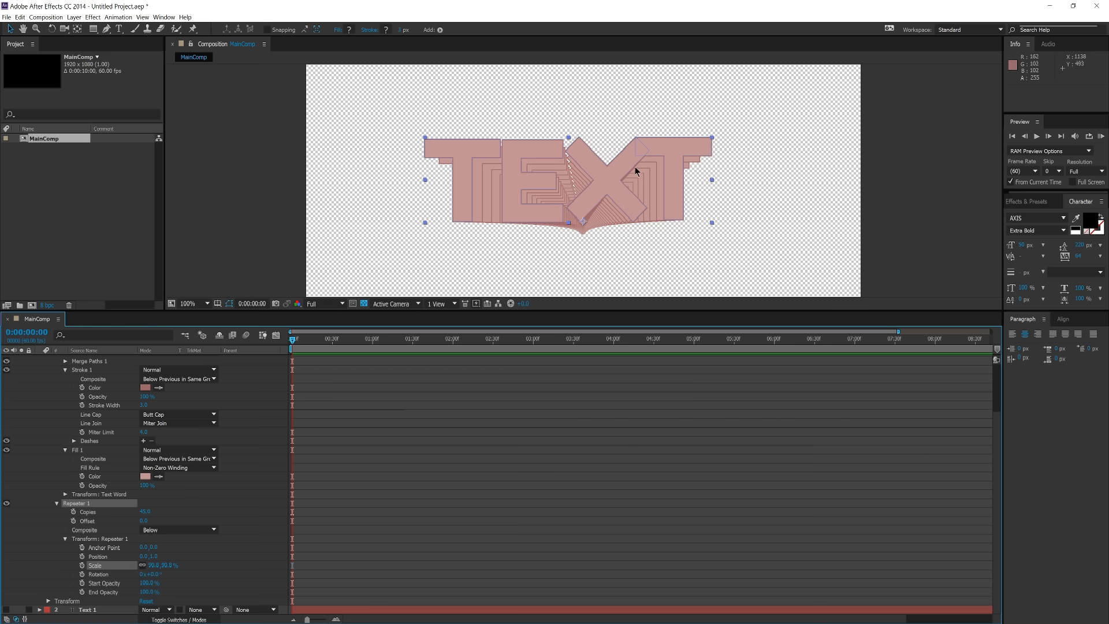
pyautogui.moveTo(646, 217)
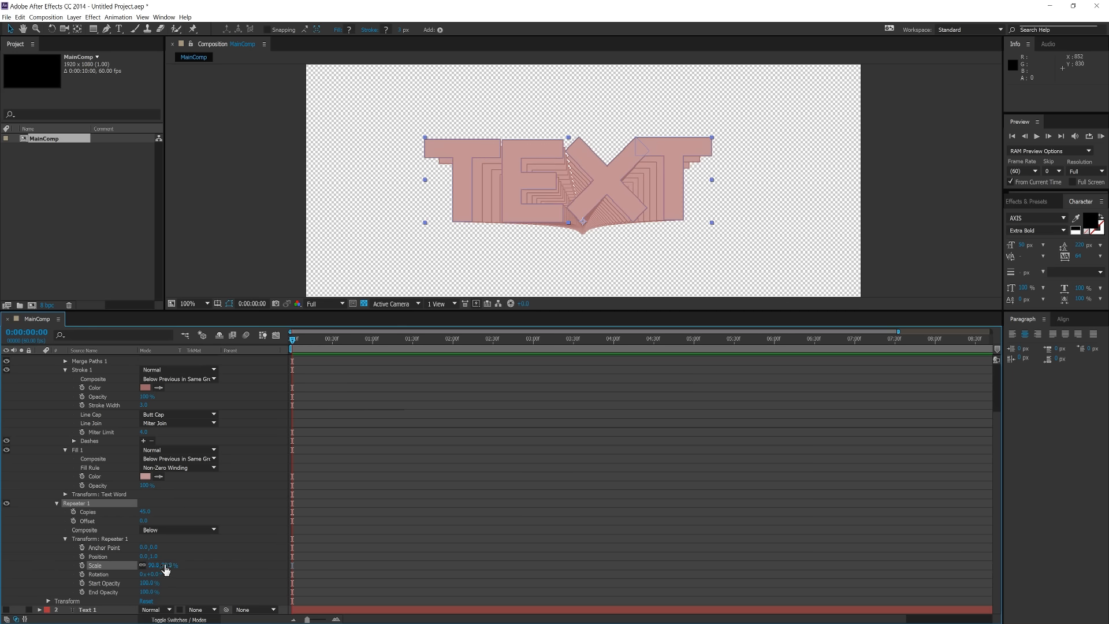
pyautogui.moveTo(159, 565); pyautogui.dragTo(166, 565)
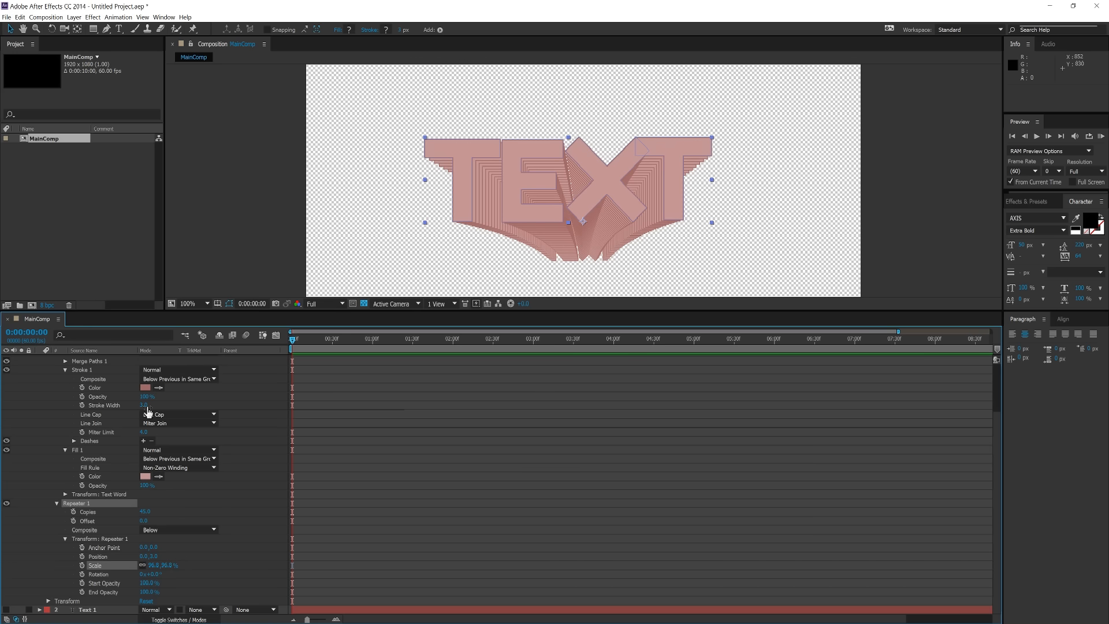
# - Thicken the stroke width to about 6 and set the repeater Scale to 99.8%
pyautogui.moveTo(145, 405); pyautogui.dragTo(152, 406)
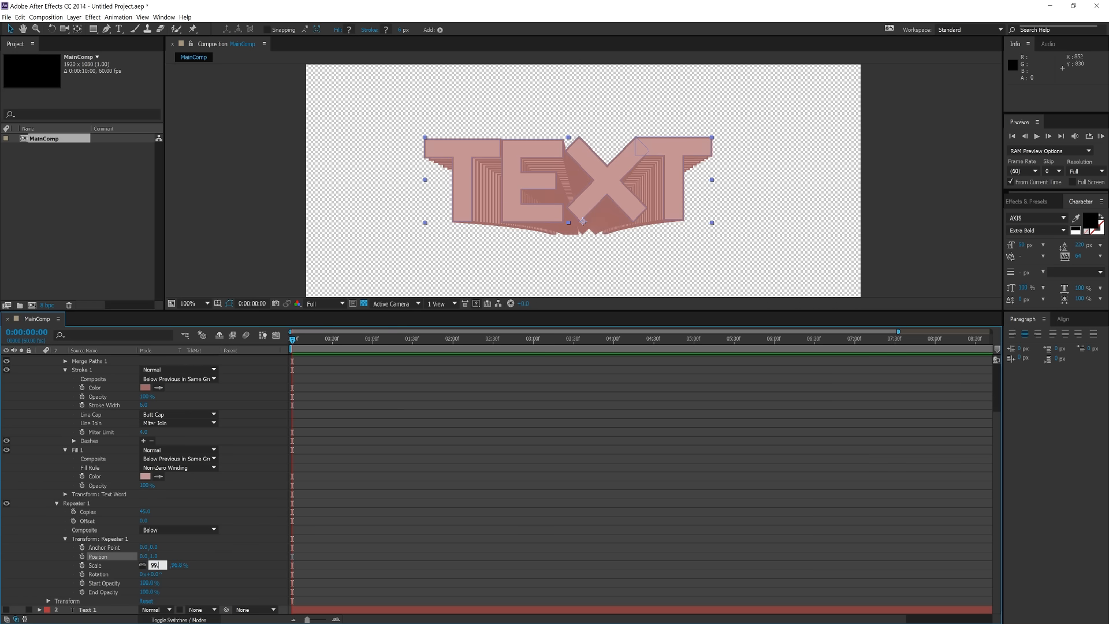
pyautogui.write('99.8 %')
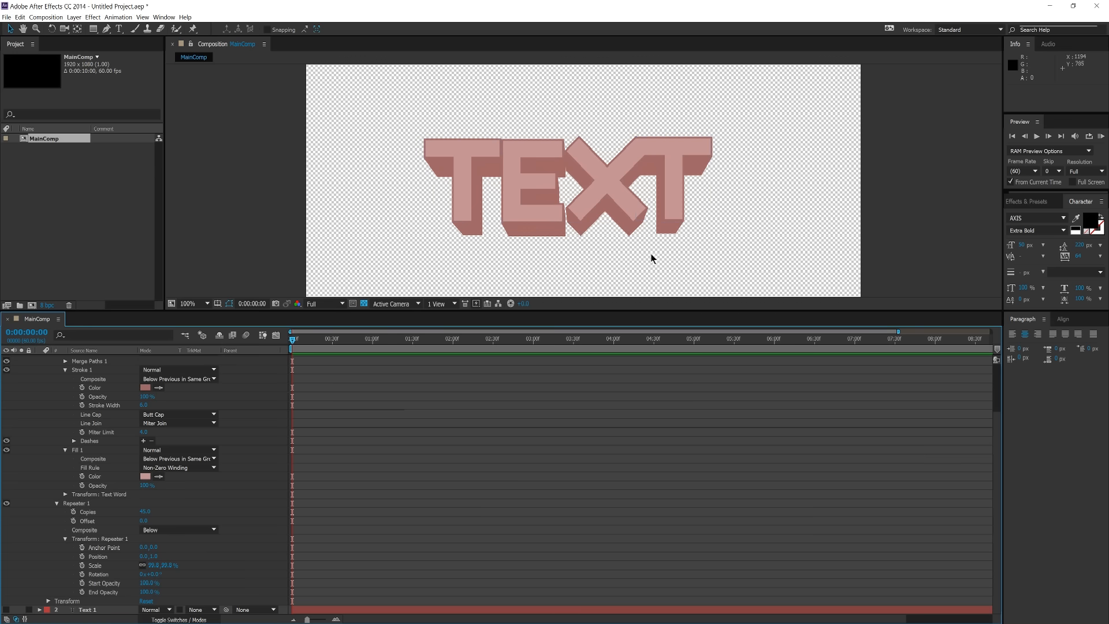
pyautogui.click(613, 199)
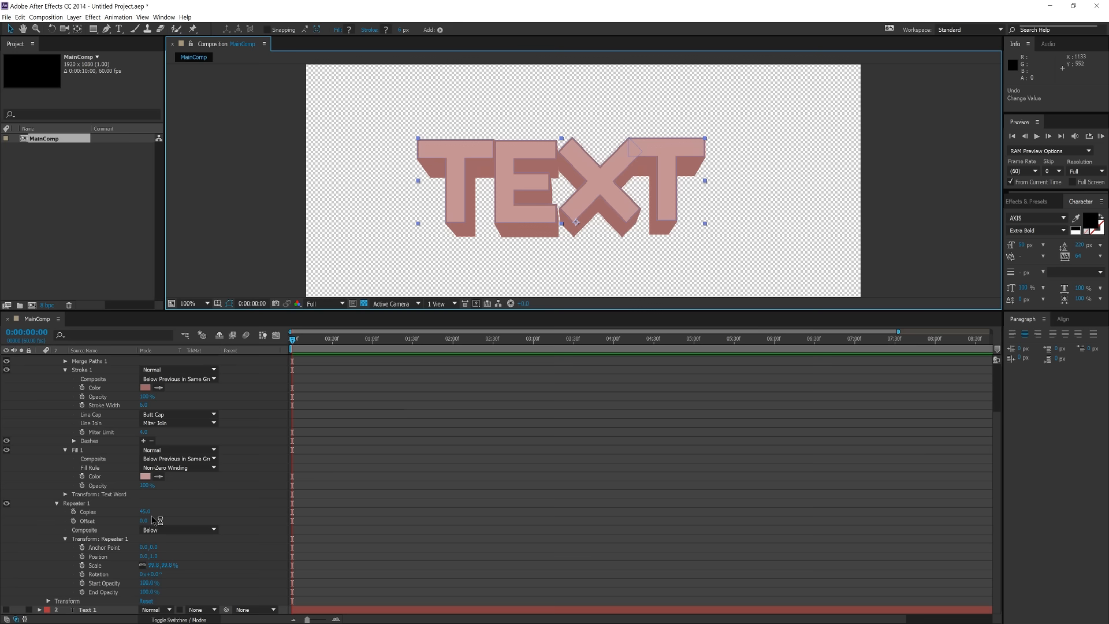
# - Adjust the repeater copy count for a compact, solid extrusion angled down-left
pyautogui.moveTo(145, 511); pyautogui.dragTo(138, 511)
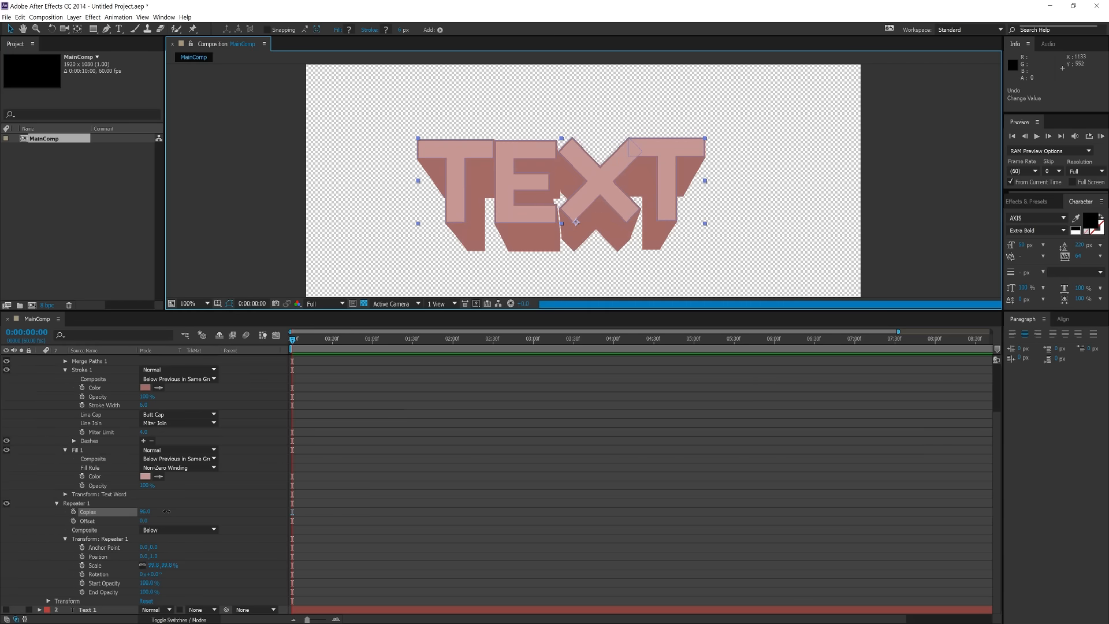
pyautogui.moveTo(148, 512); pyautogui.dragTo(146, 511)
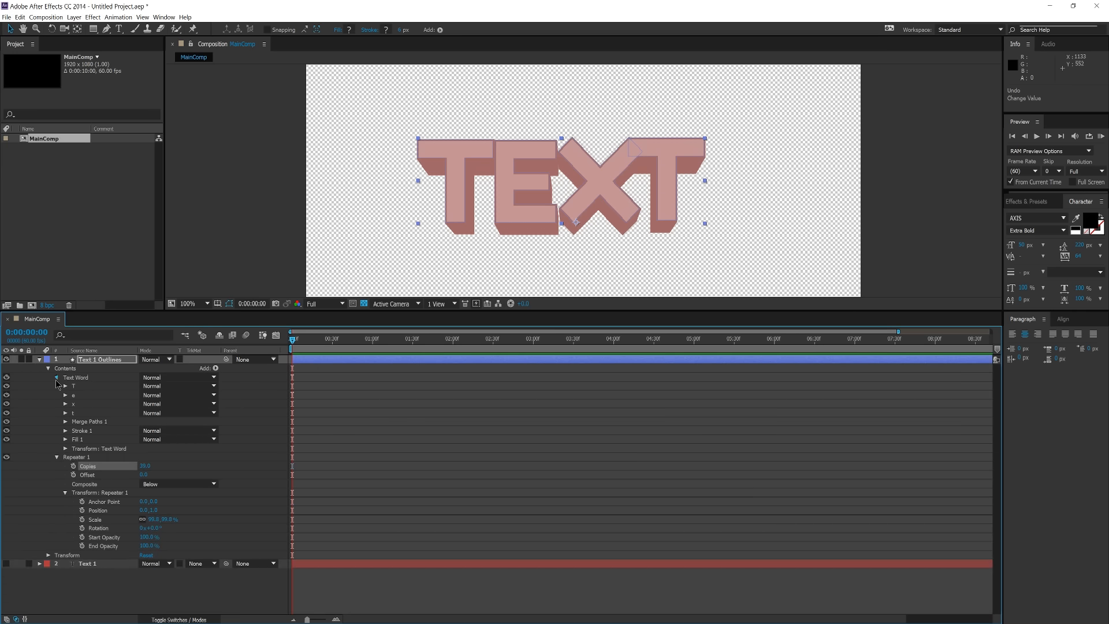
# - Add a Gradient Overlay with stops pushed together for a hard black-over-white split
pyautogui.rightClick(99, 359)
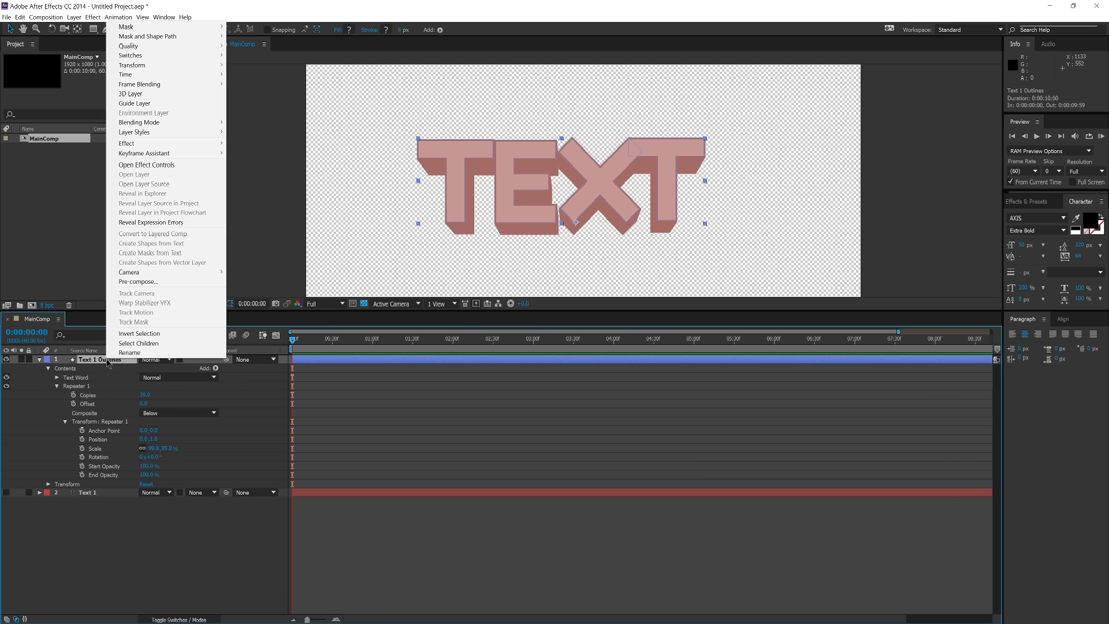
pyautogui.moveTo(143, 131)
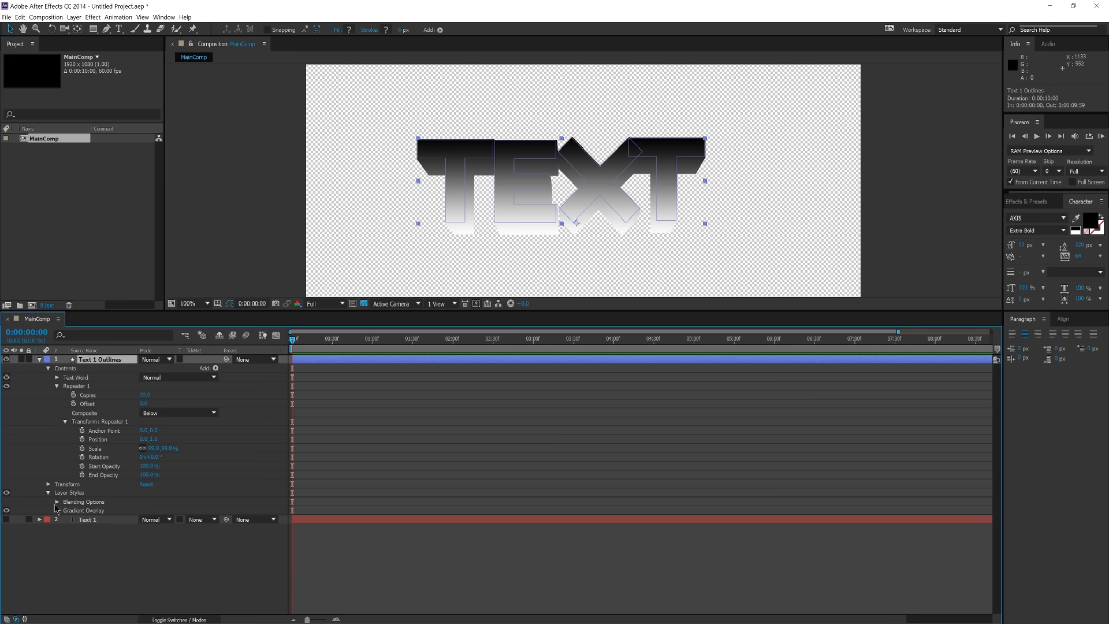
pyautogui.click(53, 510)
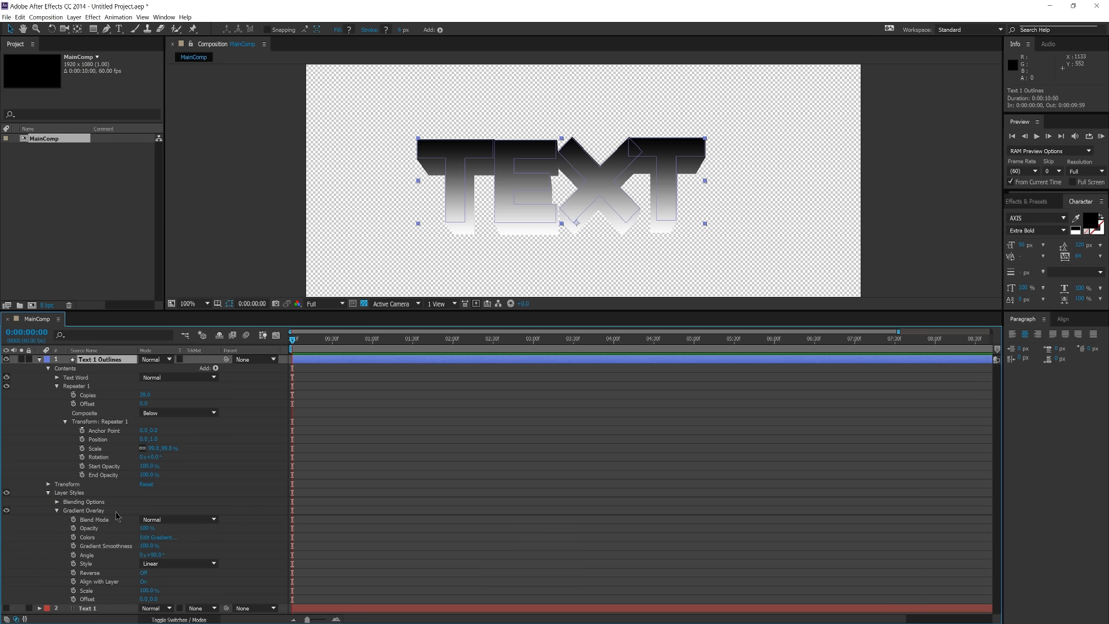
pyautogui.click(158, 537)
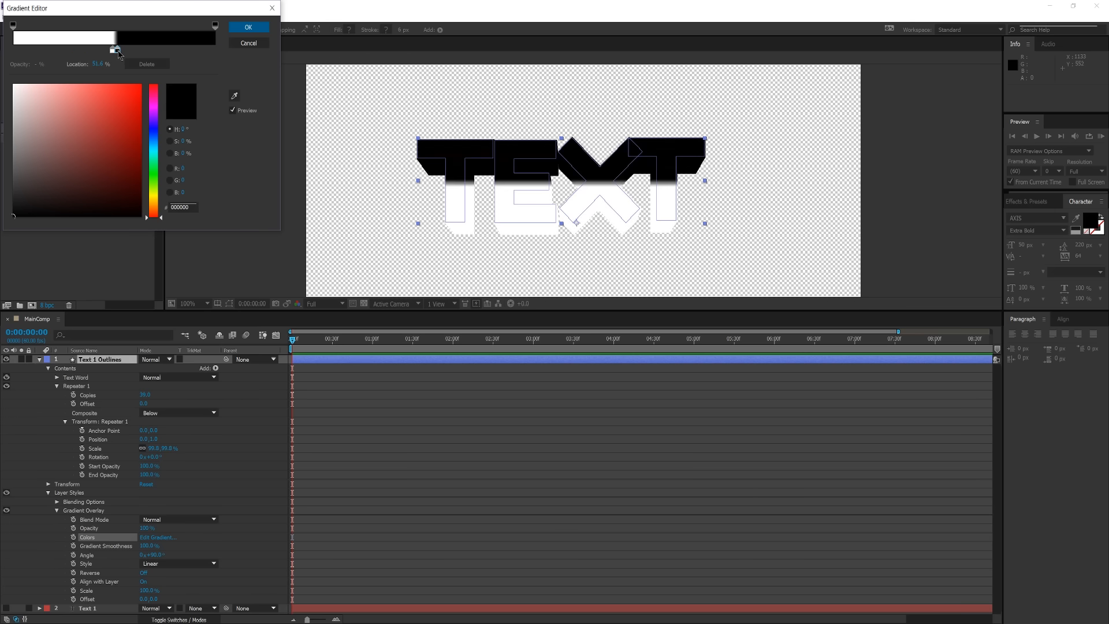
pyautogui.moveTo(116, 50); pyautogui.dragTo(118, 50)
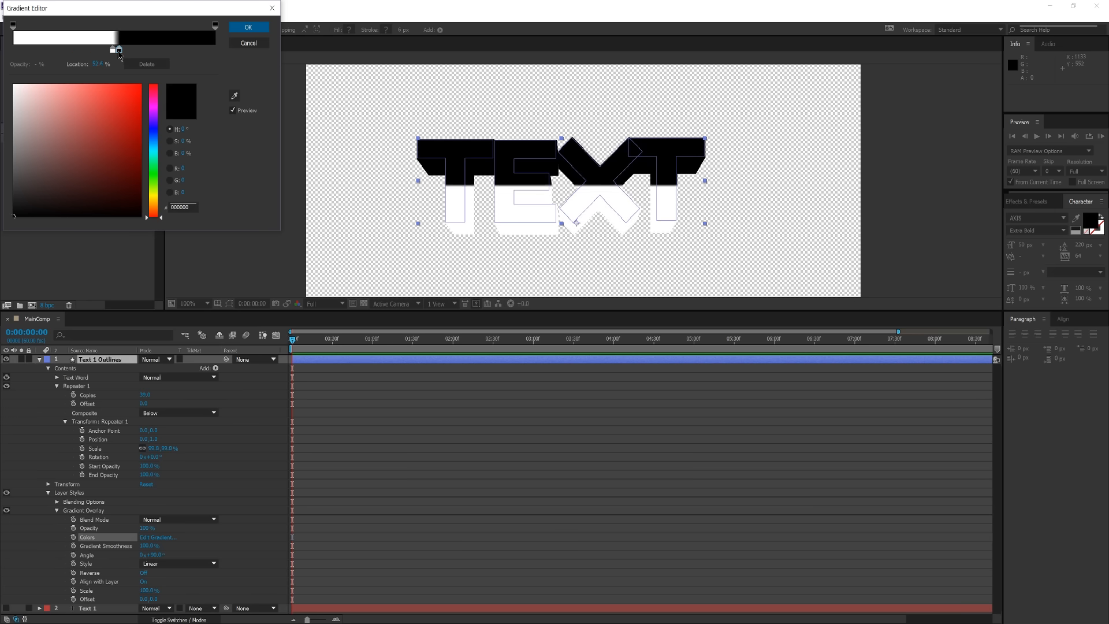
pyautogui.moveTo(118, 50); pyautogui.dragTo(112, 50)
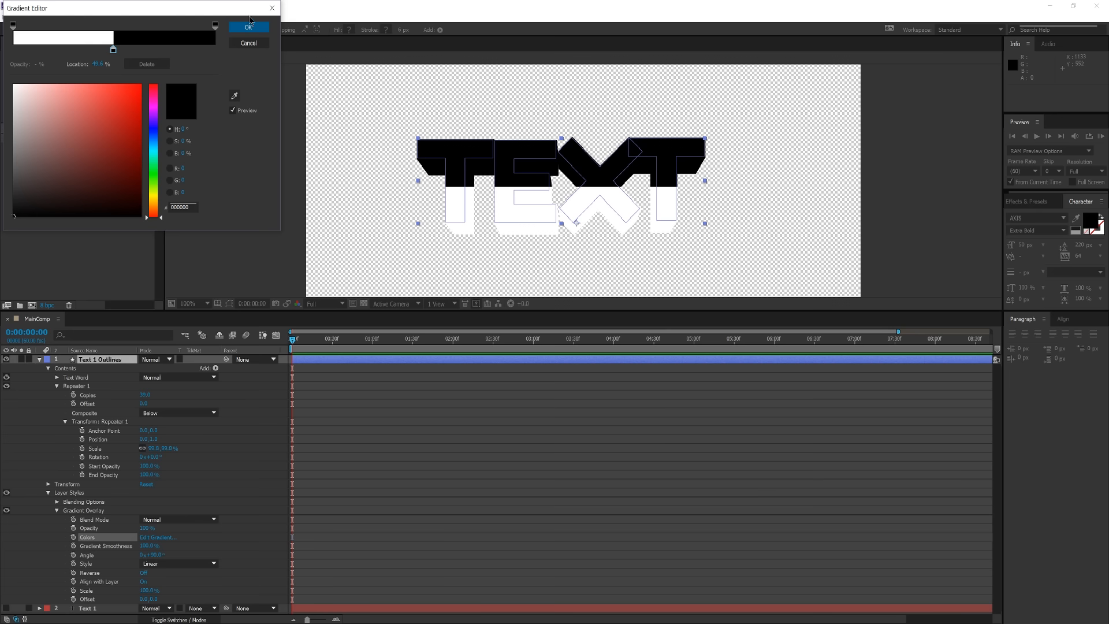
pyautogui.click(264, 26)
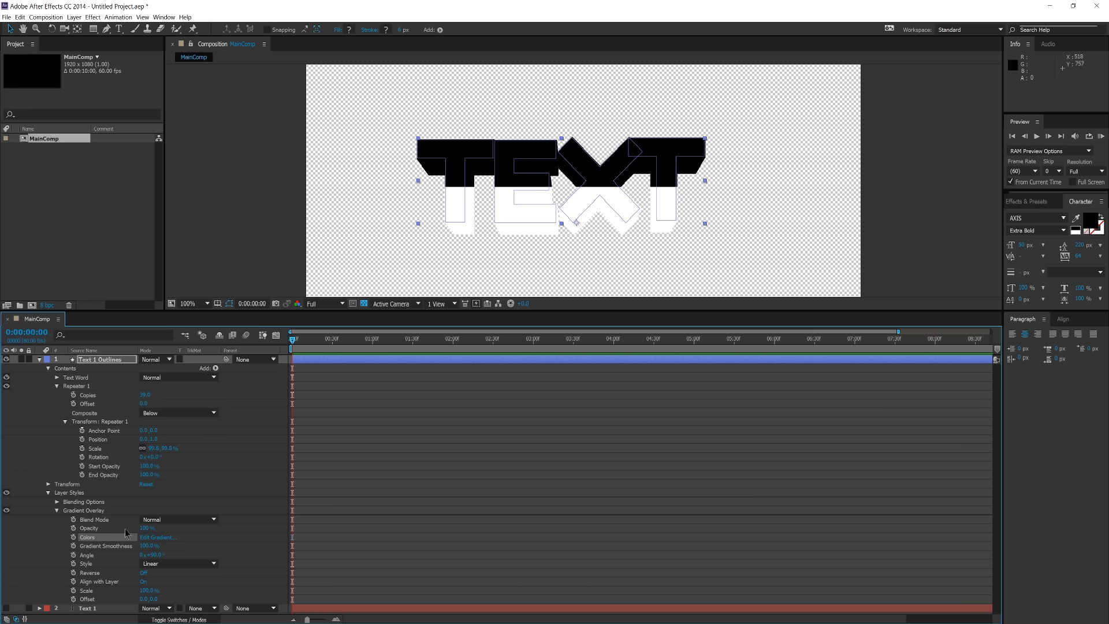
# - Blend TEXT's gradient overlay in Overlay mode at about 10% opacity
pyautogui.click(144, 573)
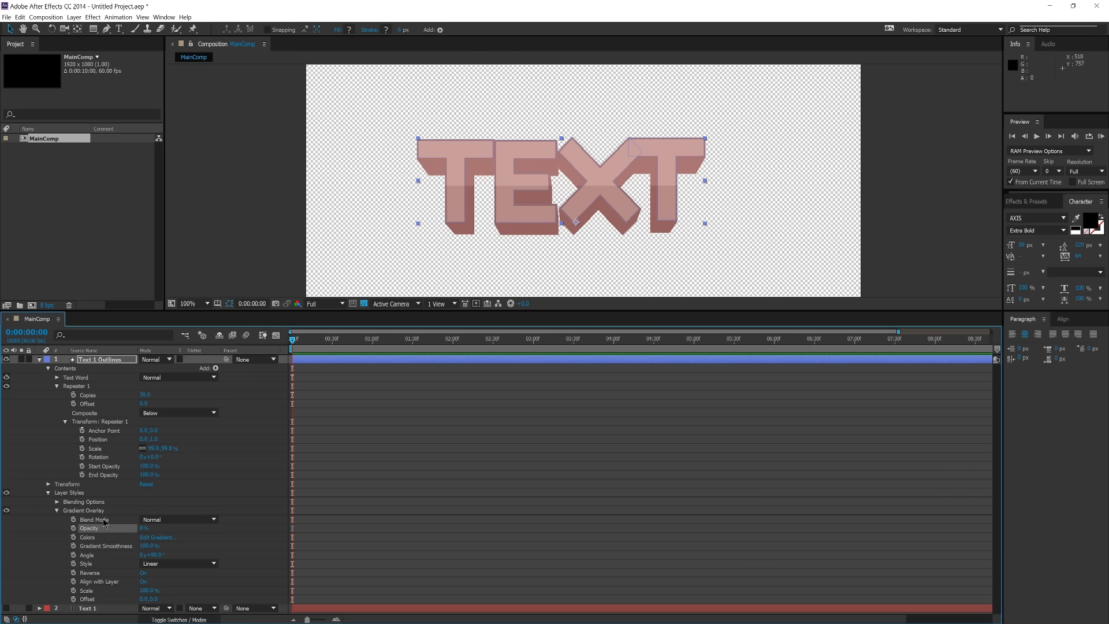
pyautogui.click(176, 520)
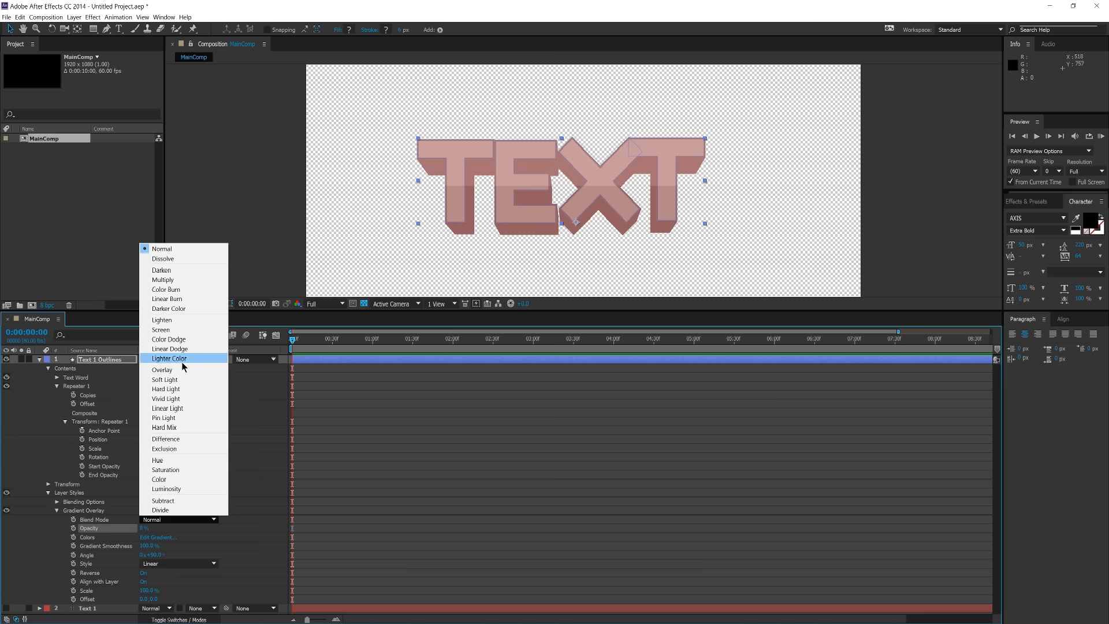
pyautogui.click(162, 370)
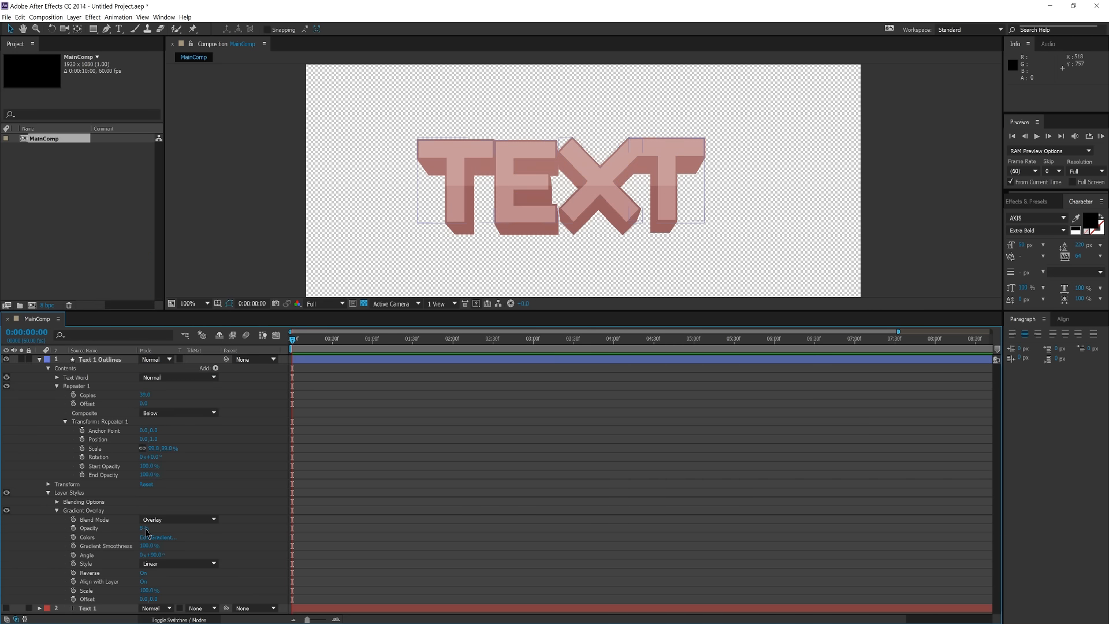
pyautogui.click(145, 528)
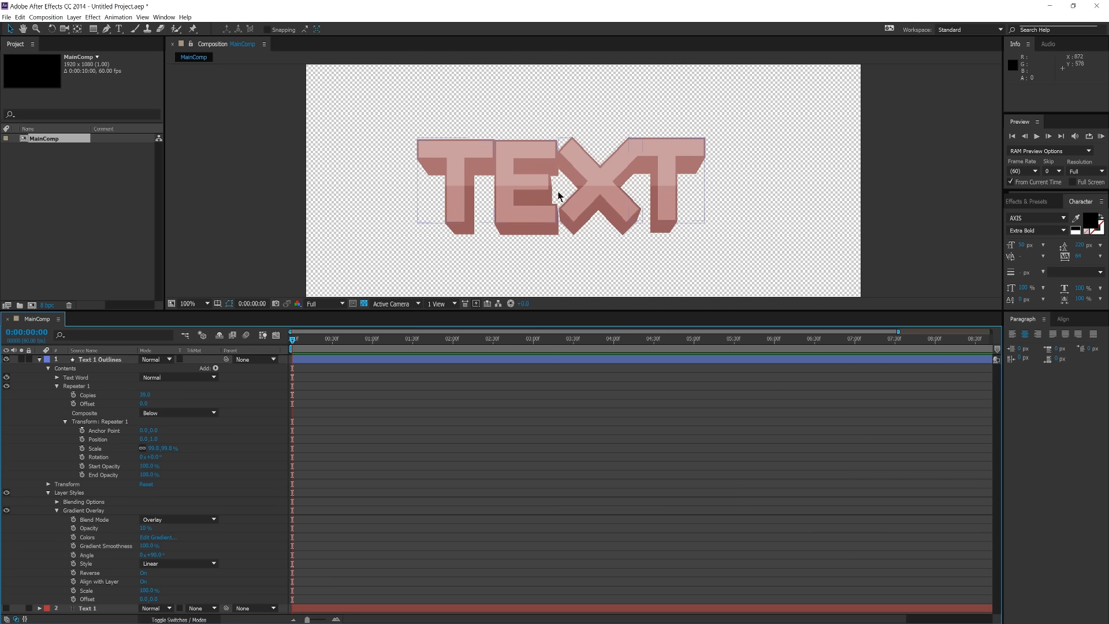
pyautogui.moveTo(588, 187)
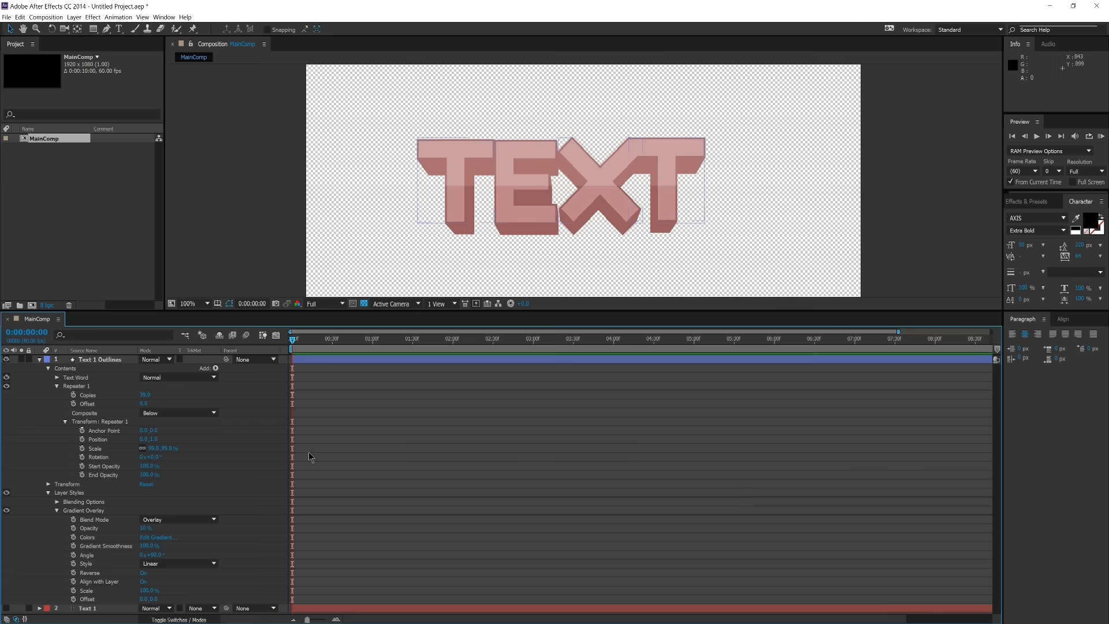
pyautogui.moveTo(108, 372)
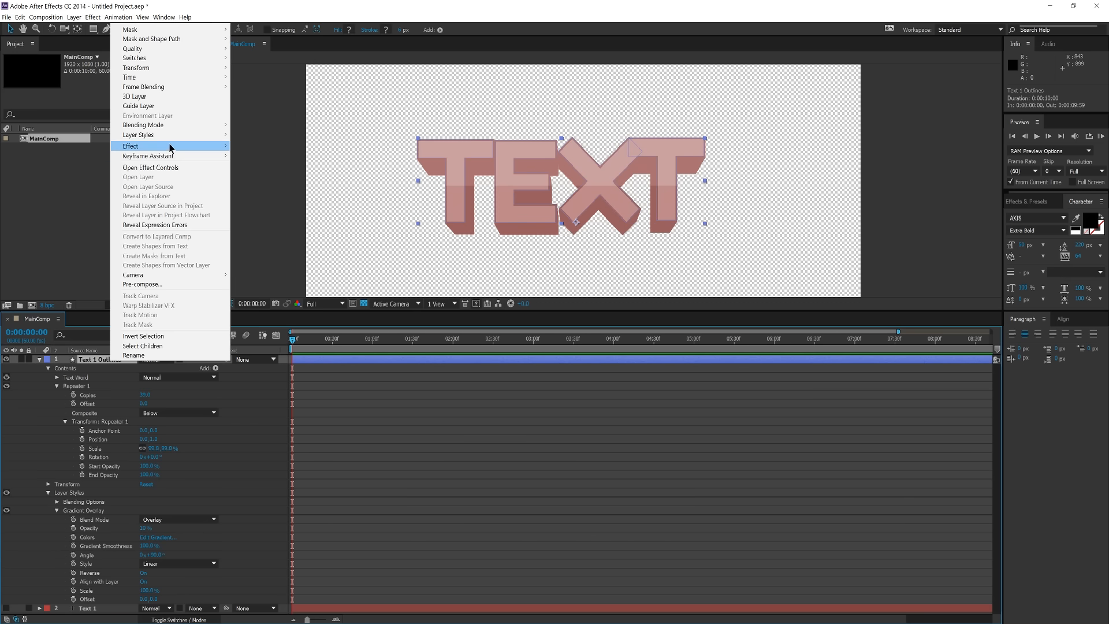
pyautogui.moveTo(138, 134)
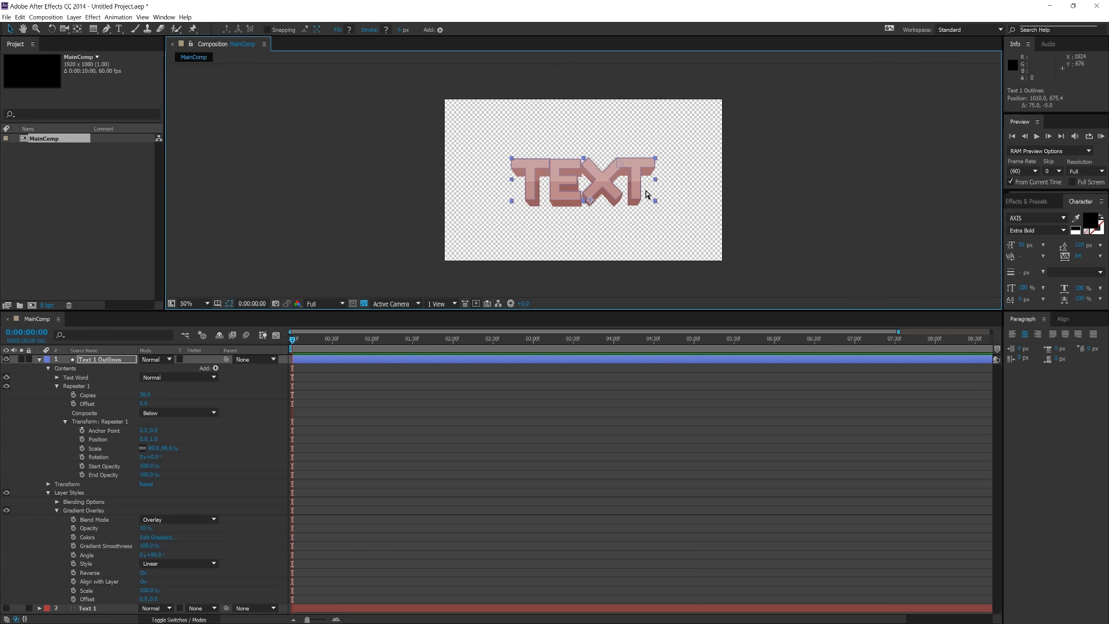
# - Restore full viewer magnification, center Text 1 Outlines horizontally, and collapse its properties
pyautogui.click(186, 303)
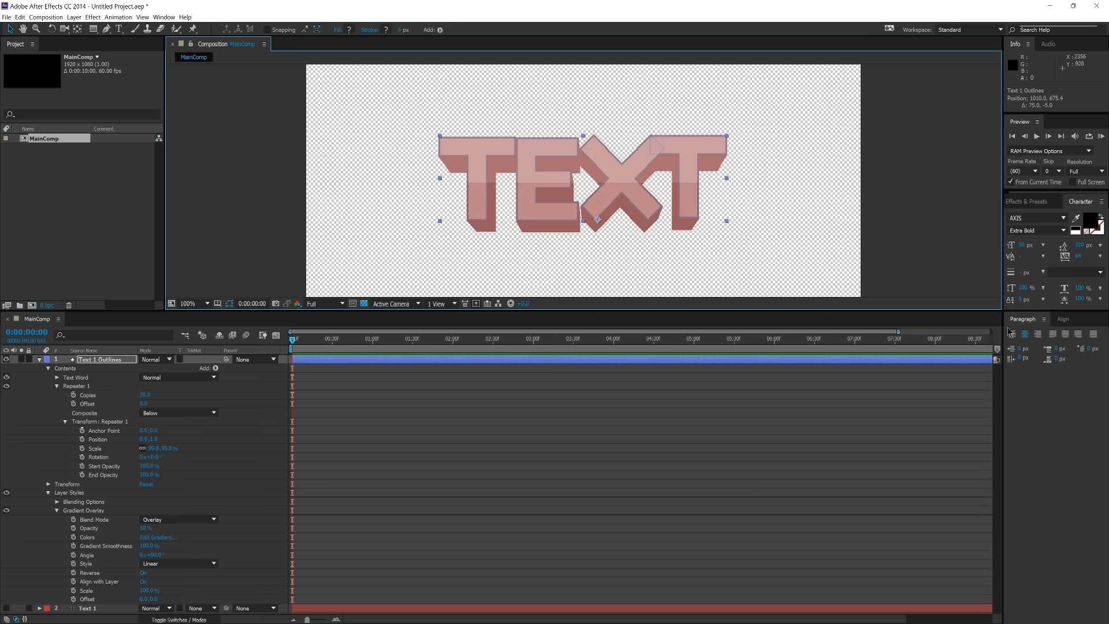
pyautogui.click(1068, 318)
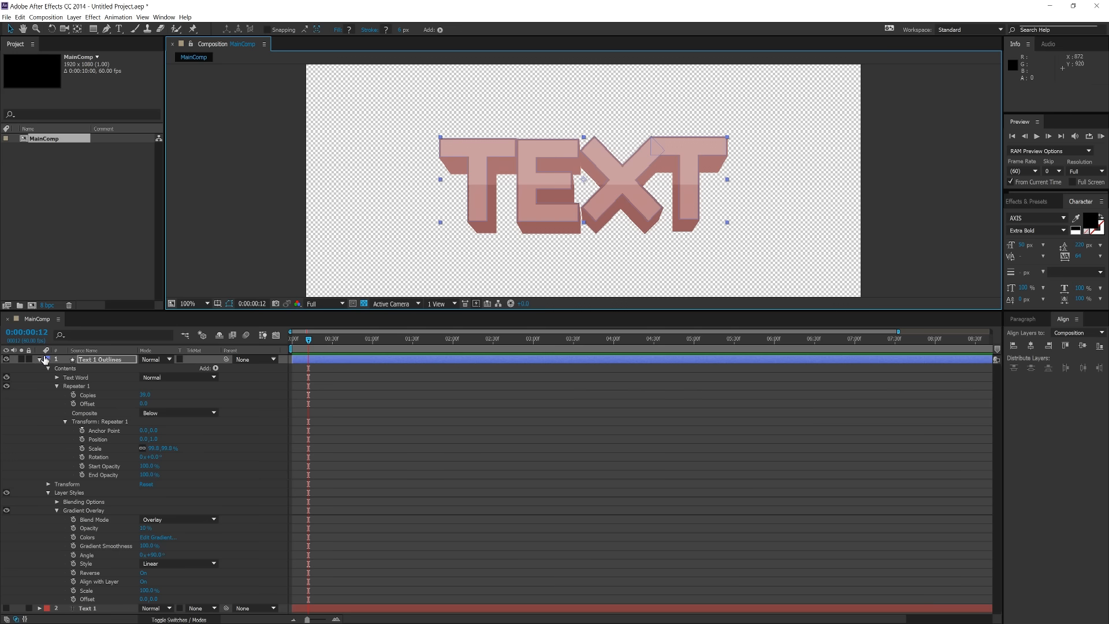
pyautogui.click(47, 359)
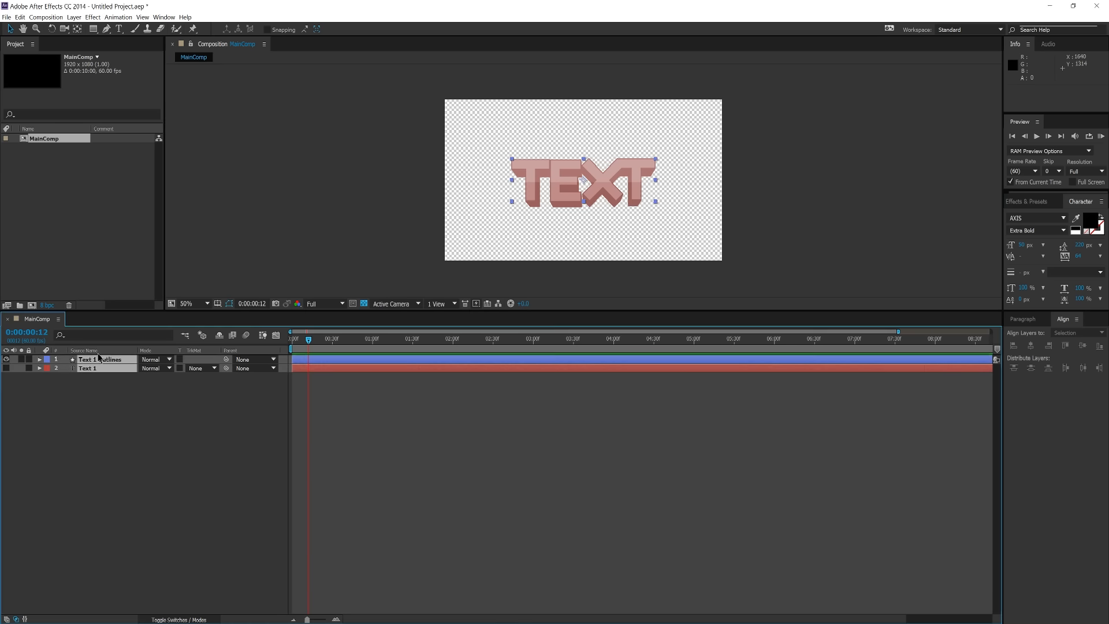
pyautogui.click(128, 421)
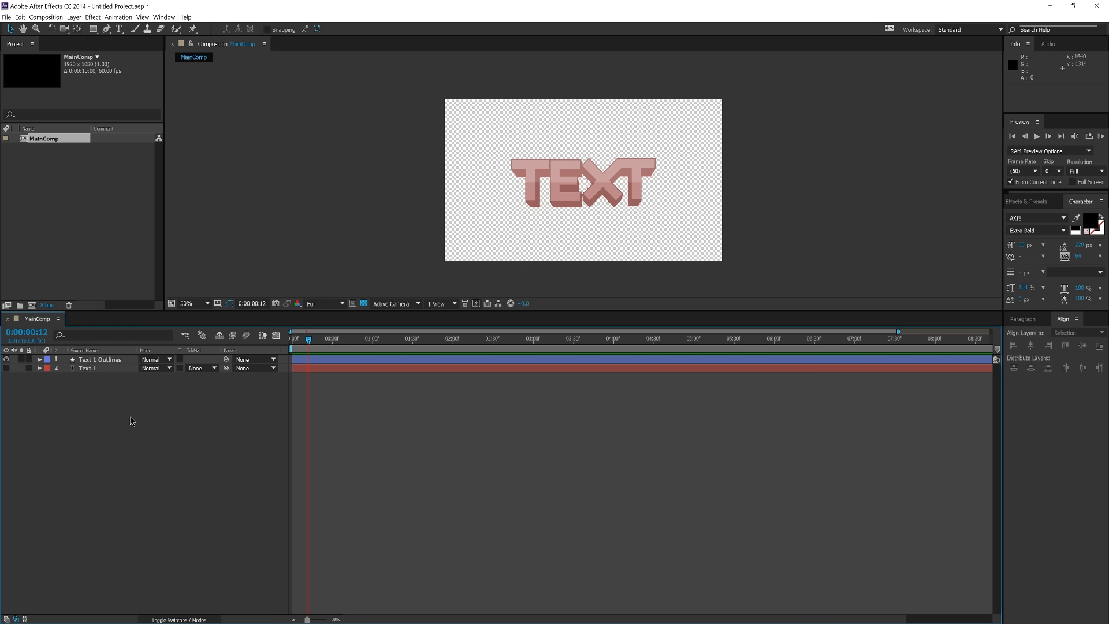
pyautogui.moveTo(134, 447)
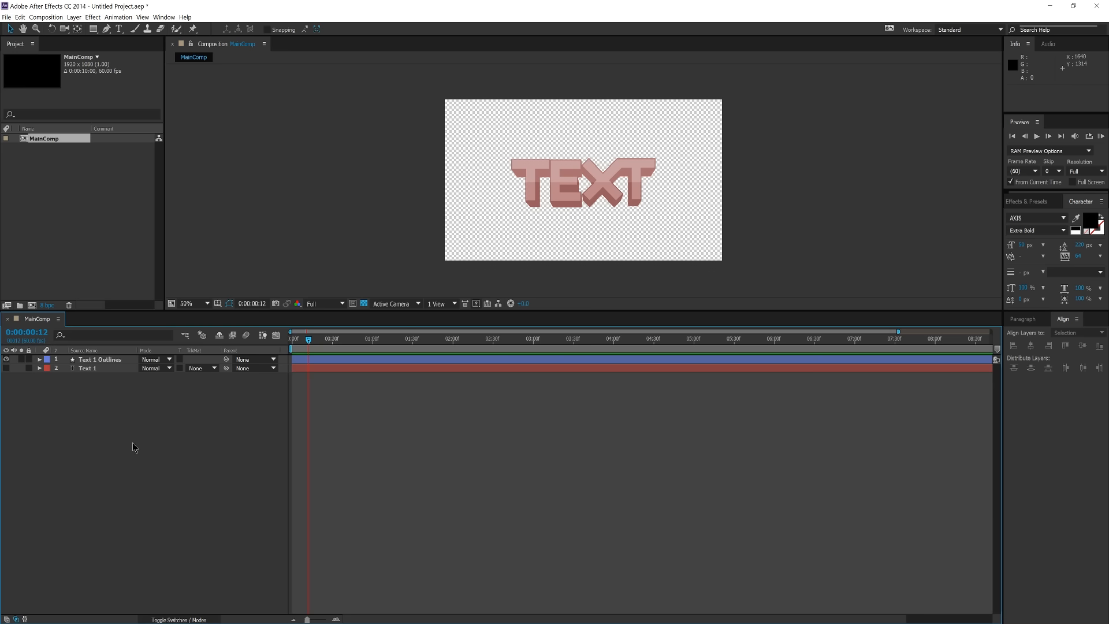
pyautogui.moveTo(93, 454)
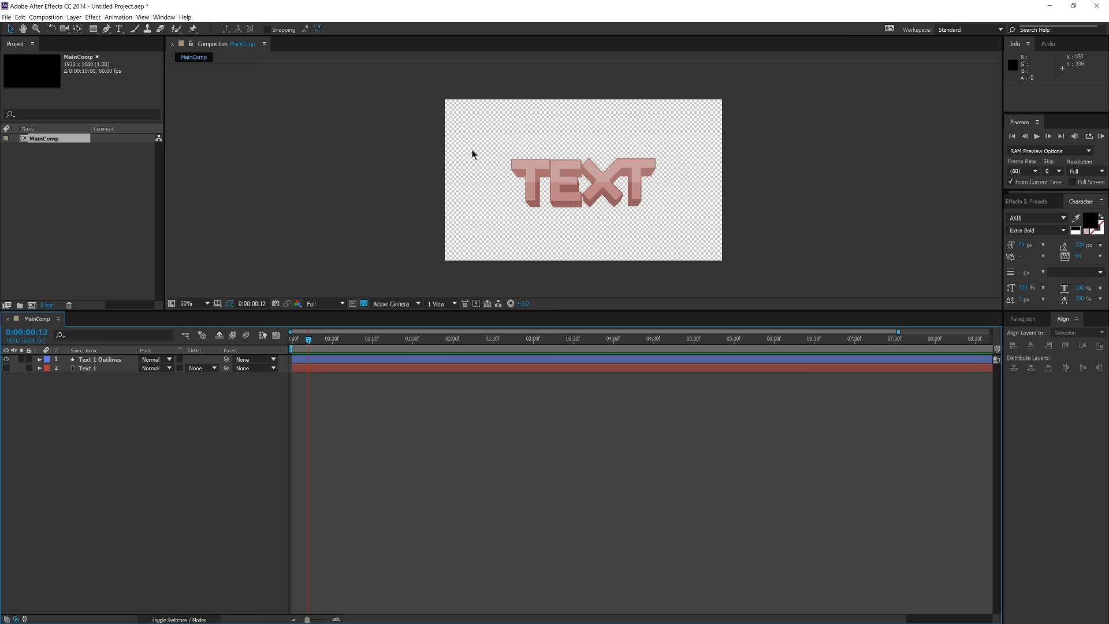
pyautogui.moveTo(663, 191)
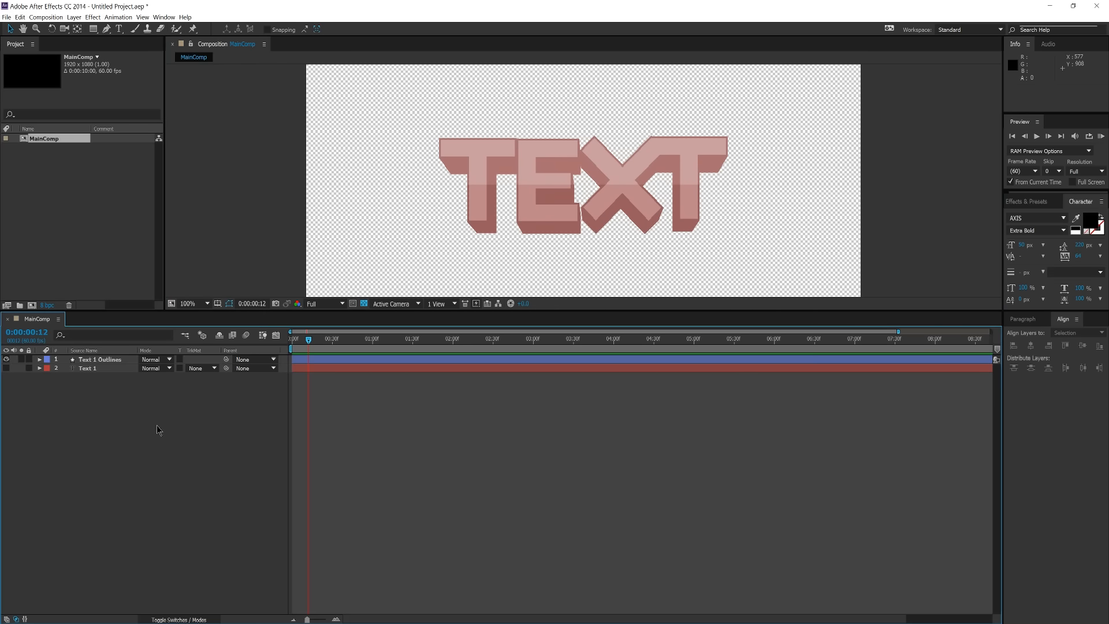
pyautogui.moveTo(737, 526)
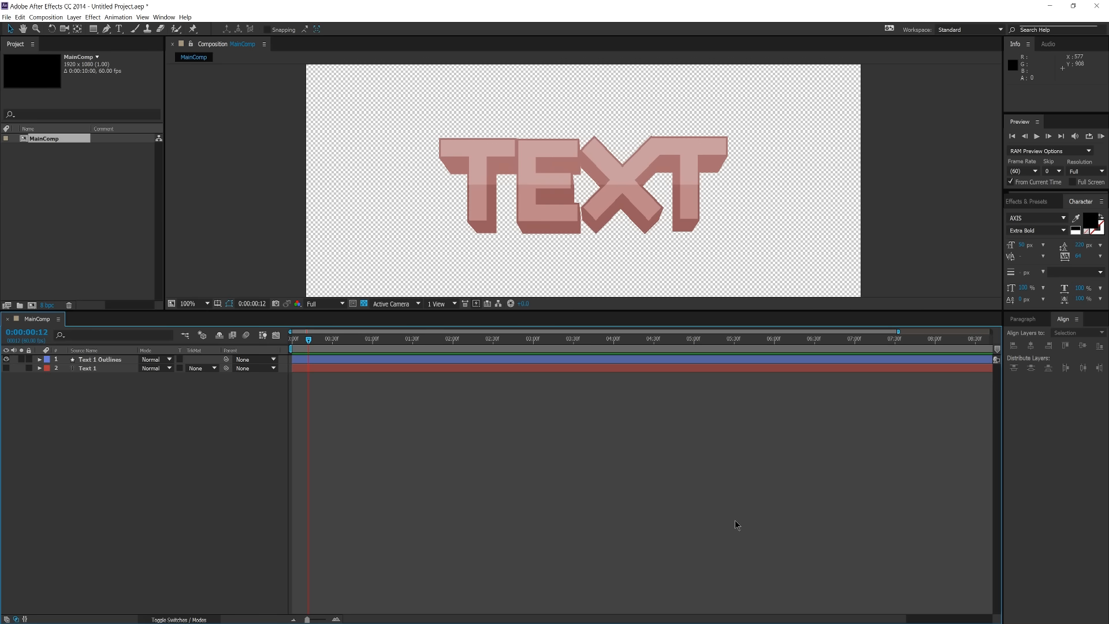
pyautogui.moveTo(175, 472)
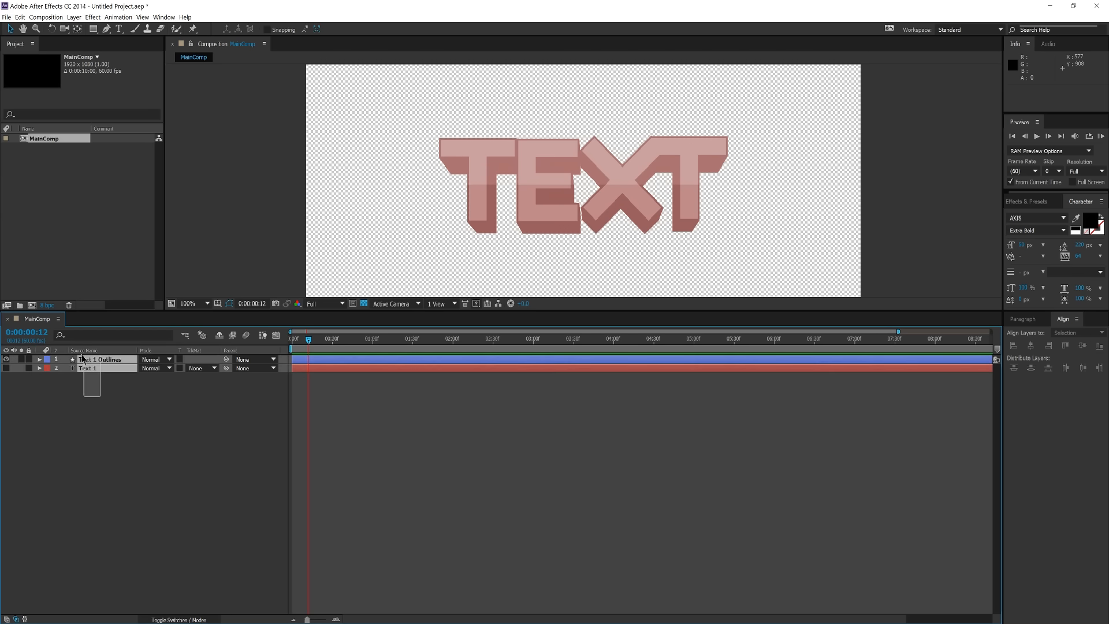
pyautogui.click(101, 359)
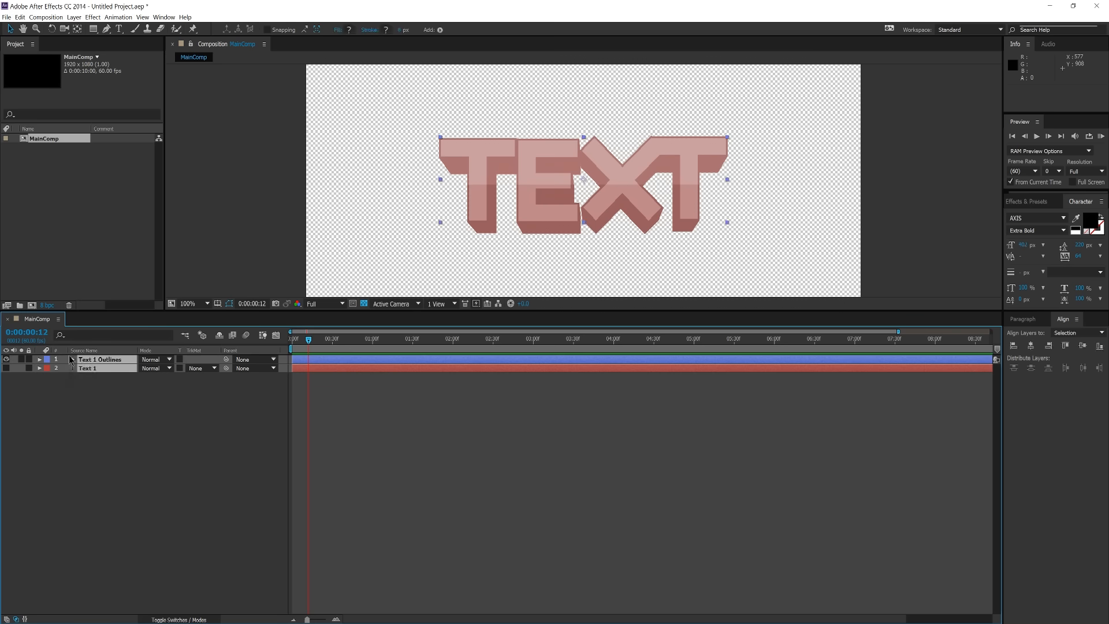
pyautogui.click(130, 447)
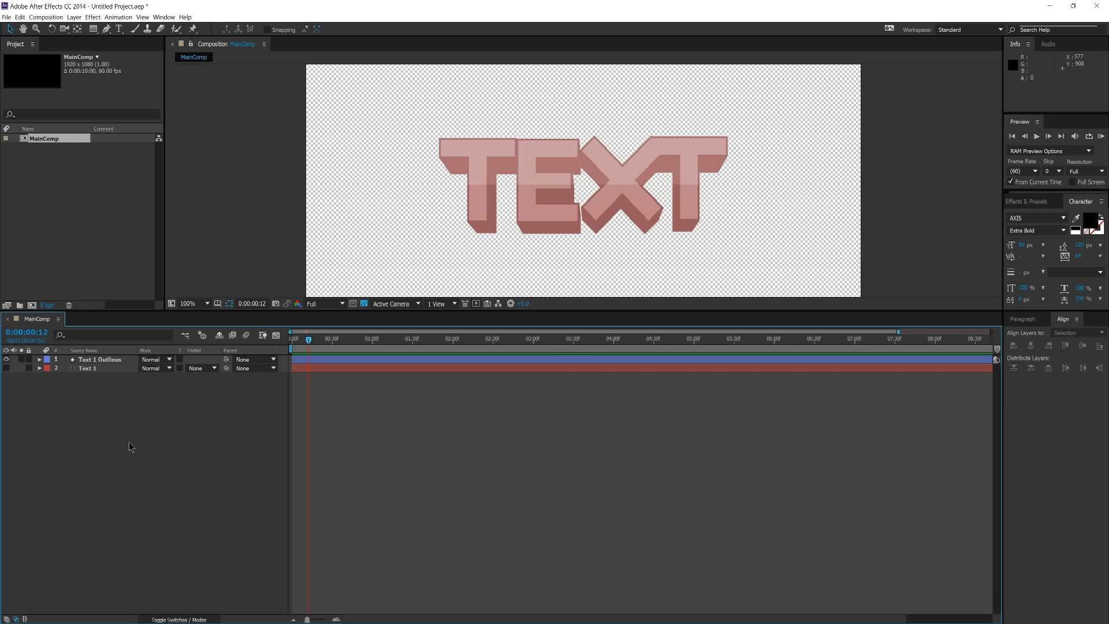
pyautogui.moveTo(416, 497)
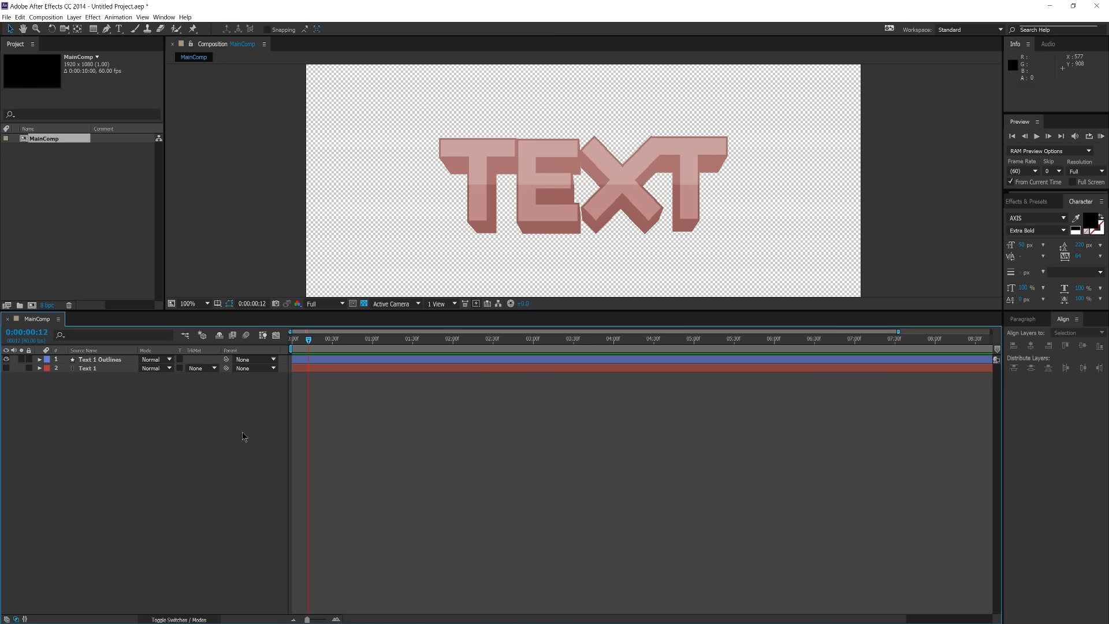
pyautogui.moveTo(103, 414)
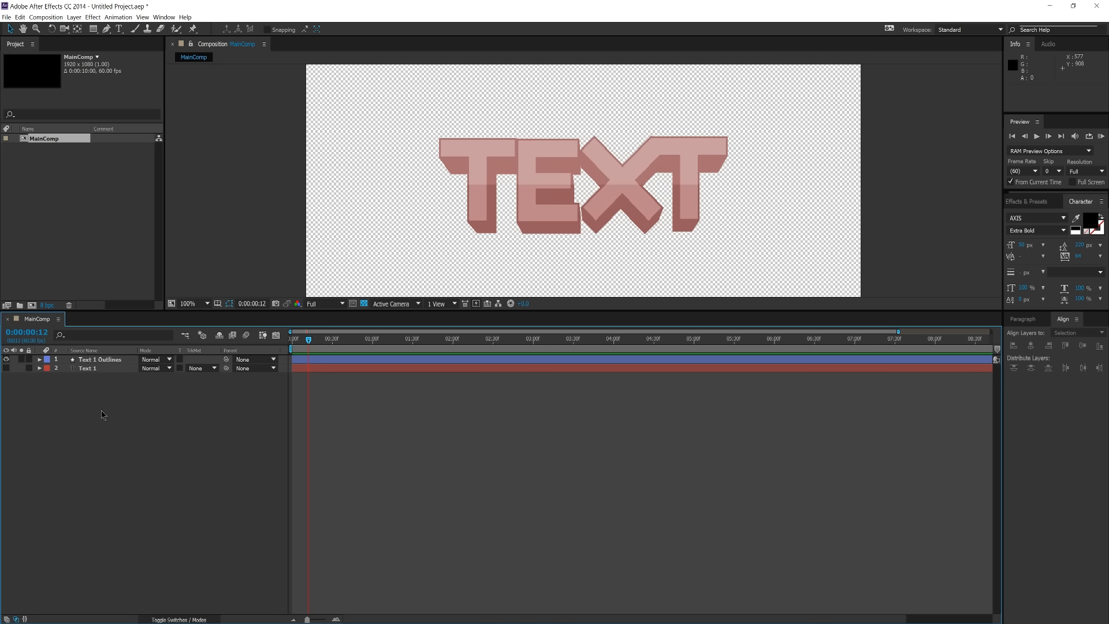
pyautogui.moveTo(157, 425)
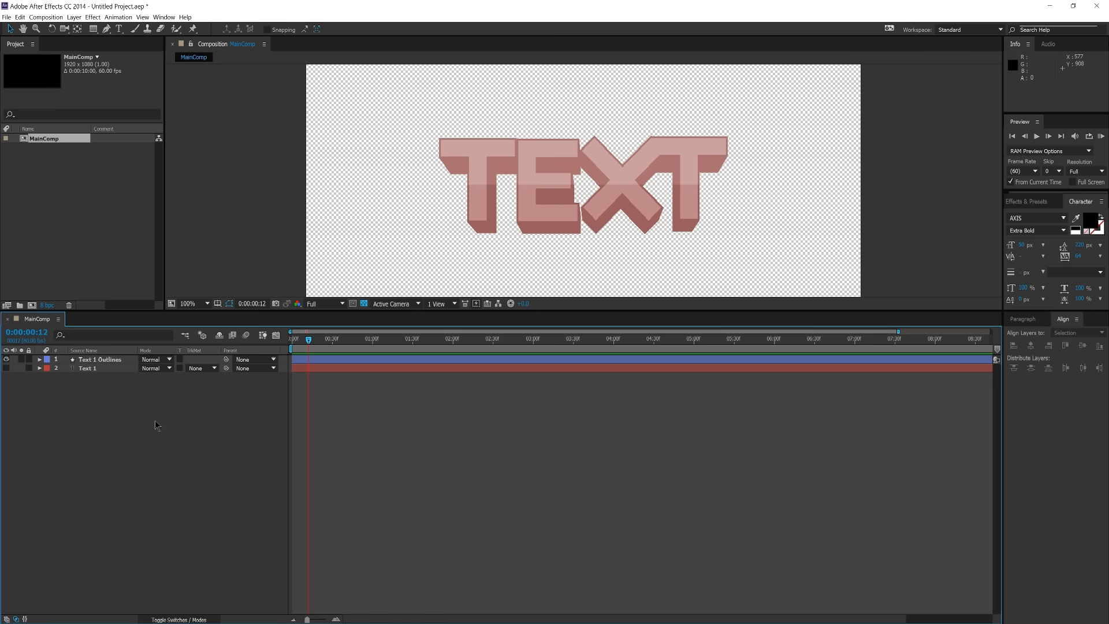
pyautogui.moveTo(580, 420)
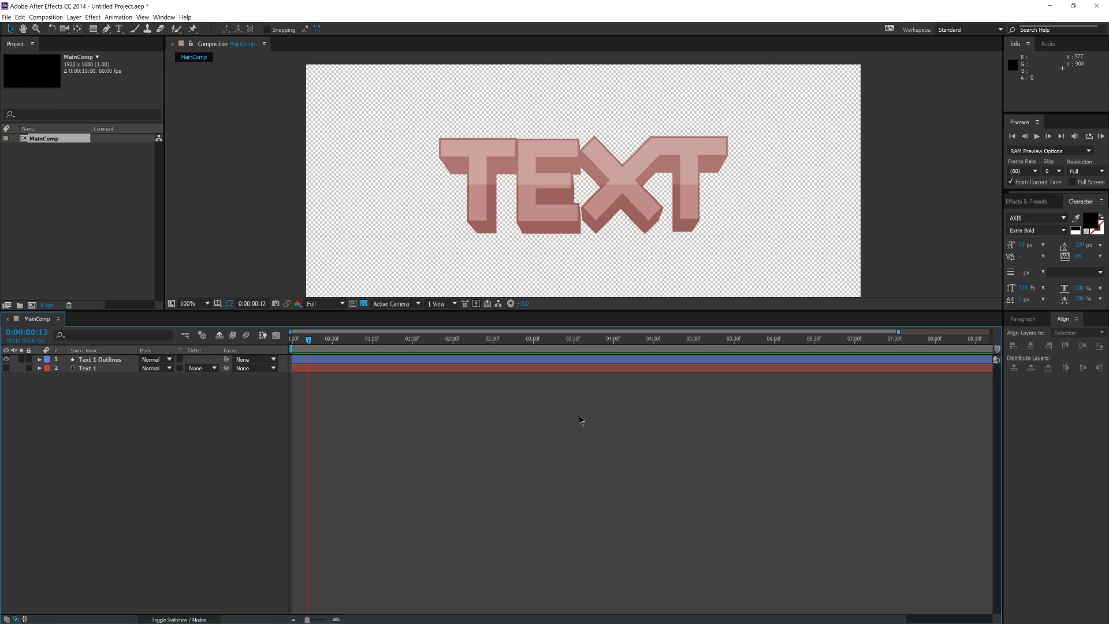